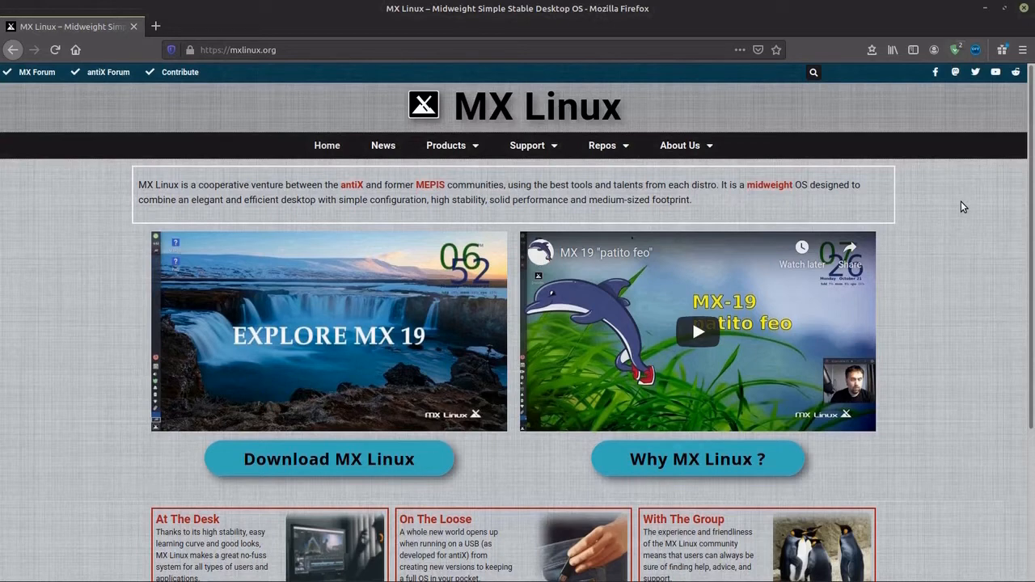
{"action": "mouse_move", "coordinate": [1017, 177]}
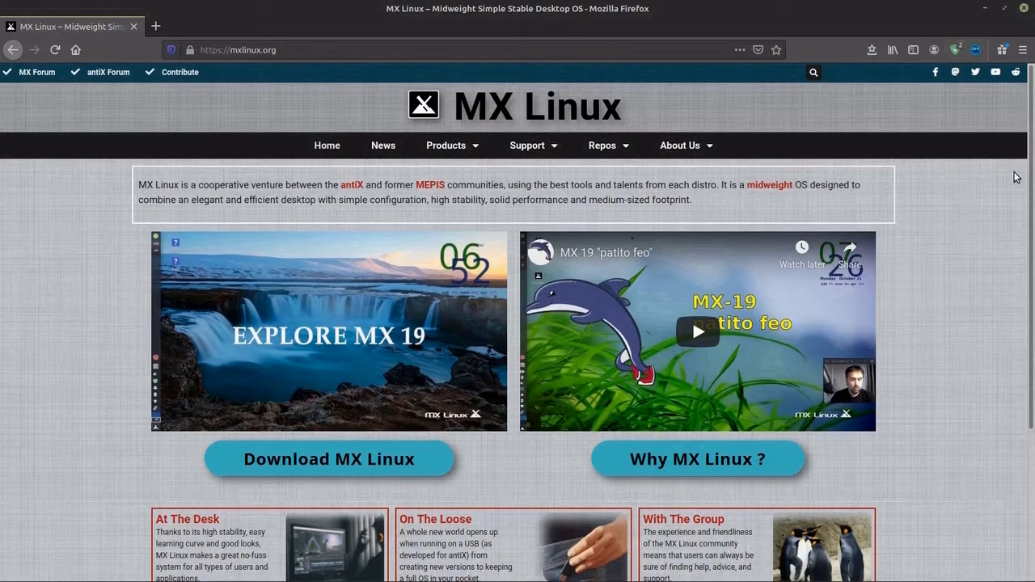
{"action": "mouse_move", "coordinate": [1027, 187]}
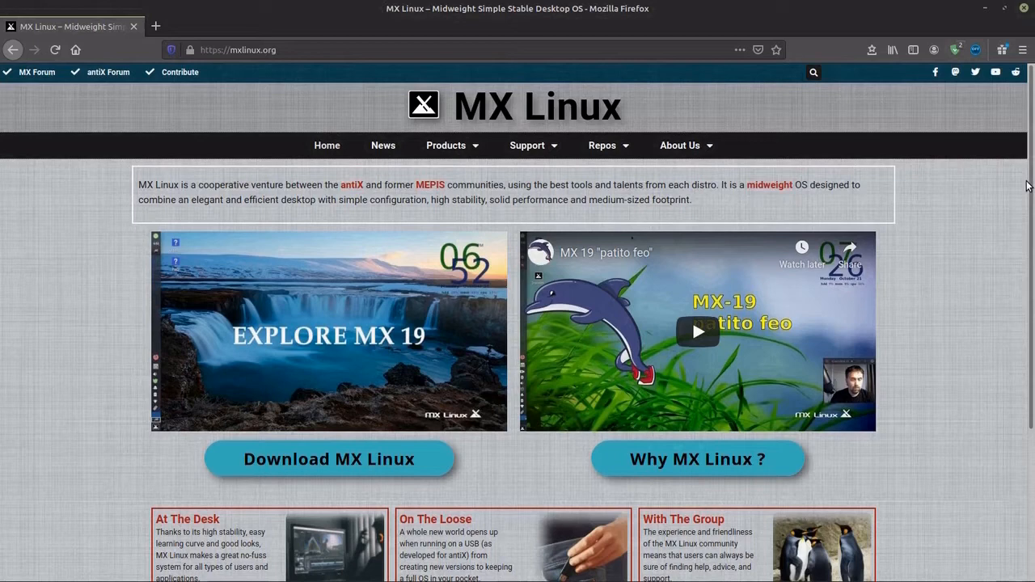
{"action": "mouse_move", "coordinate": [352, 326]}
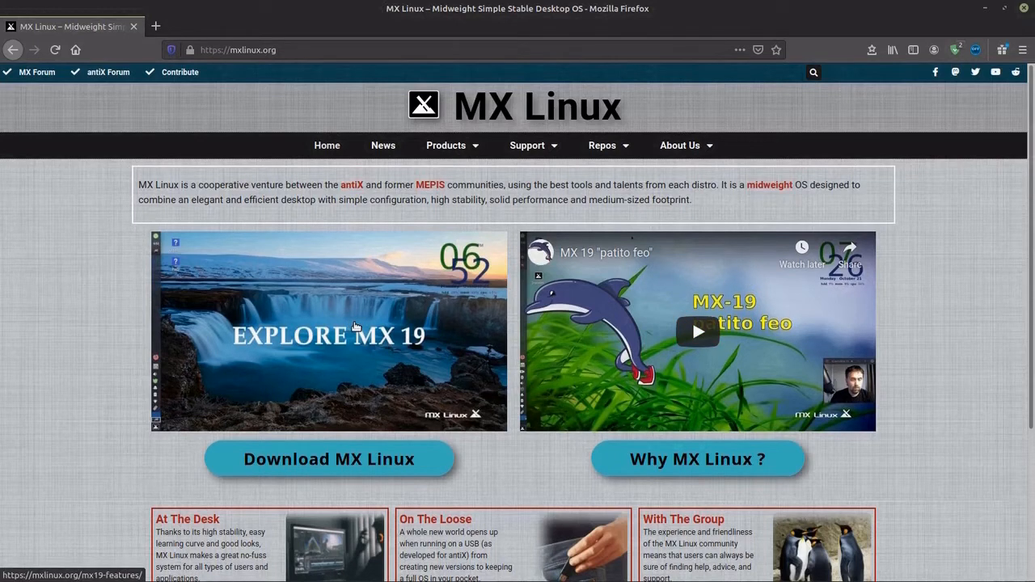
{"action": "mouse_move", "coordinate": [635, 346]}
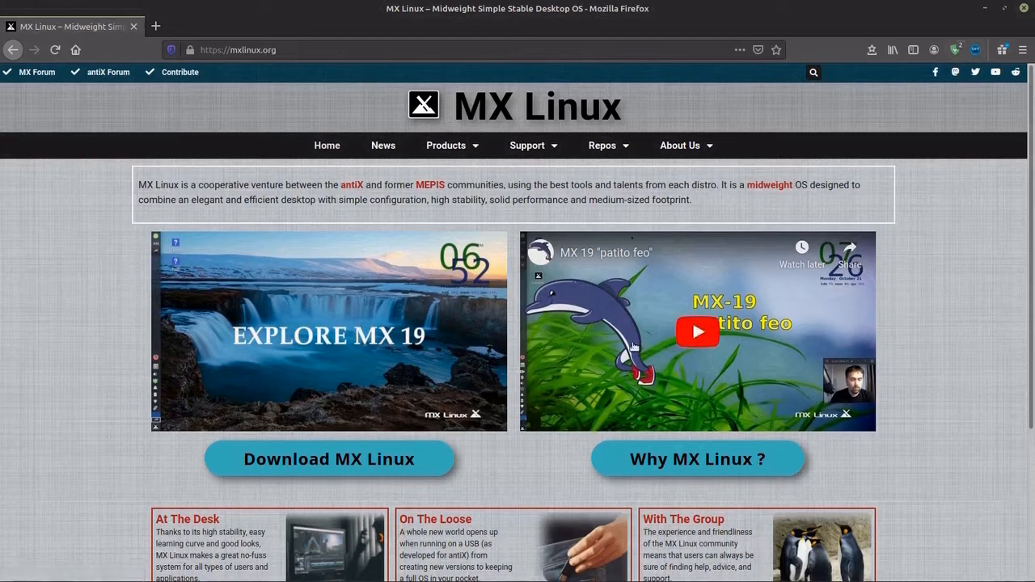
{"action": "mouse_move", "coordinate": [626, 344]}
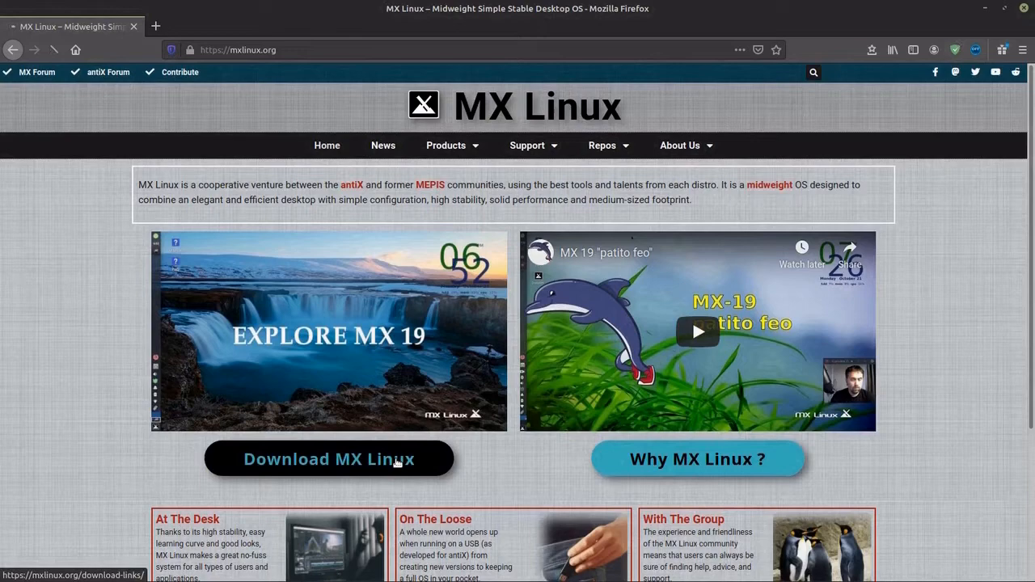
- Go to the MX Linux download links page and scroll down to the installation Notes
{"action": "left_click", "coordinate": [329, 459]}
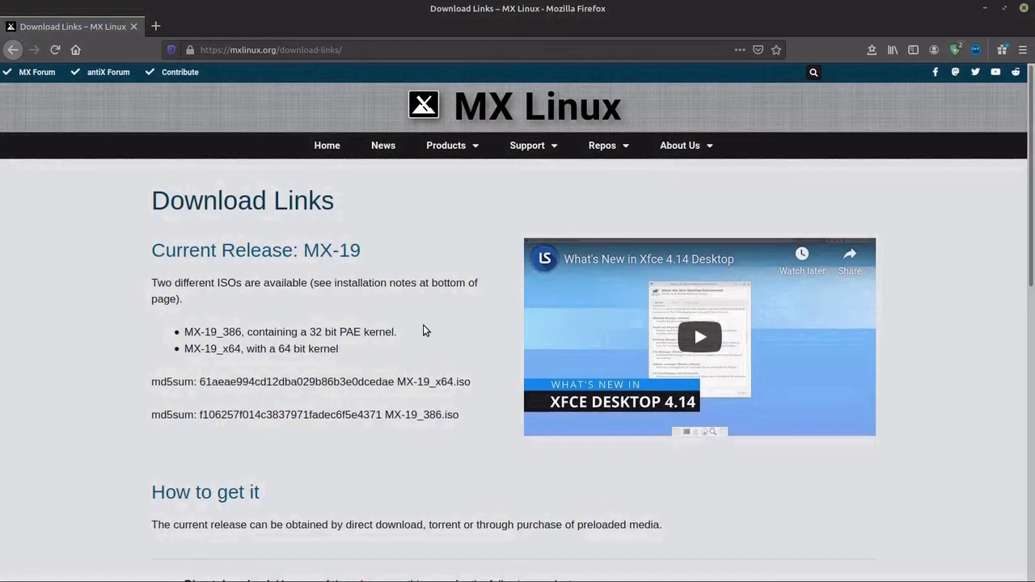
{"action": "mouse_move", "coordinate": [376, 331]}
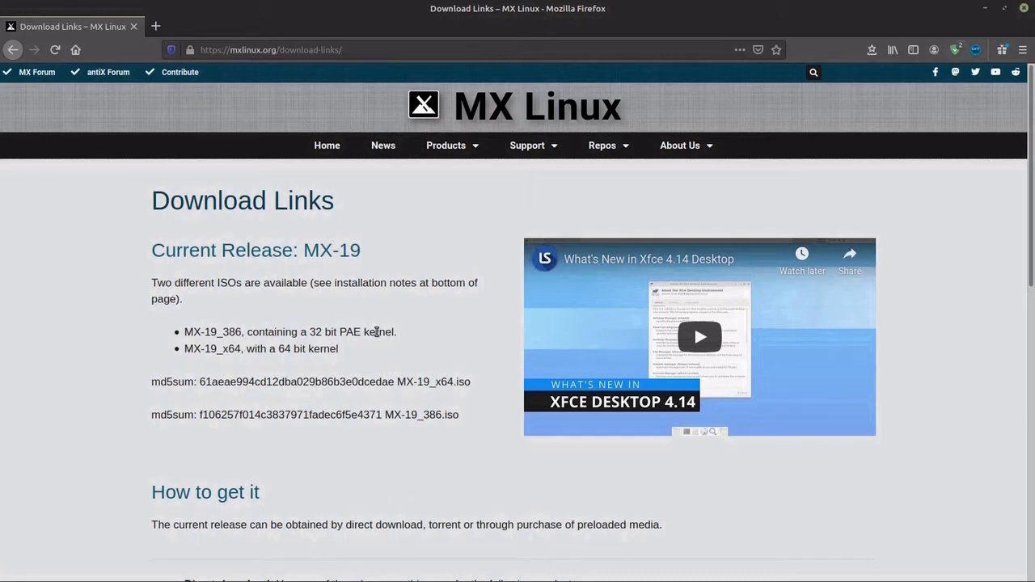
{"action": "mouse_move", "coordinate": [308, 350]}
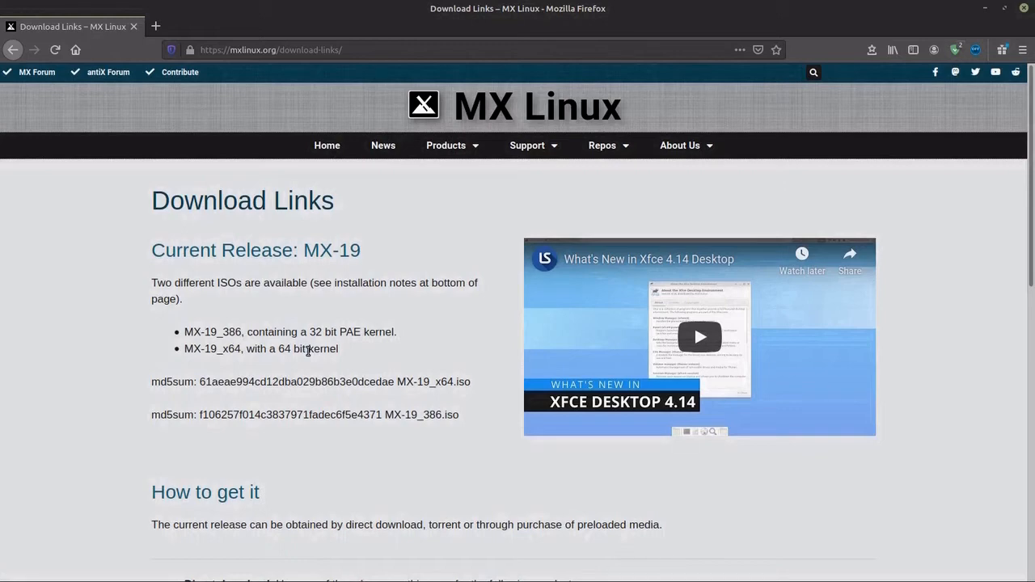
{"action": "scroll", "scroll_direction": "down", "scroll_amount": 3}
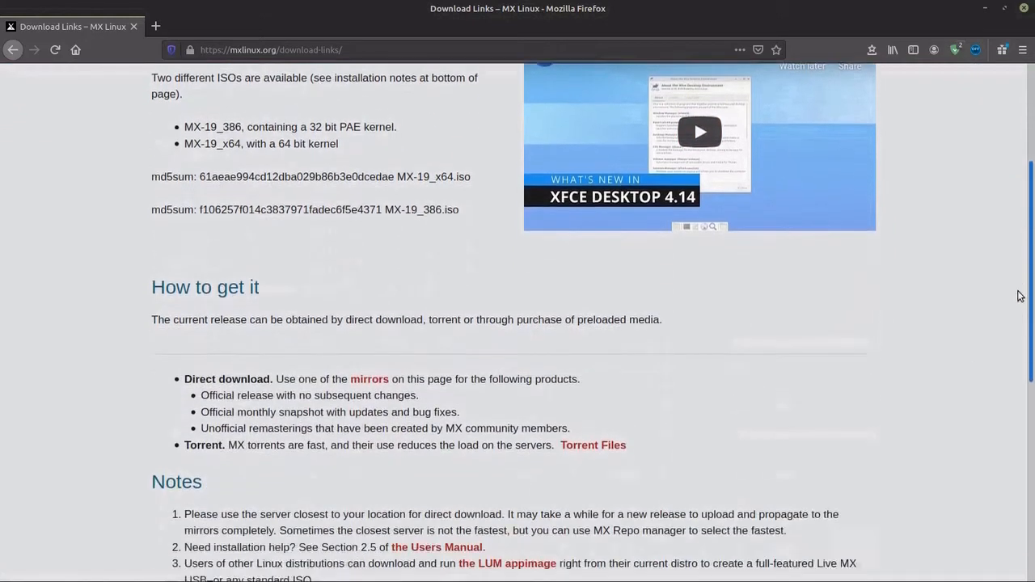
{"action": "scroll", "scroll_direction": "down", "scroll_amount": 3}
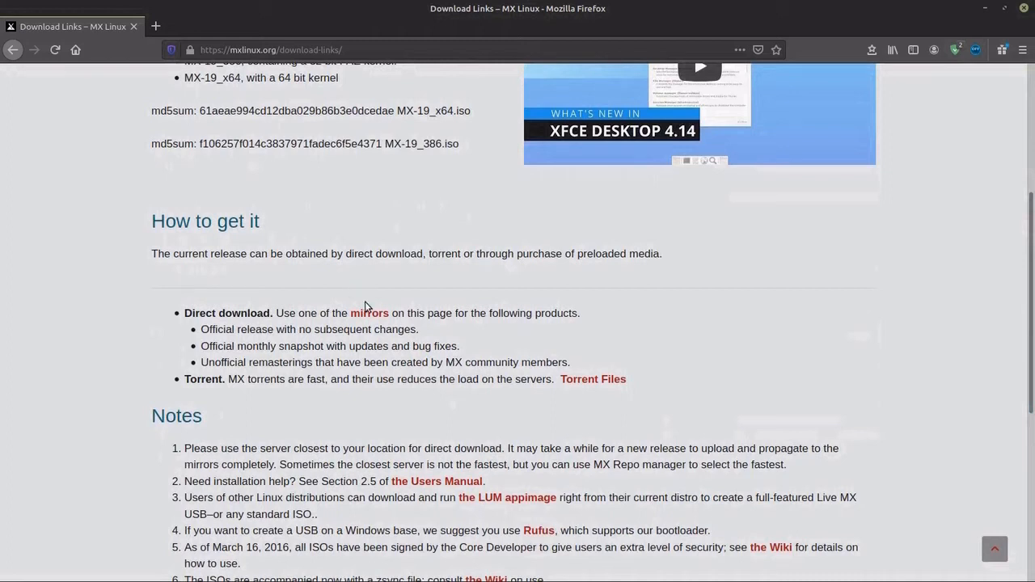
{"action": "mouse_move", "coordinate": [369, 313]}
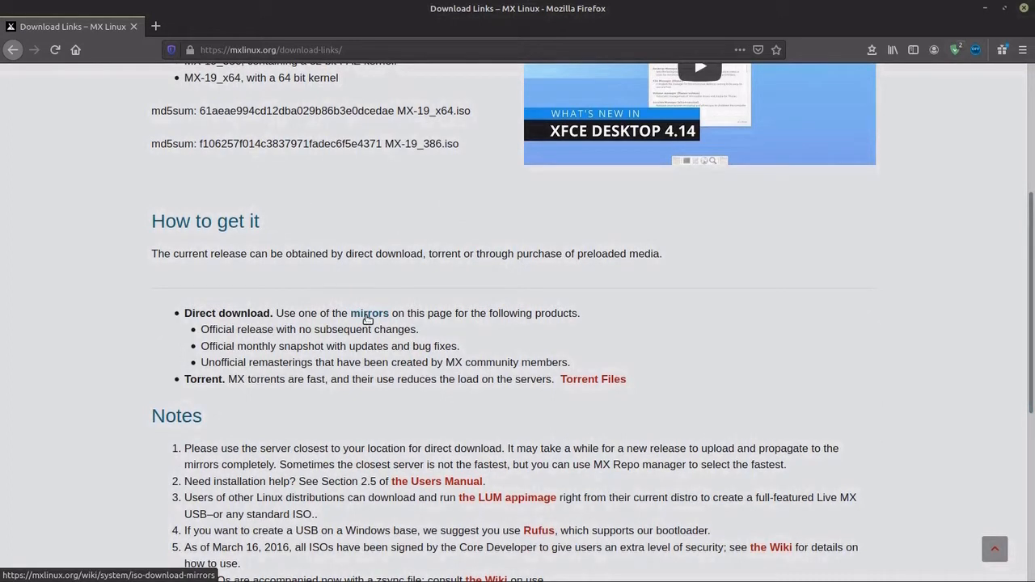
{"action": "mouse_move", "coordinate": [591, 374]}
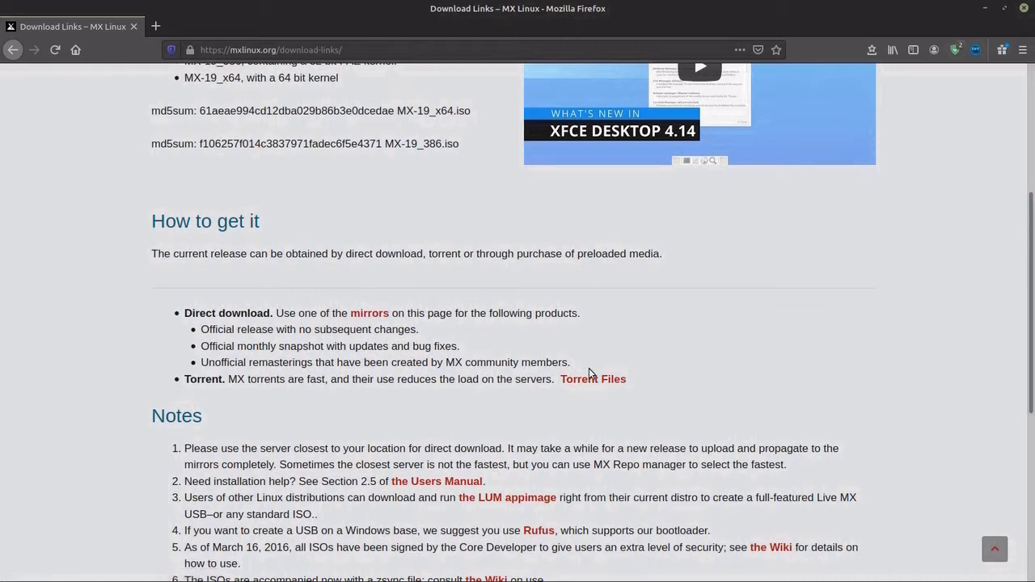
{"action": "mouse_move", "coordinate": [593, 379]}
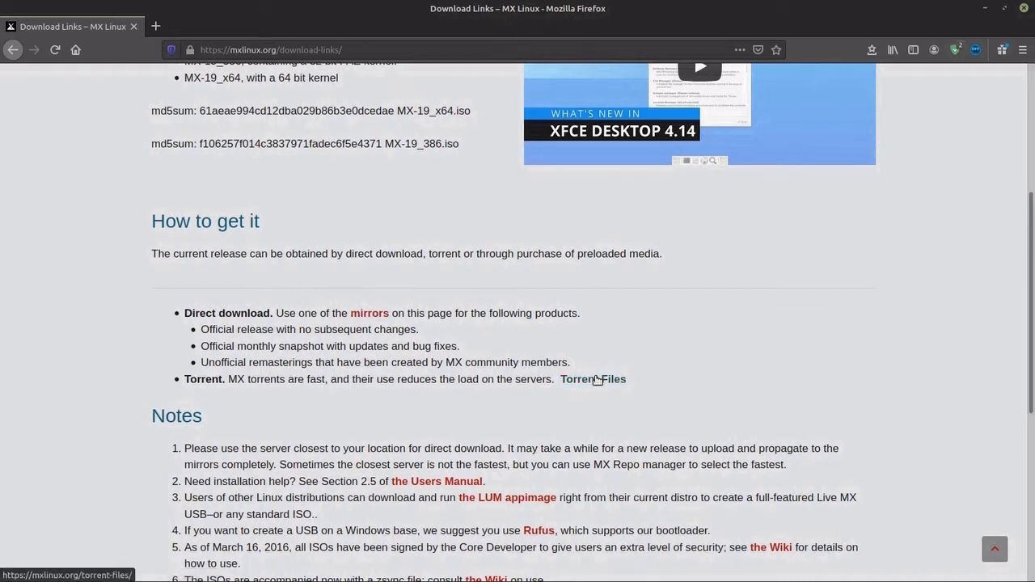
{"action": "mouse_move", "coordinate": [845, 359]}
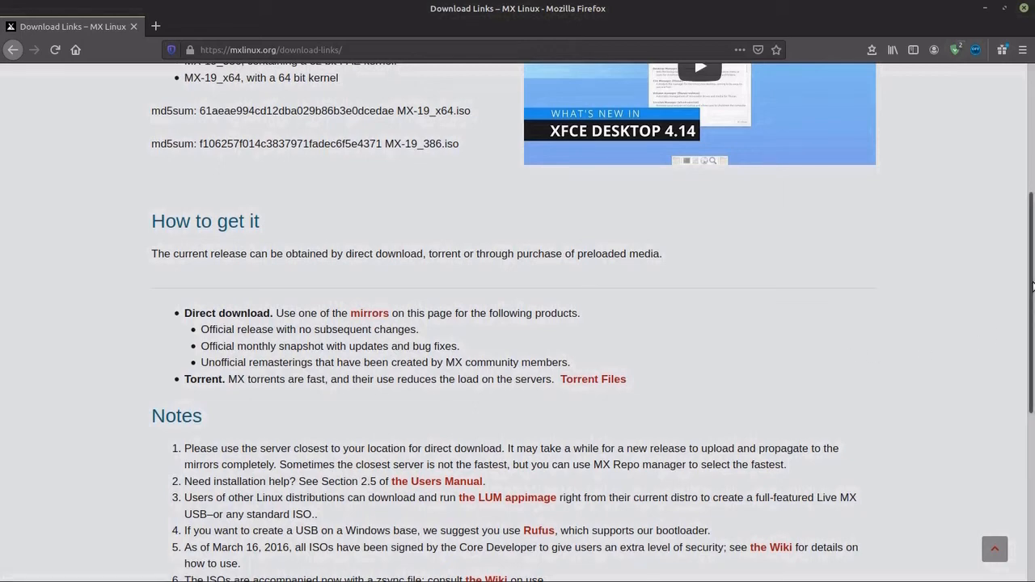
{"action": "scroll", "scroll_direction": "down", "scroll_amount": 3}
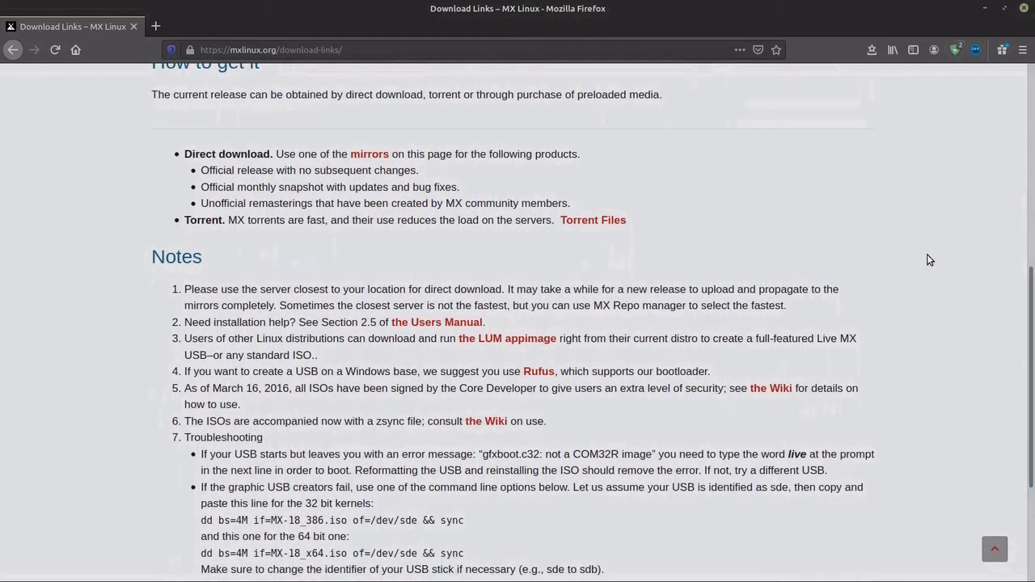
{"action": "mouse_move", "coordinate": [980, 324]}
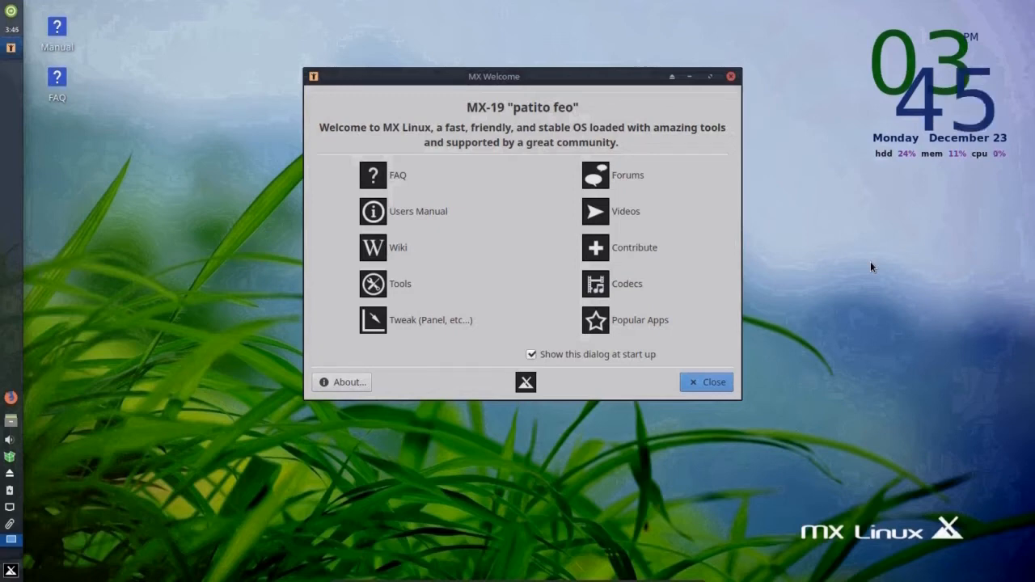
{"action": "mouse_move", "coordinate": [471, 199]}
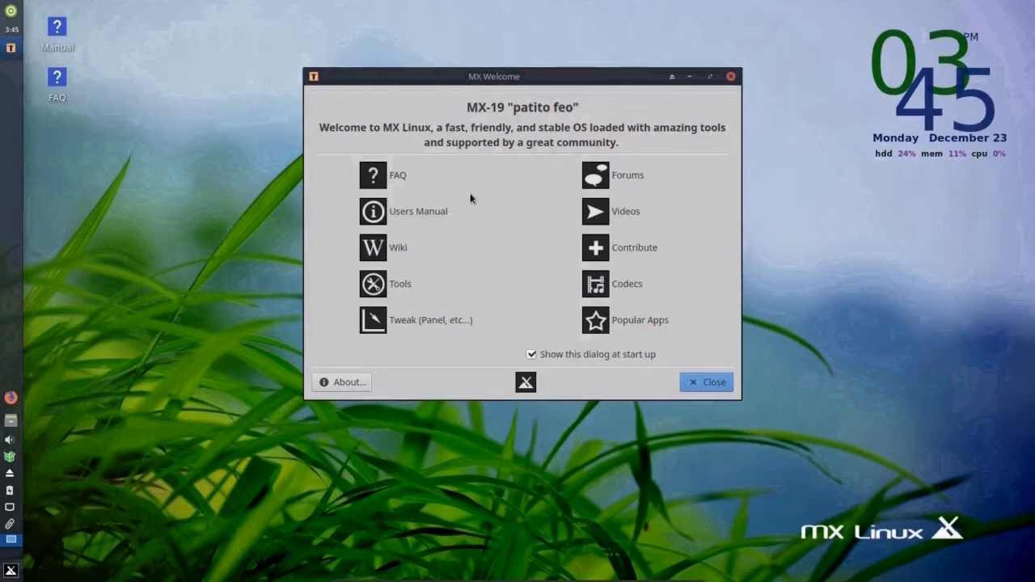
{"action": "mouse_move", "coordinate": [427, 220]}
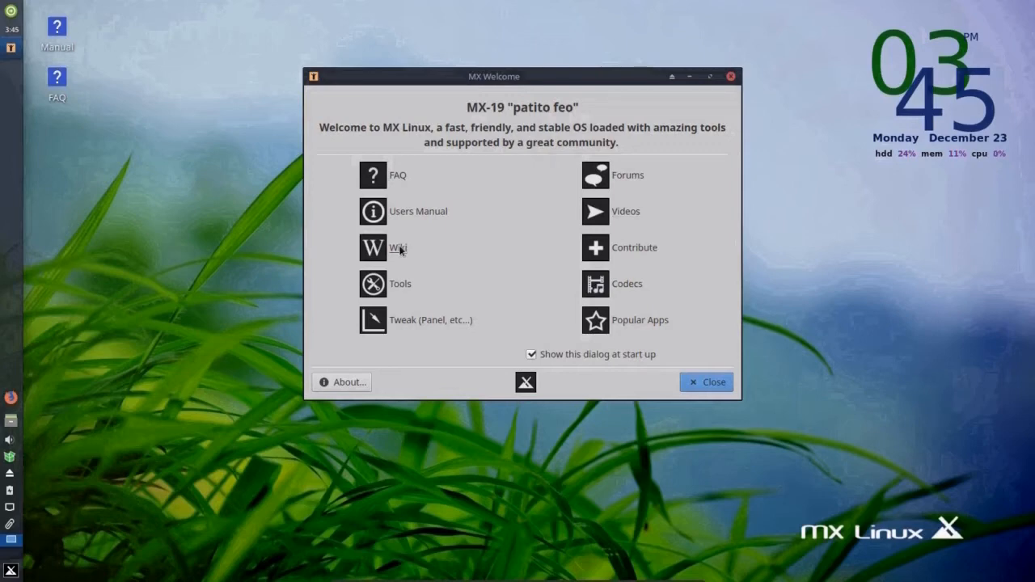
{"action": "mouse_move", "coordinate": [704, 249]}
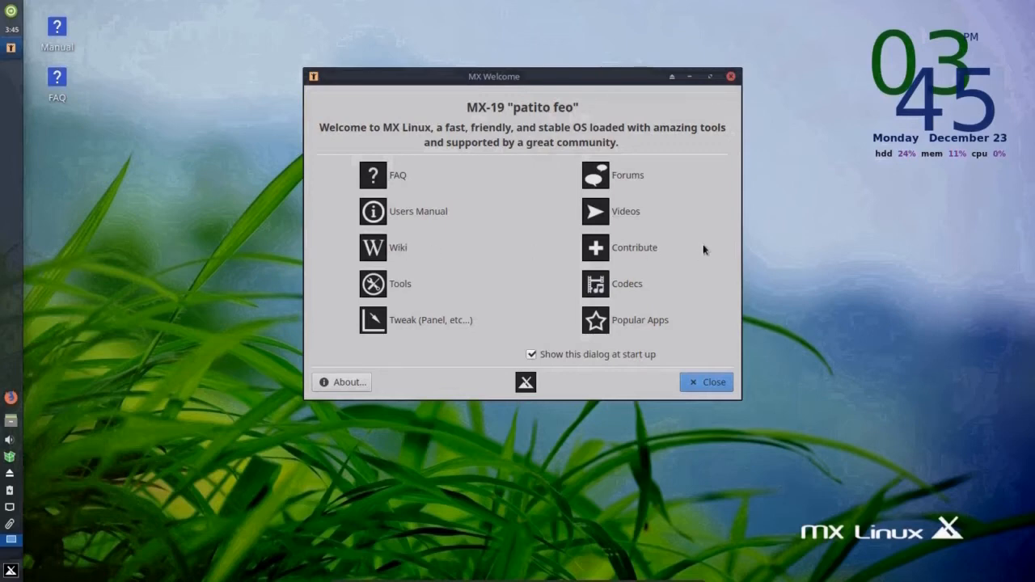
{"action": "mouse_move", "coordinate": [708, 293]}
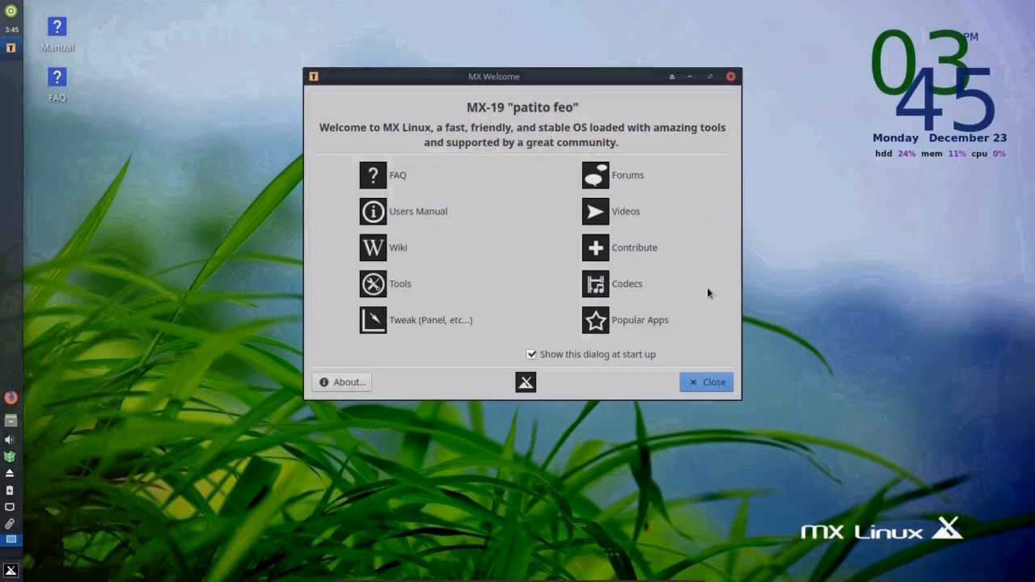
{"action": "mouse_move", "coordinate": [639, 254]}
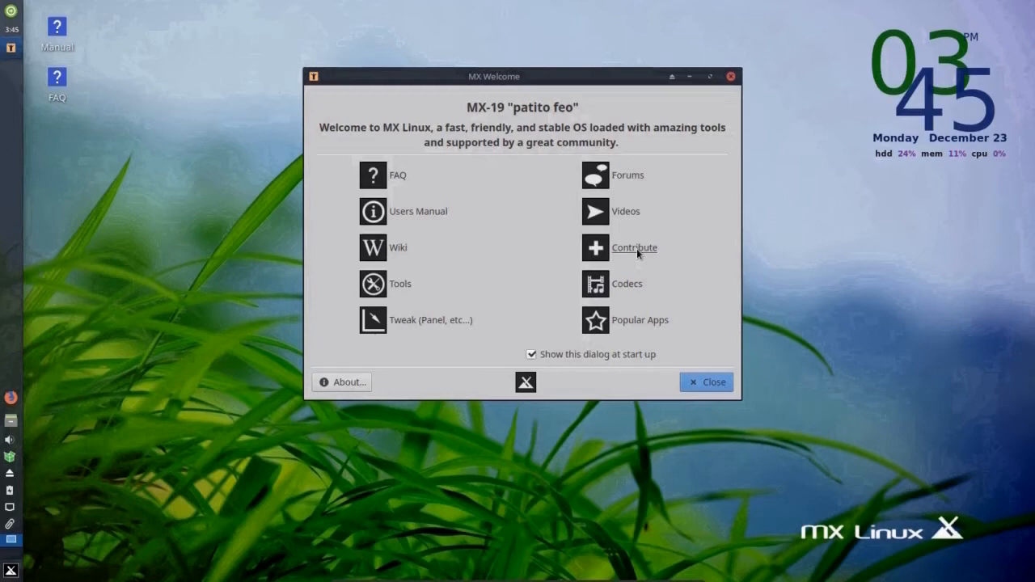
{"action": "mouse_move", "coordinate": [548, 287]}
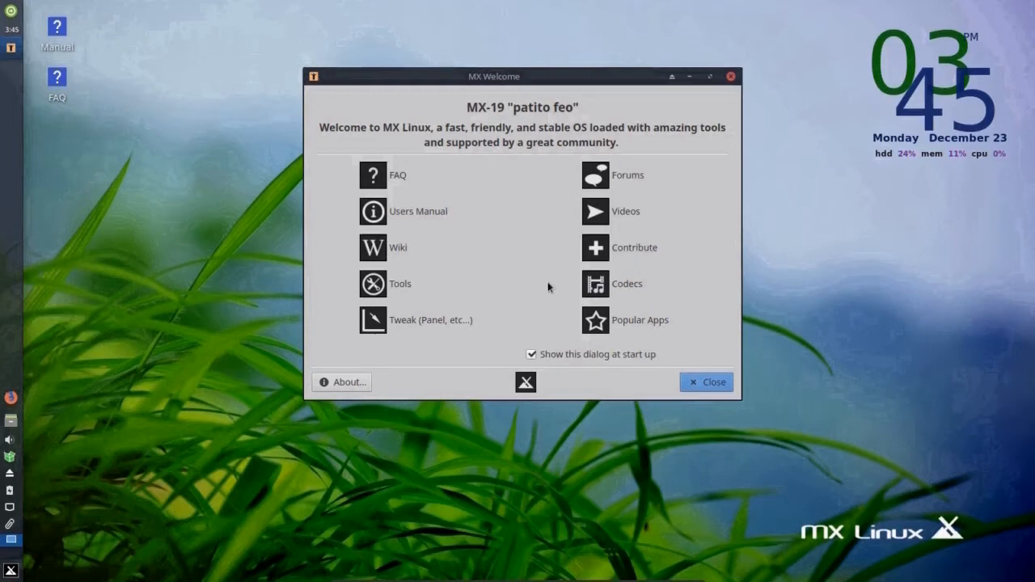
{"action": "mouse_move", "coordinate": [400, 283]}
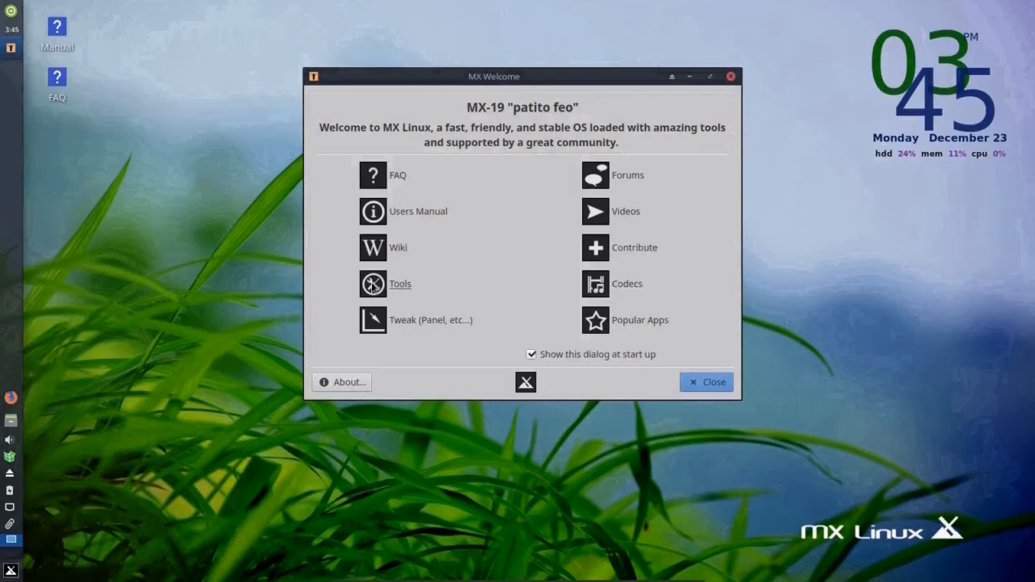
{"action": "mouse_move", "coordinate": [627, 285]}
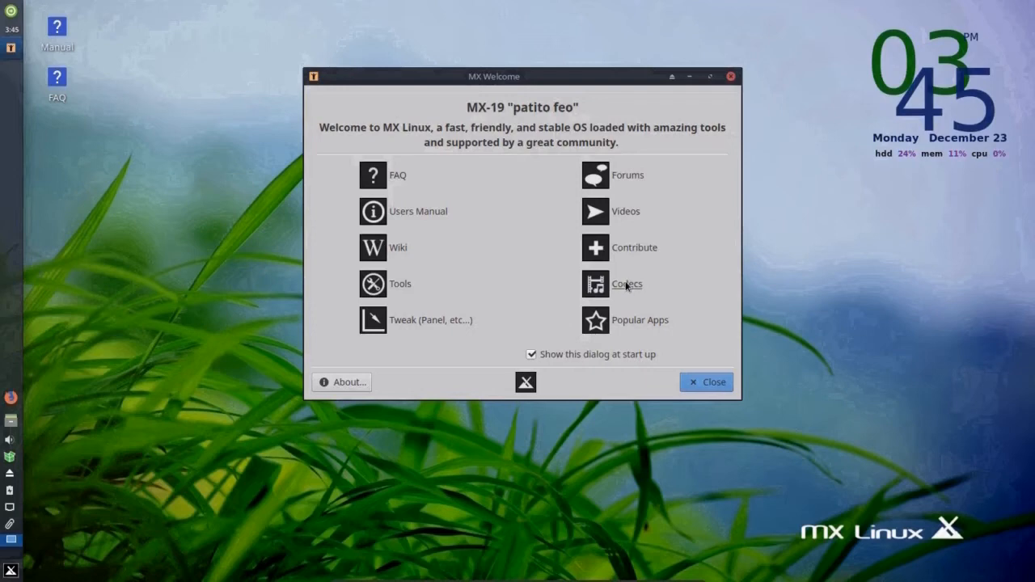
{"action": "mouse_move", "coordinate": [619, 329]}
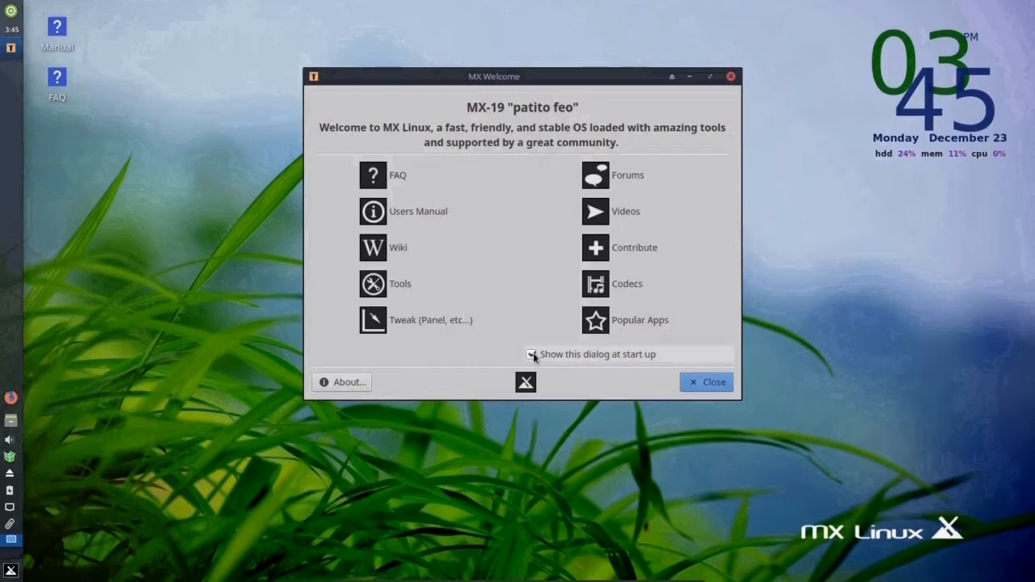
{"action": "left_click", "coordinate": [531, 355]}
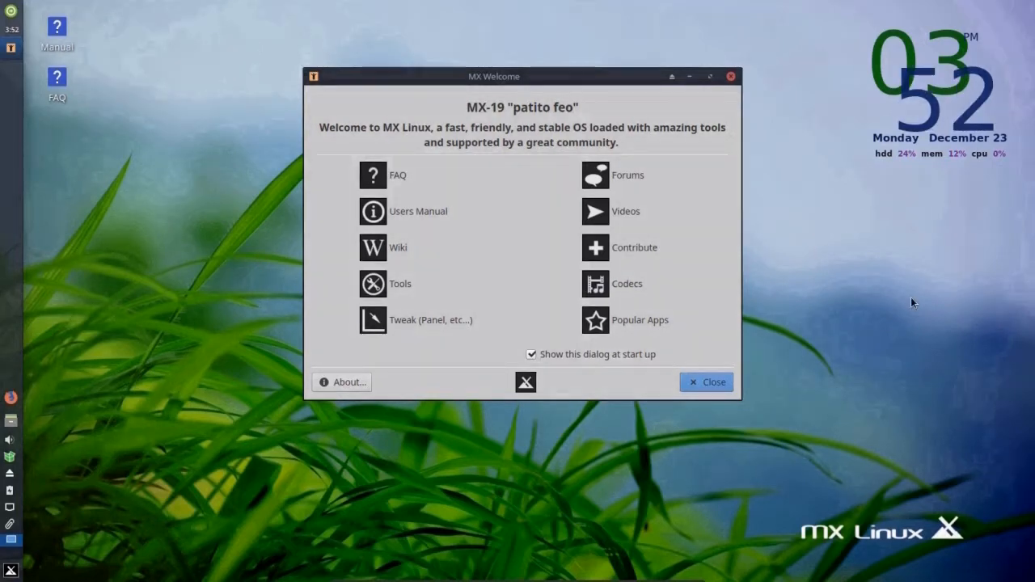
{"action": "mouse_move", "coordinate": [995, 241]}
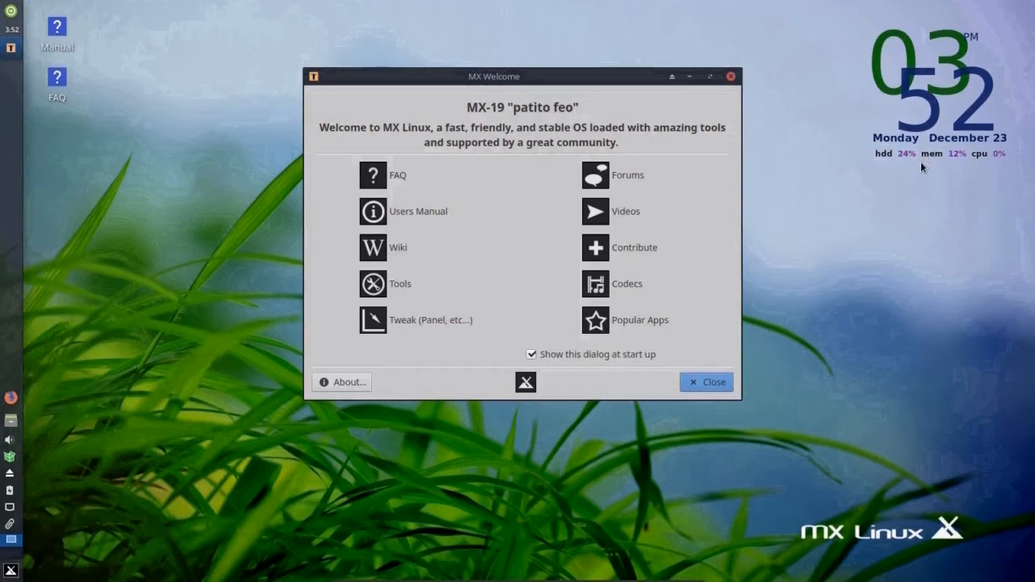
{"action": "mouse_move", "coordinate": [986, 166]}
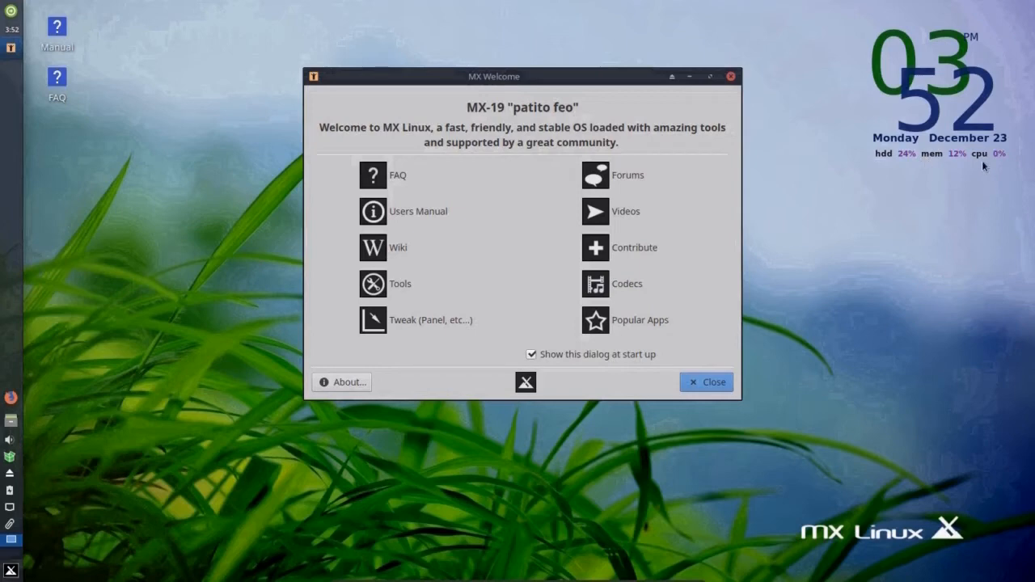
{"action": "mouse_move", "coordinate": [942, 174]}
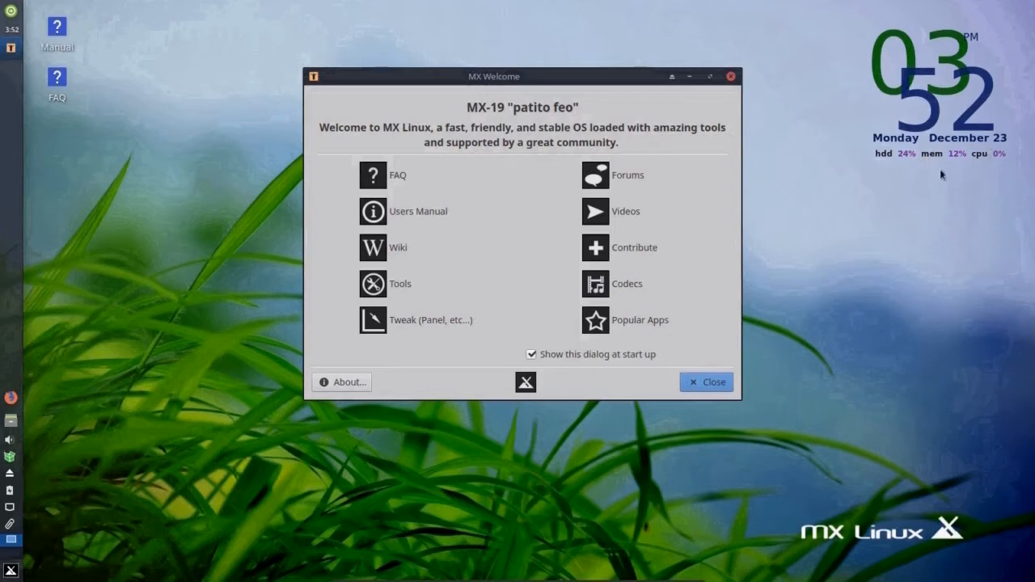
{"action": "mouse_move", "coordinate": [921, 200]}
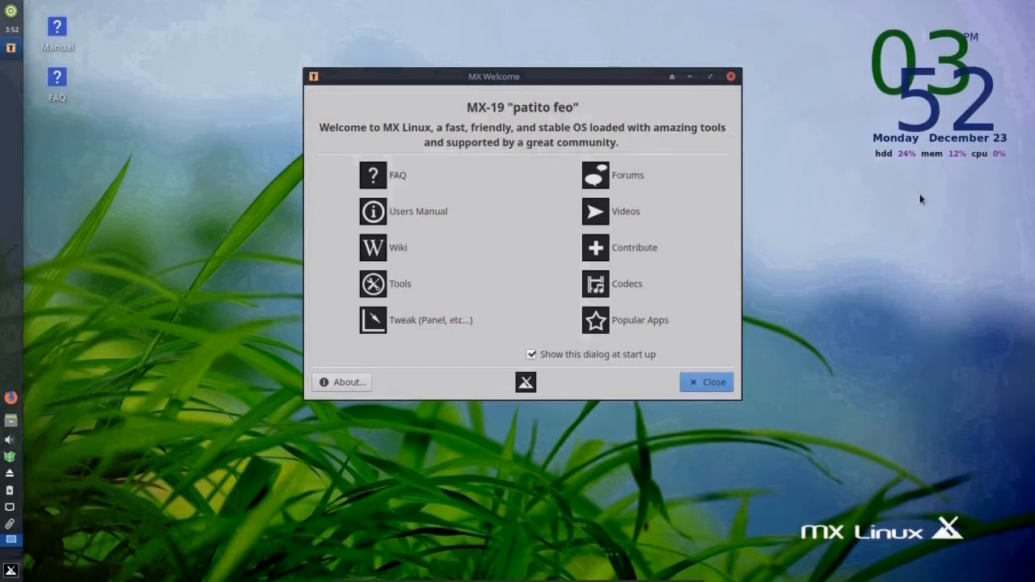
{"action": "mouse_move", "coordinate": [120, 159]}
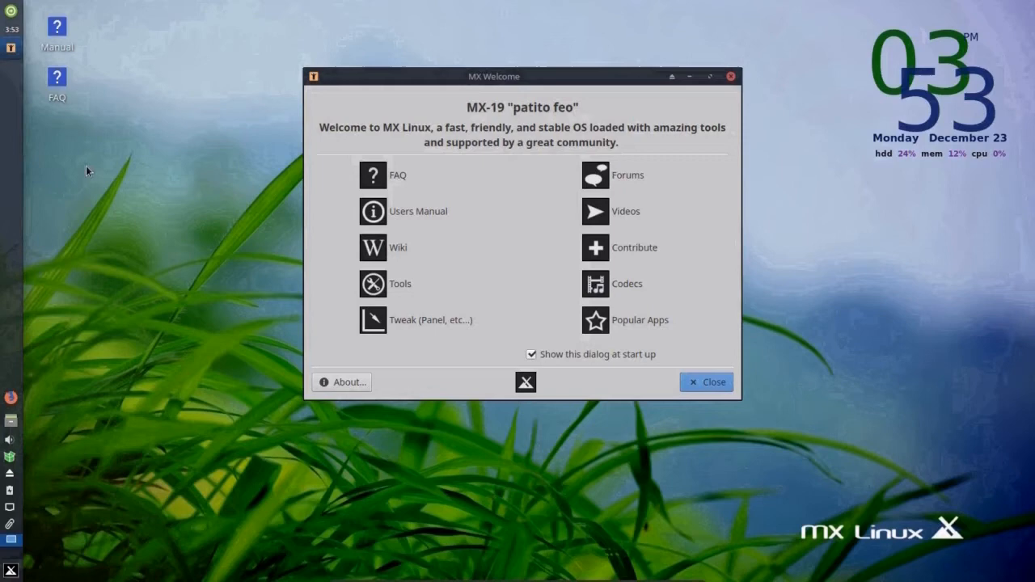
{"action": "mouse_move", "coordinate": [129, 217]}
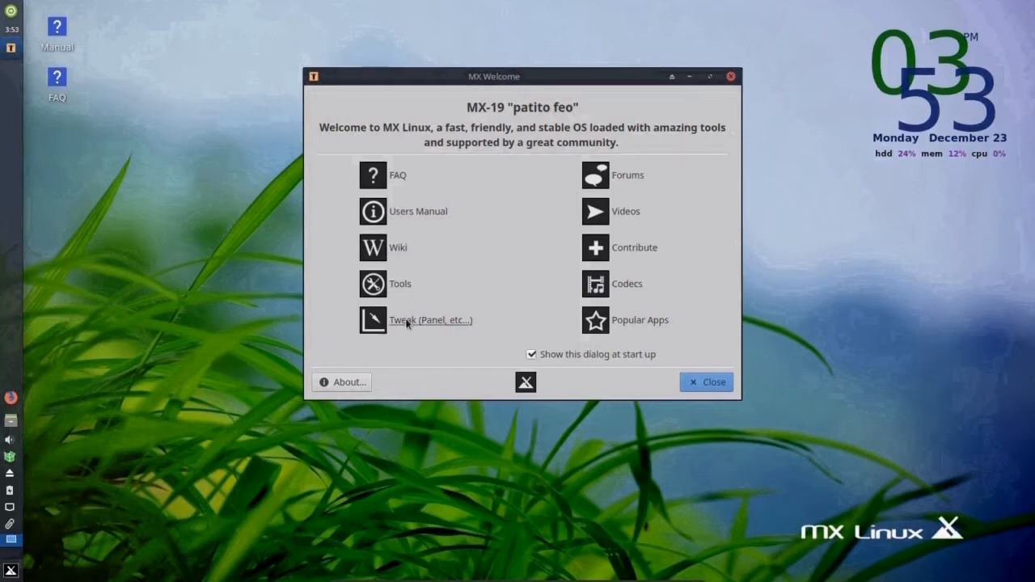
{"action": "left_click", "coordinate": [430, 320]}
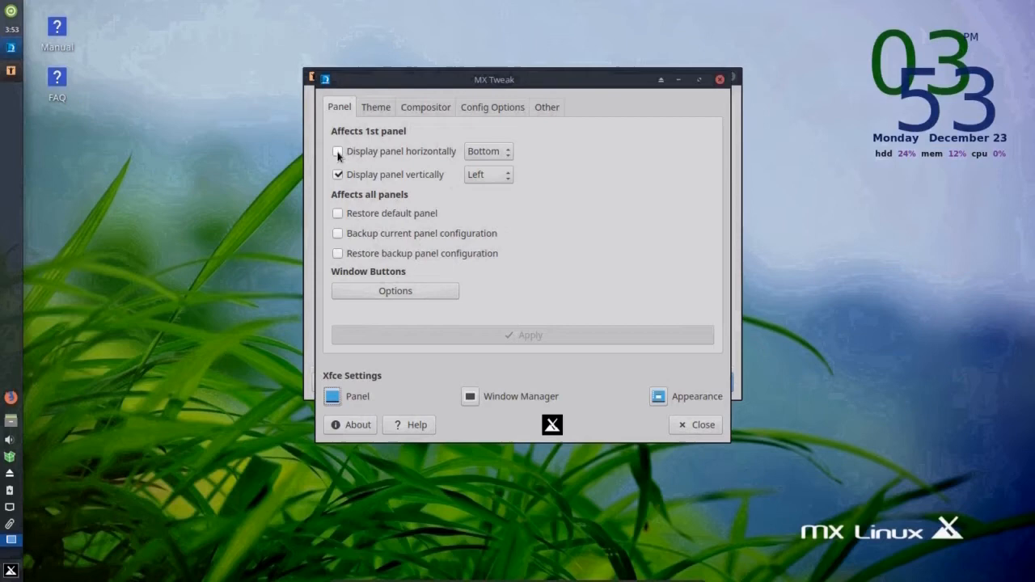
{"action": "left_click", "coordinate": [338, 151]}
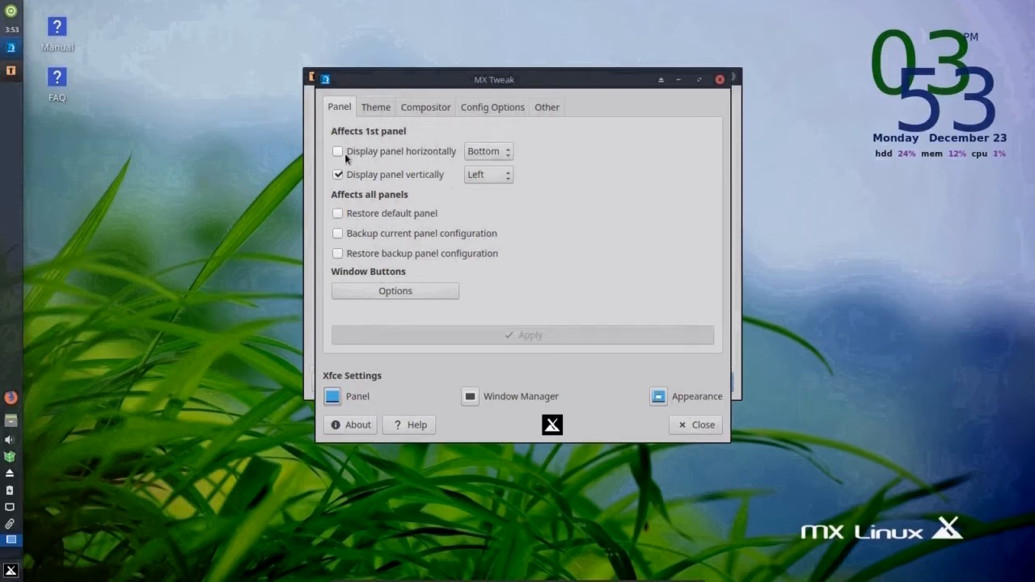
{"action": "left_click", "coordinate": [337, 151]}
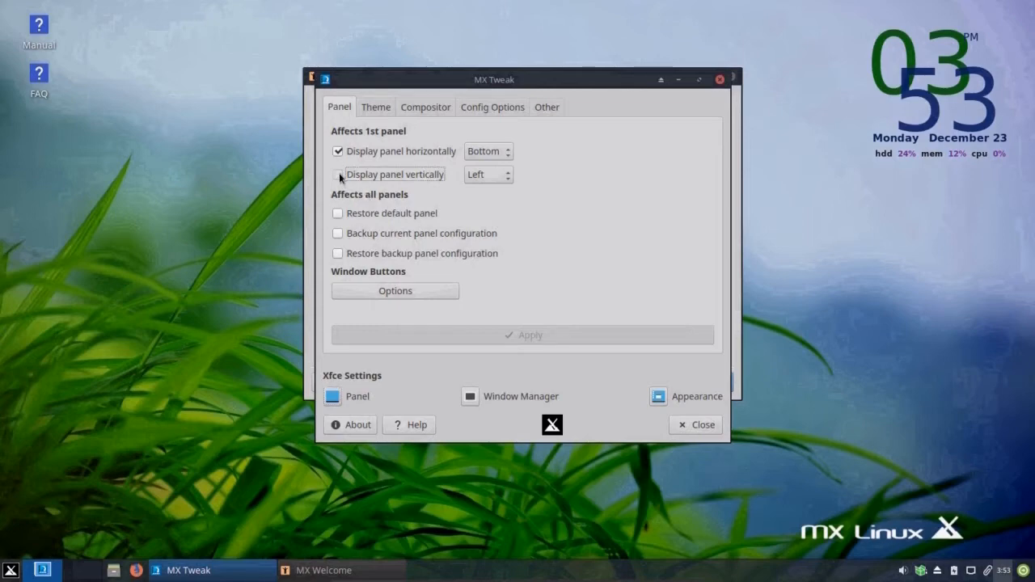
{"action": "left_click", "coordinate": [337, 174]}
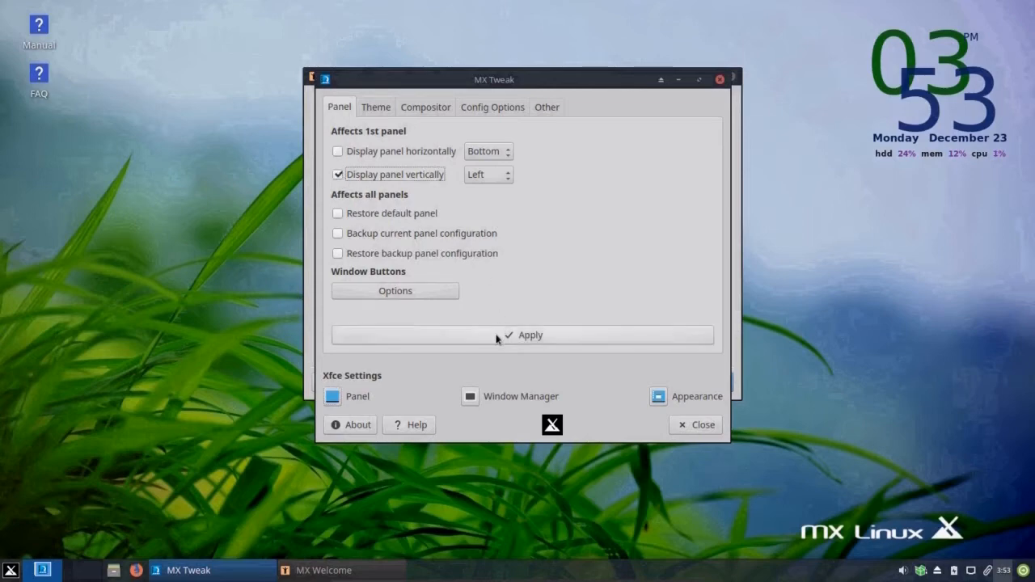
{"action": "left_click", "coordinate": [338, 174]}
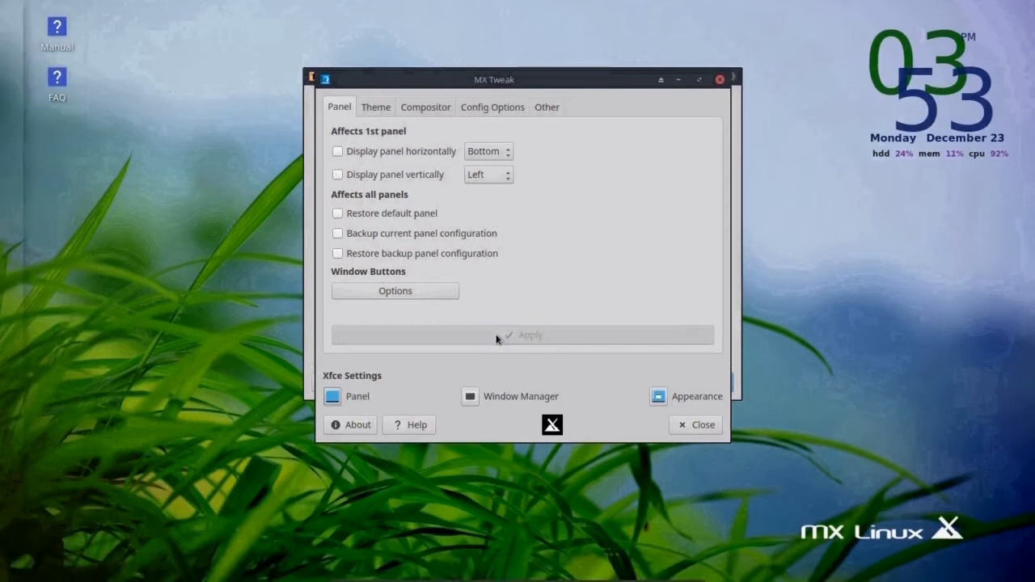
{"action": "left_click", "coordinate": [338, 174]}
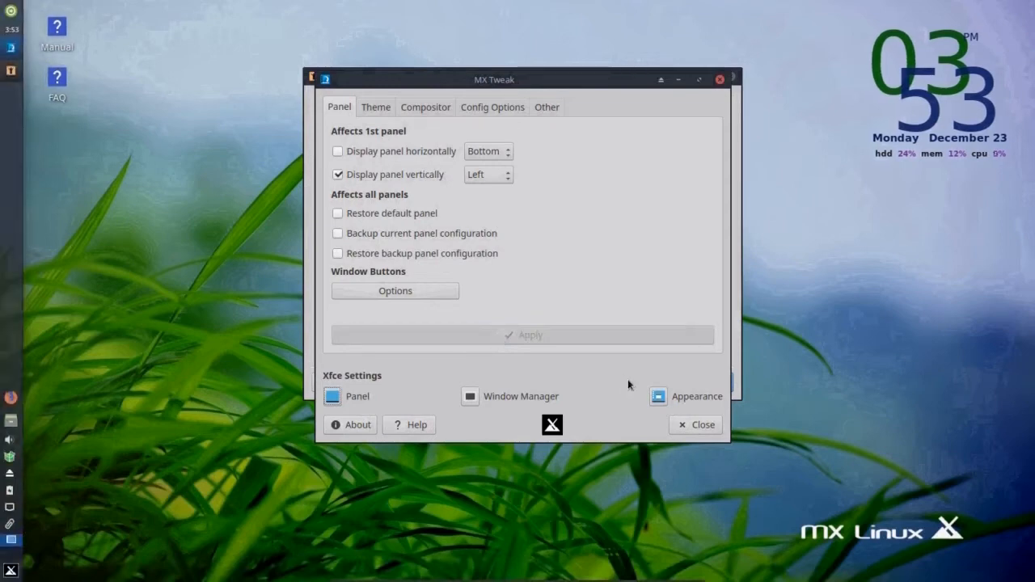
{"action": "mouse_move", "coordinate": [696, 424]}
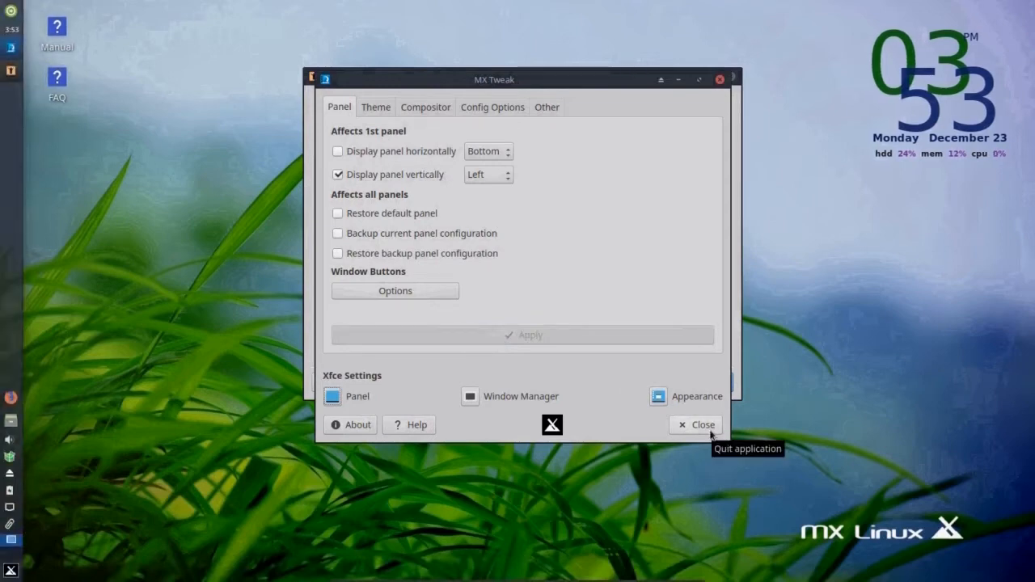
{"action": "left_click", "coordinate": [696, 424]}
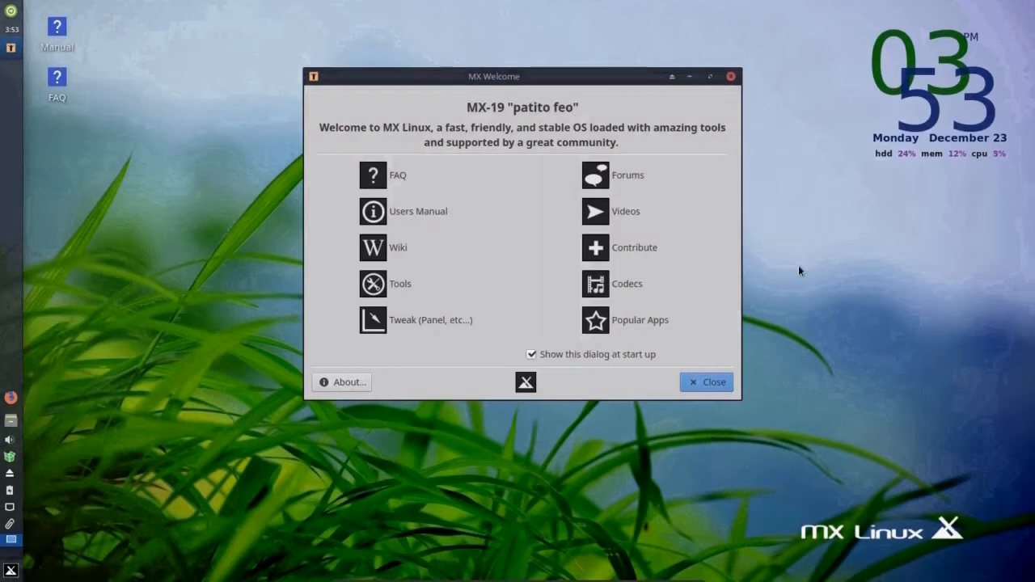
{"action": "mouse_move", "coordinate": [806, 280]}
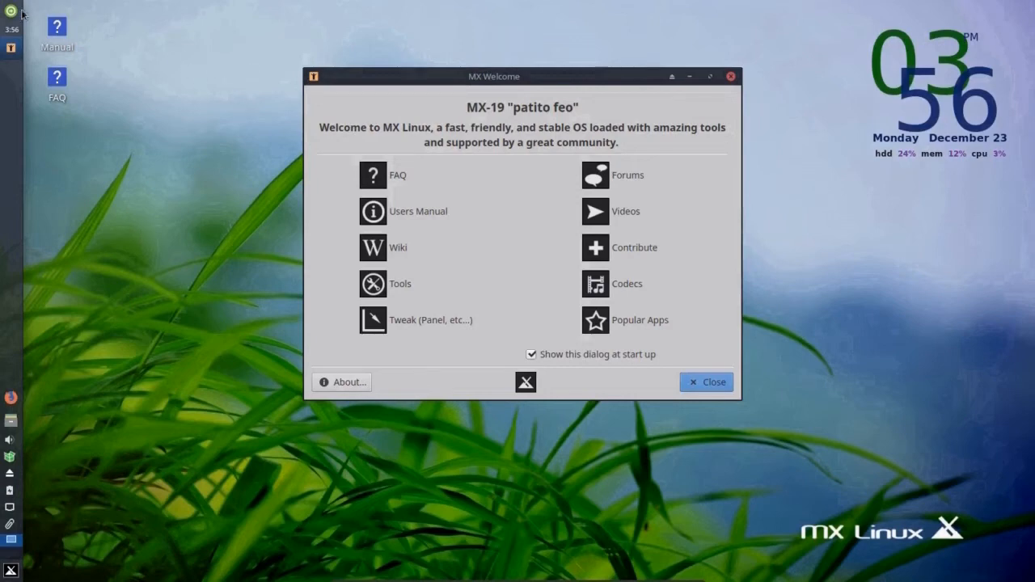
{"action": "mouse_move", "coordinate": [10, 11]}
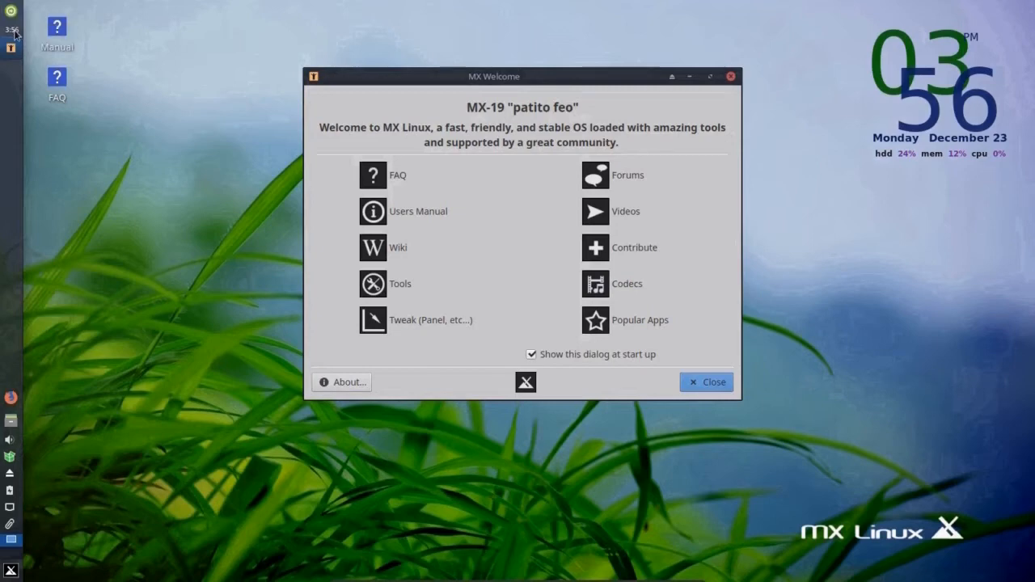
{"action": "mouse_move", "coordinate": [11, 48]}
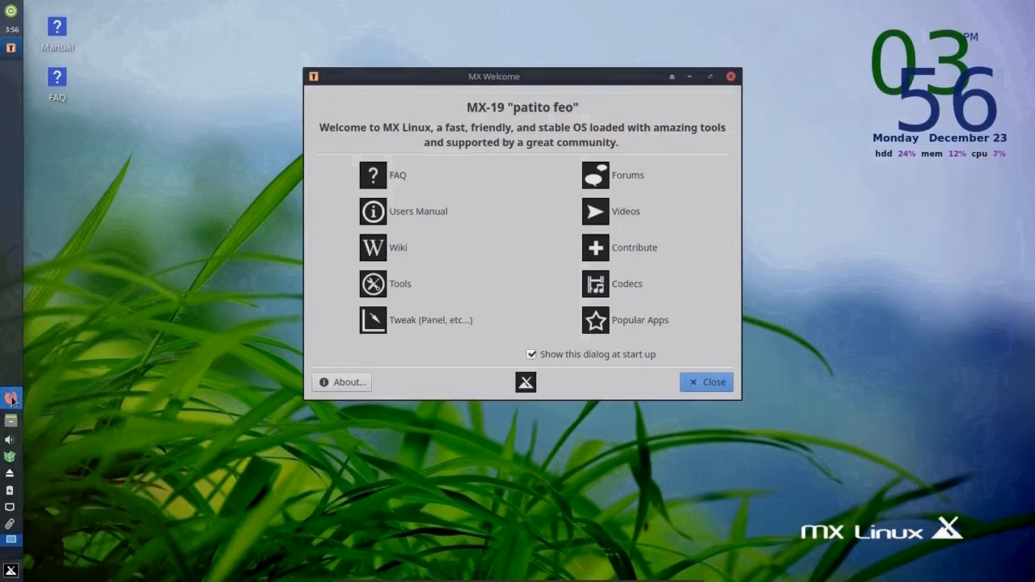
{"action": "mouse_move", "coordinate": [11, 399]}
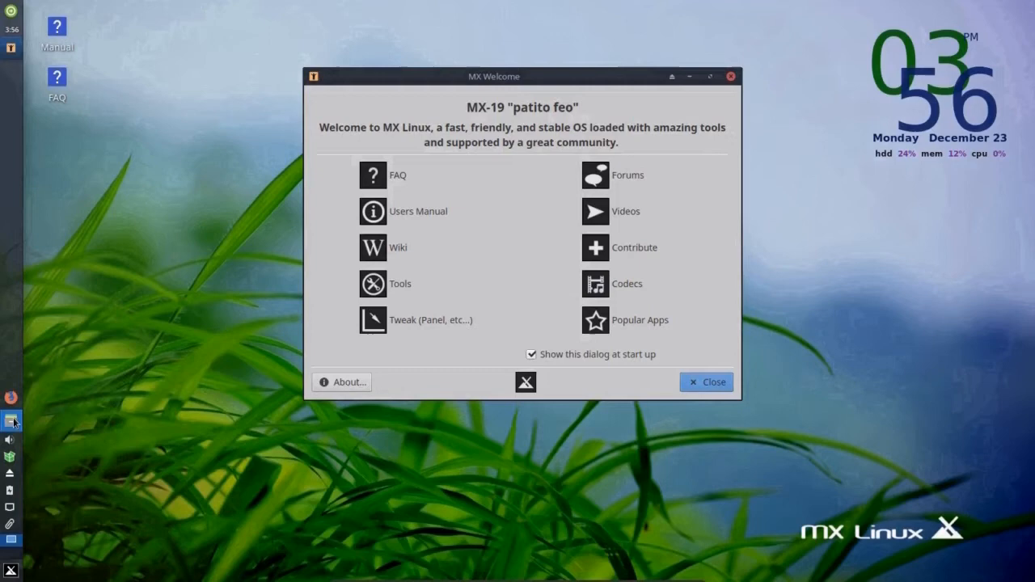
{"action": "mouse_move", "coordinate": [12, 421]}
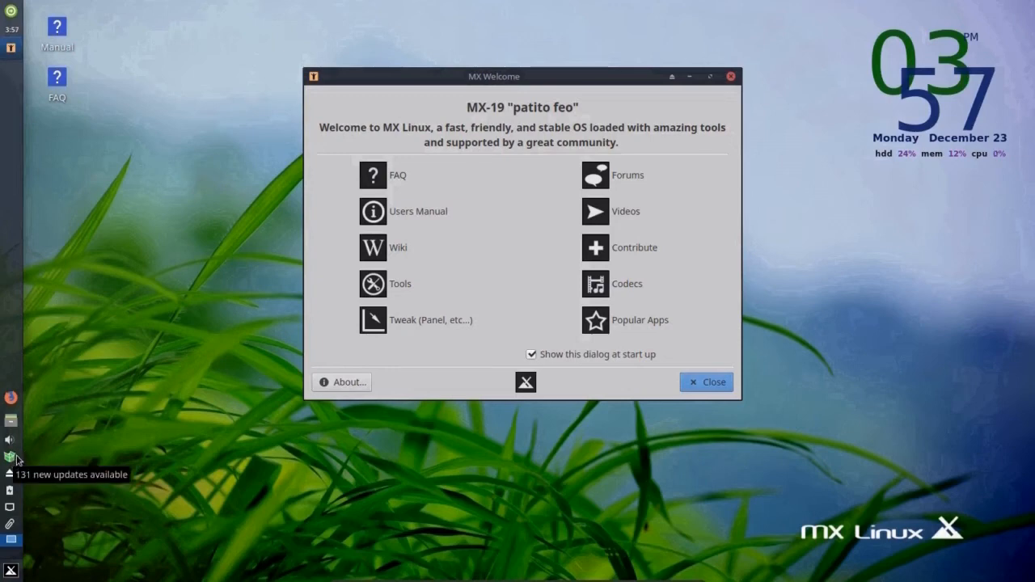
{"action": "mouse_move", "coordinate": [33, 480]}
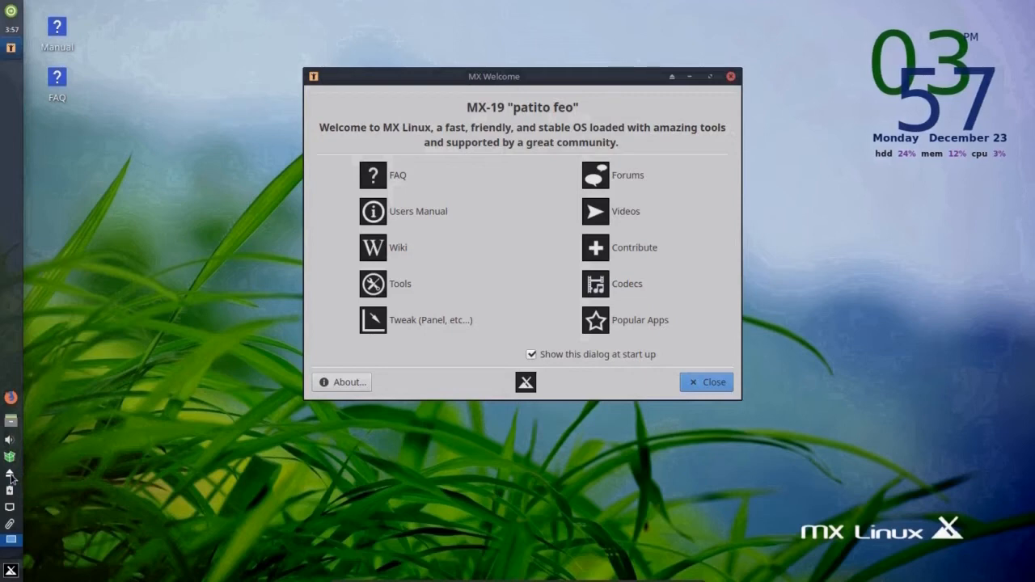
{"action": "mouse_move", "coordinate": [13, 493]}
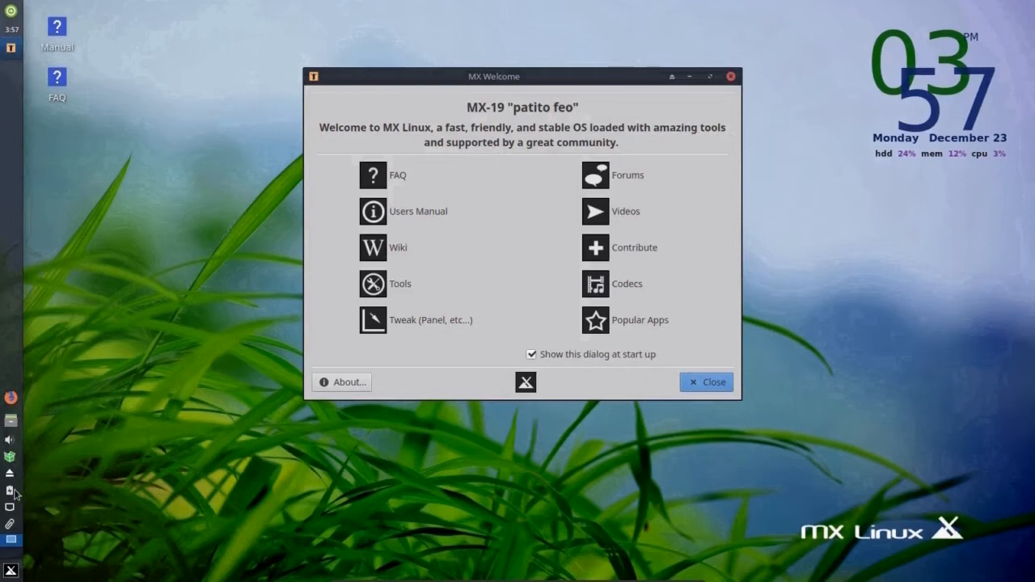
{"action": "mouse_move", "coordinate": [11, 493]}
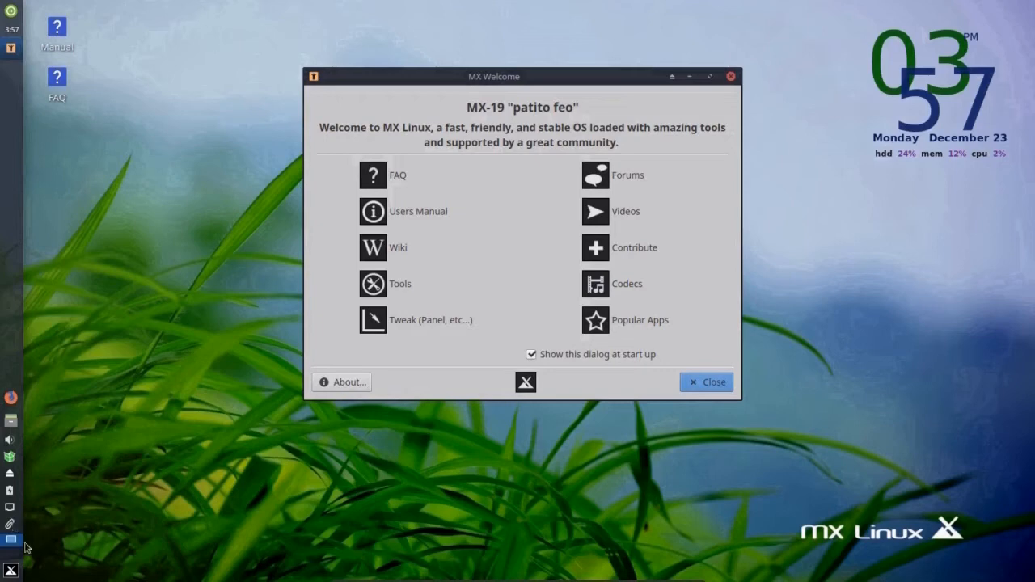
{"action": "mouse_move", "coordinate": [11, 554]}
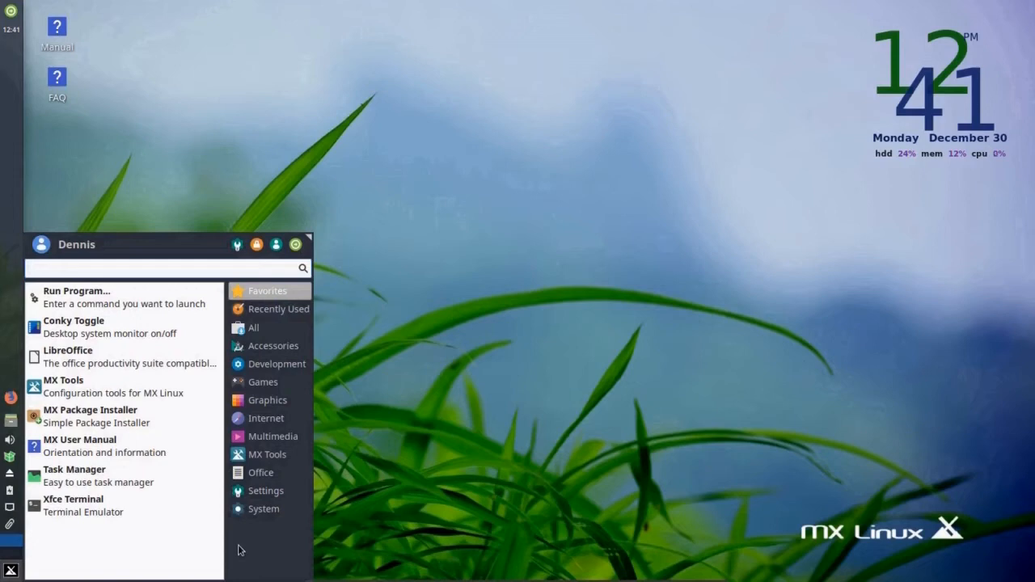
{"action": "mouse_move", "coordinate": [277, 309]}
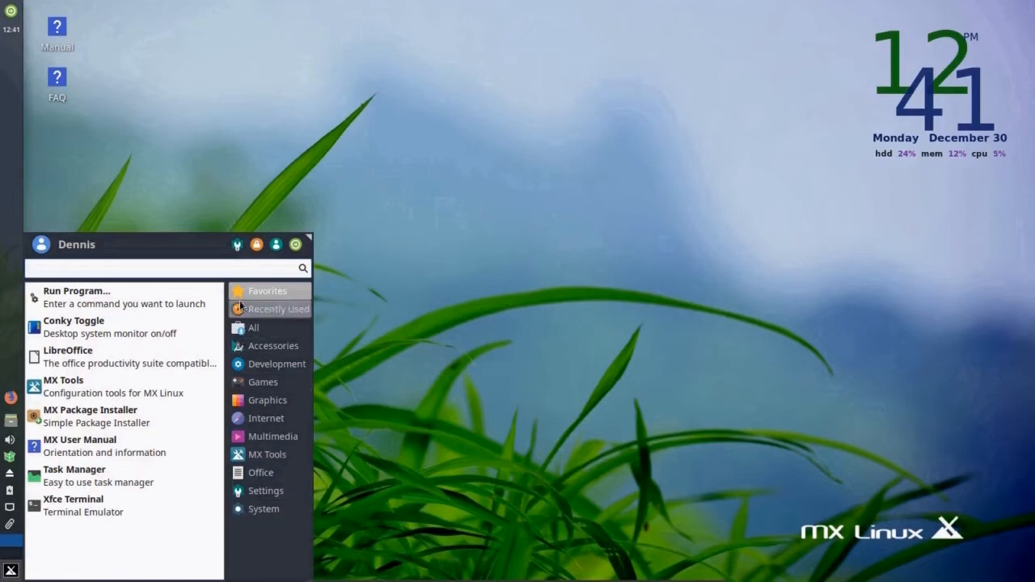
- Browse the Recently Used, All, MX Tools and Settings categories of the Whisker menu
{"action": "left_click", "coordinate": [279, 309]}
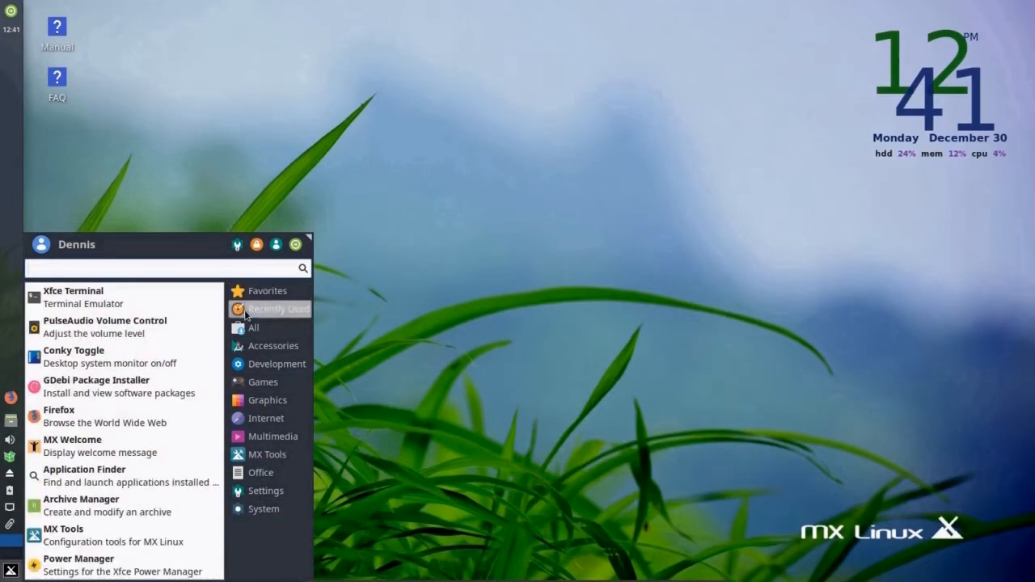
{"action": "left_click", "coordinate": [253, 328]}
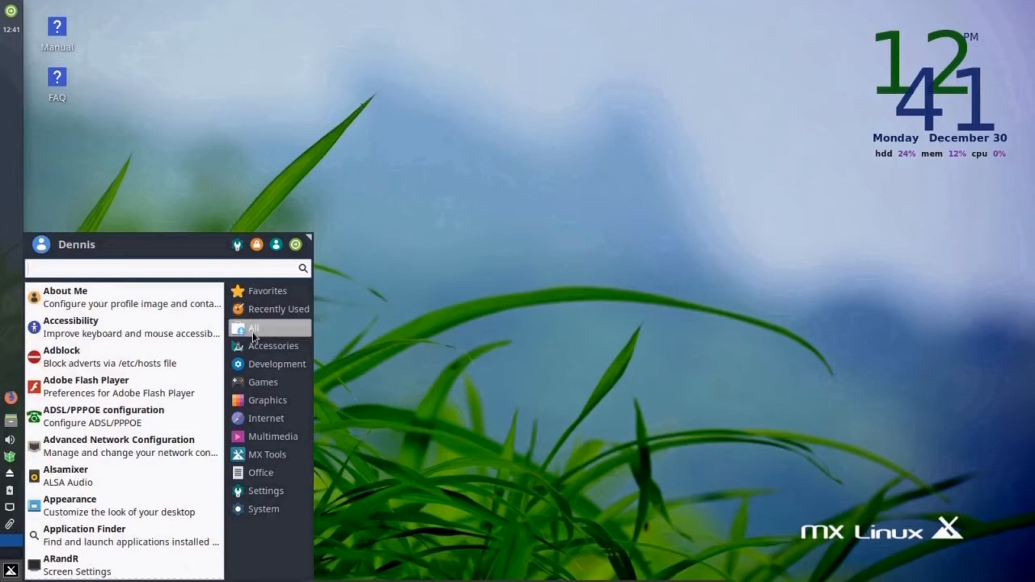
{"action": "left_click", "coordinate": [268, 453]}
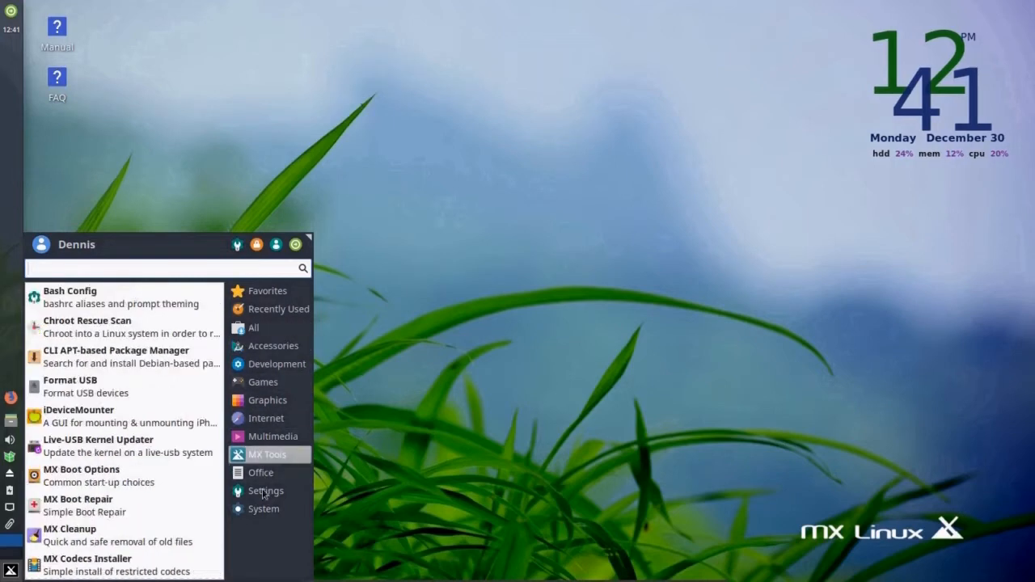
{"action": "left_click", "coordinate": [266, 491]}
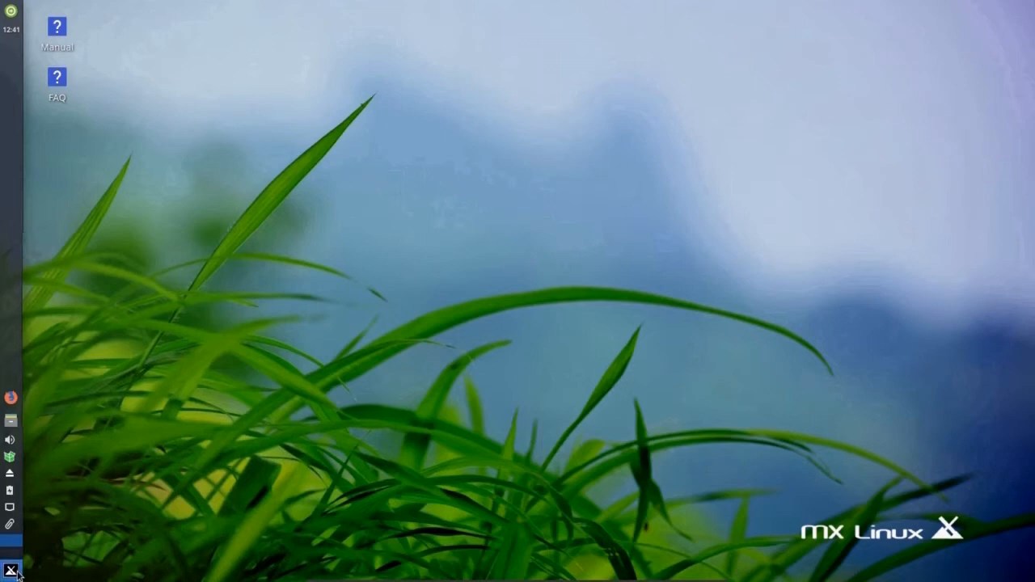
- Show the Conky clock and system-stats widget on the desktop, then bring the menu back
{"action": "left_click", "coordinate": [10, 570]}
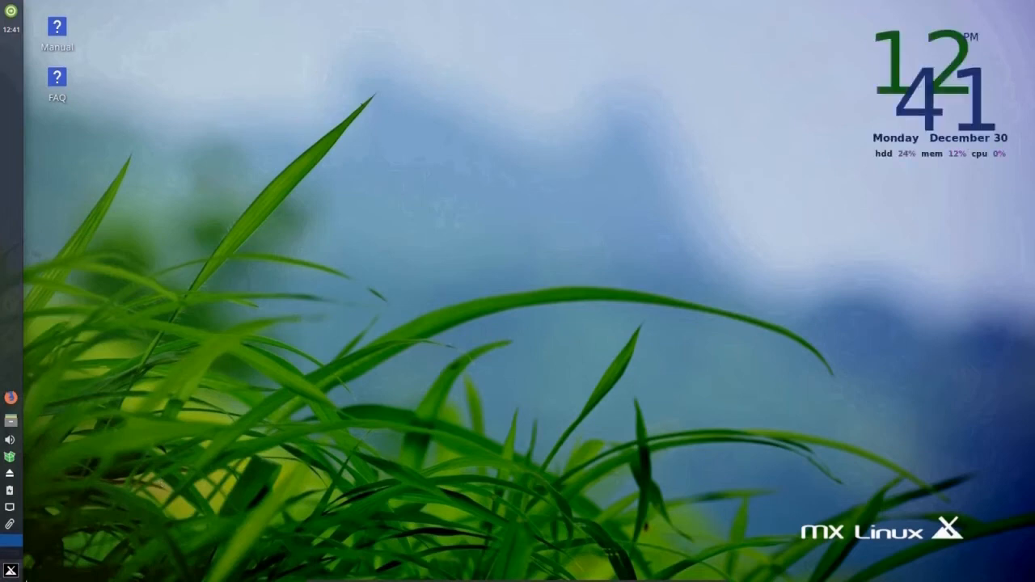
{"action": "left_click", "coordinate": [10, 570]}
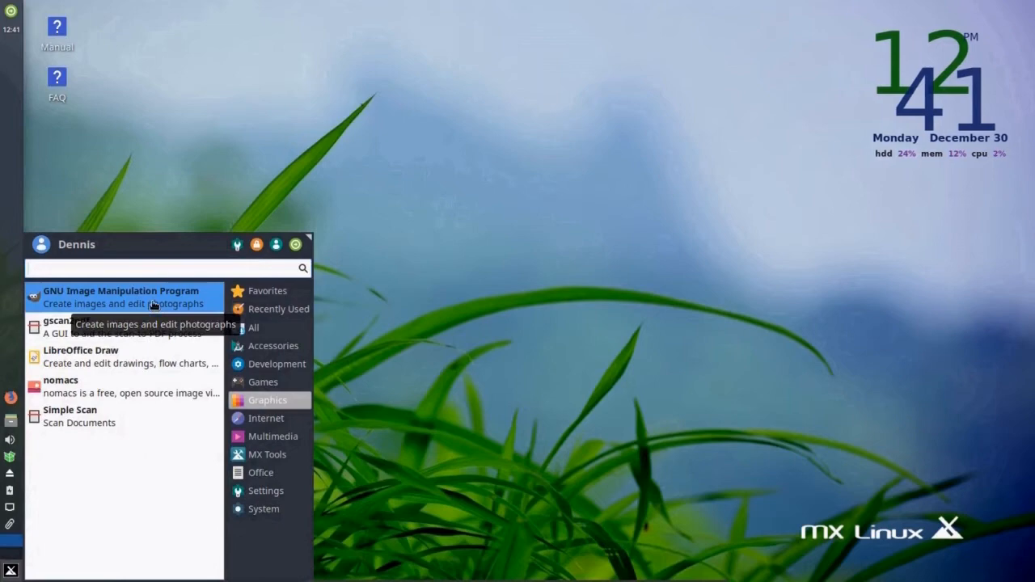
{"action": "mouse_move", "coordinate": [114, 384]}
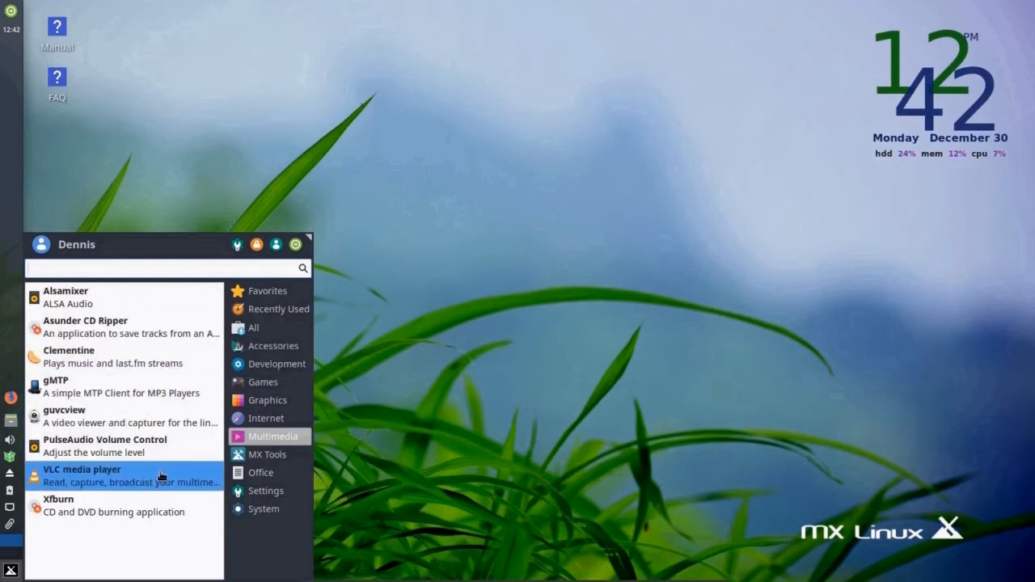
{"action": "mouse_move", "coordinate": [129, 476]}
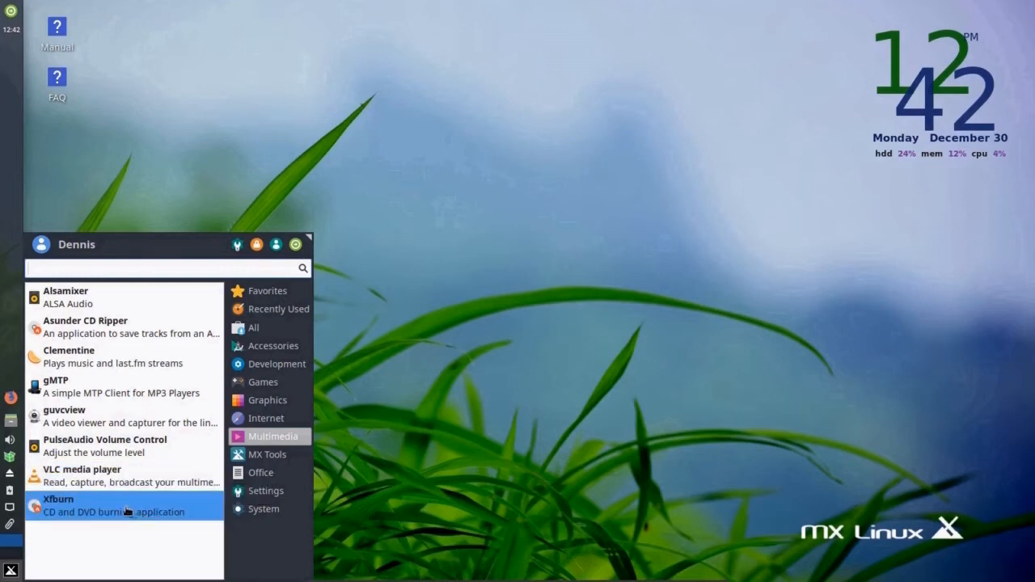
{"action": "mouse_move", "coordinate": [126, 510]}
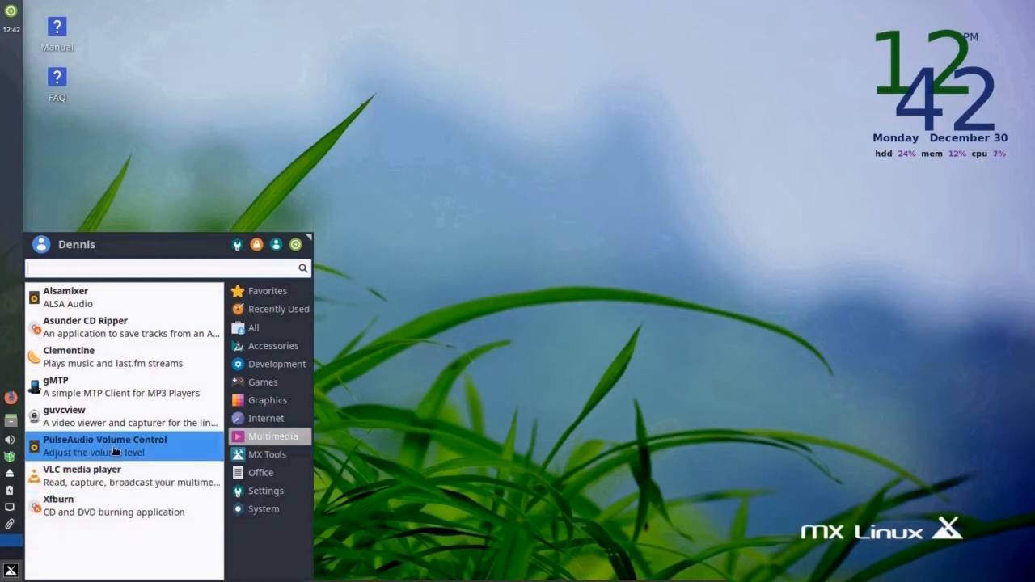
{"action": "mouse_move", "coordinate": [113, 452]}
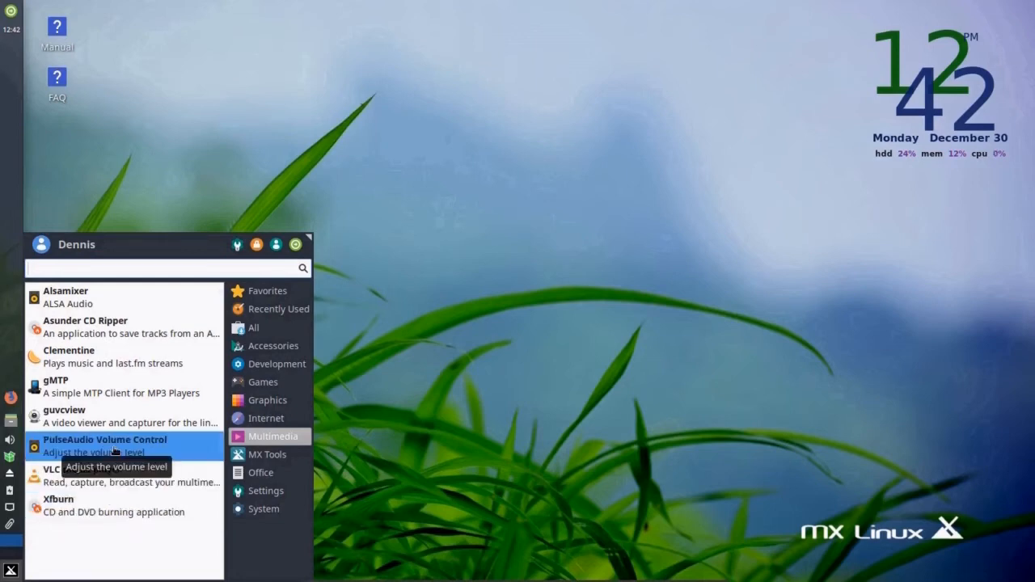
- Launch PulseAudio Volume Control from the Multimedia category
{"action": "left_click", "coordinate": [105, 439]}
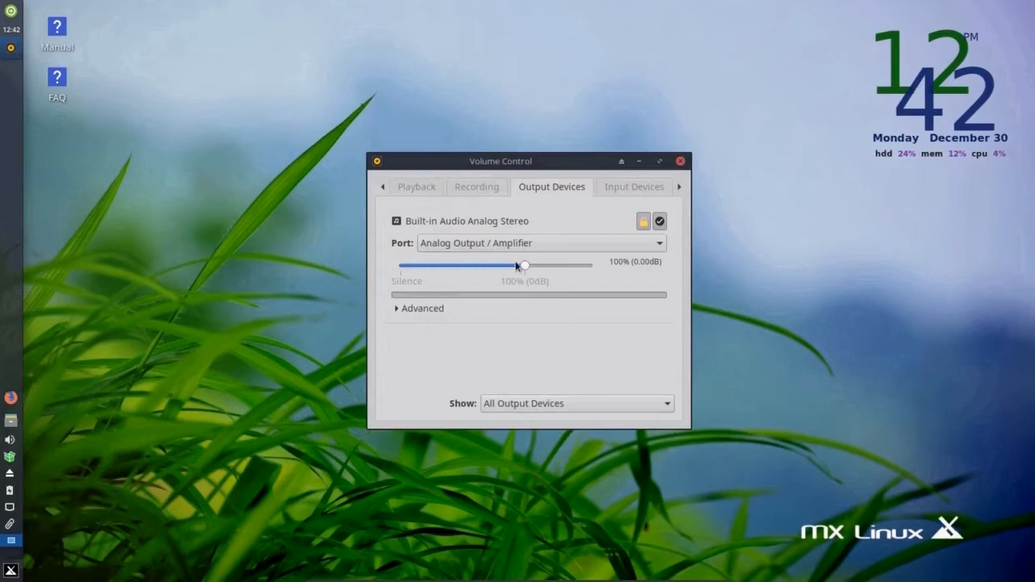
- Push the built-in output volume above 100%, up to 153%
{"action": "left_click_drag", "start_coordinate": [524, 265], "coordinate": [542, 265]}
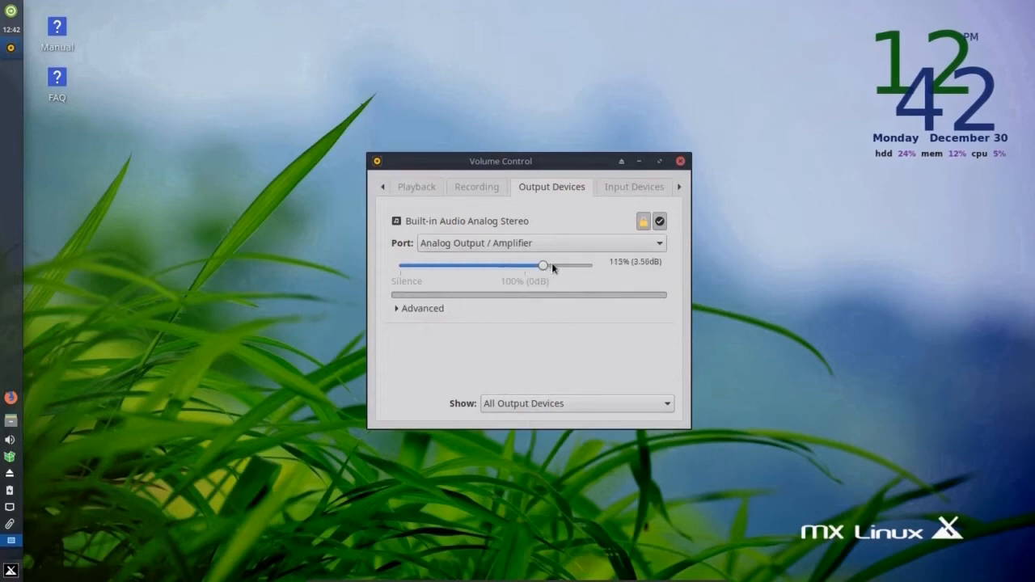
{"action": "left_click_drag", "start_coordinate": [542, 266], "coordinate": [527, 266]}
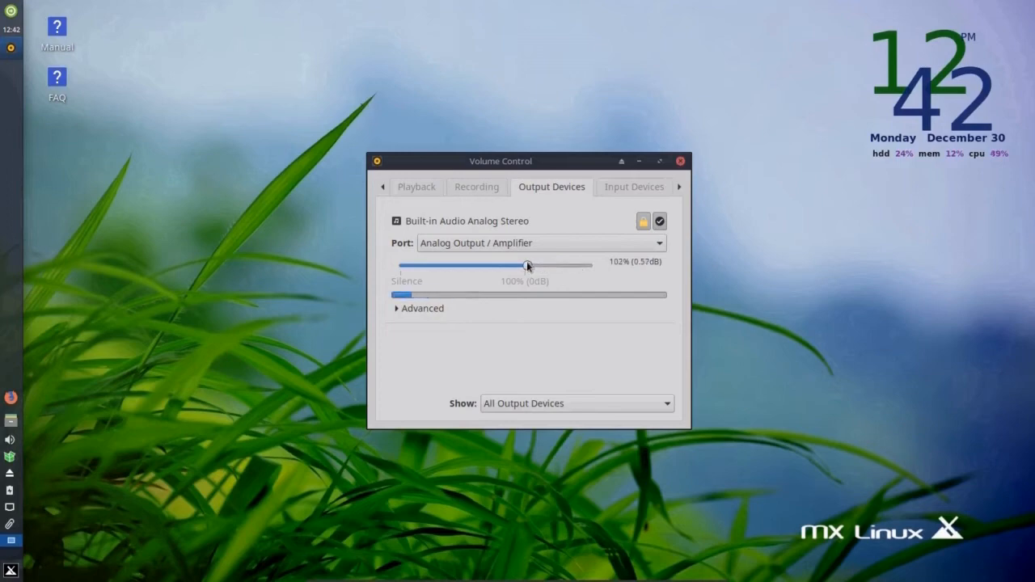
{"action": "left_click_drag", "start_coordinate": [527, 265], "coordinate": [587, 265]}
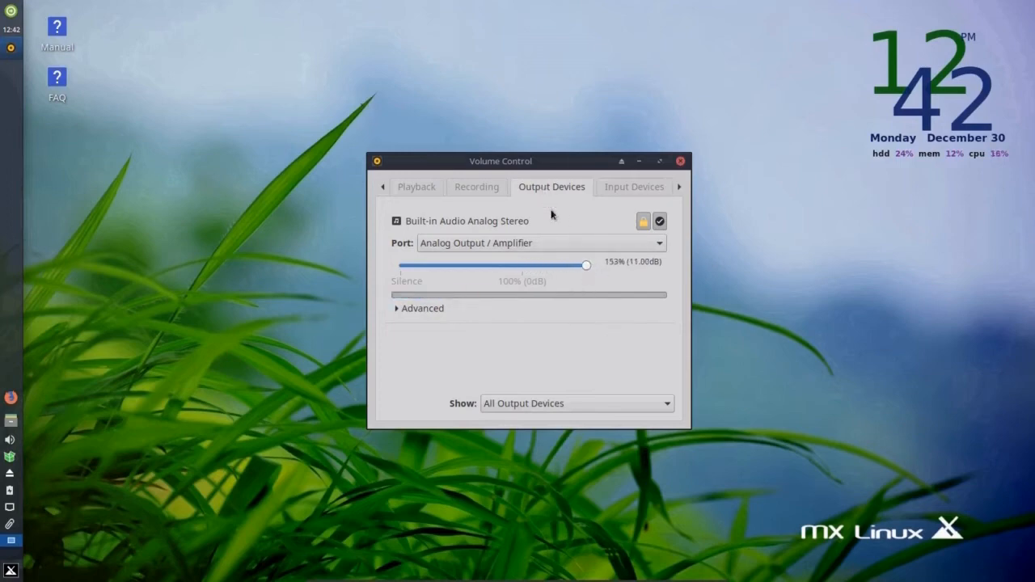
{"action": "mouse_move", "coordinate": [25, 445]}
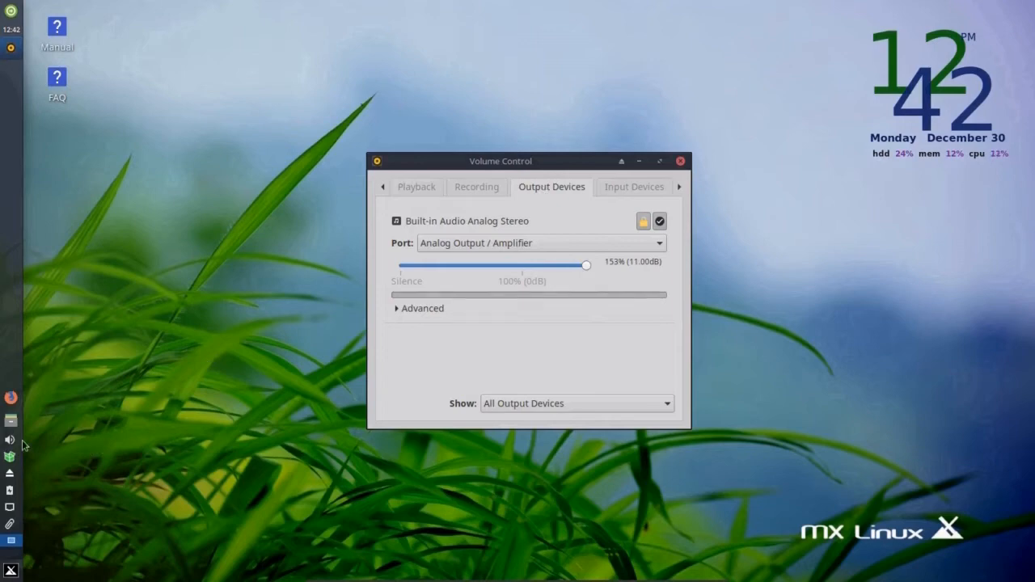
- Return the output volume to 100% via the panel volume icon and close the window
{"action": "left_click", "coordinate": [10, 440]}
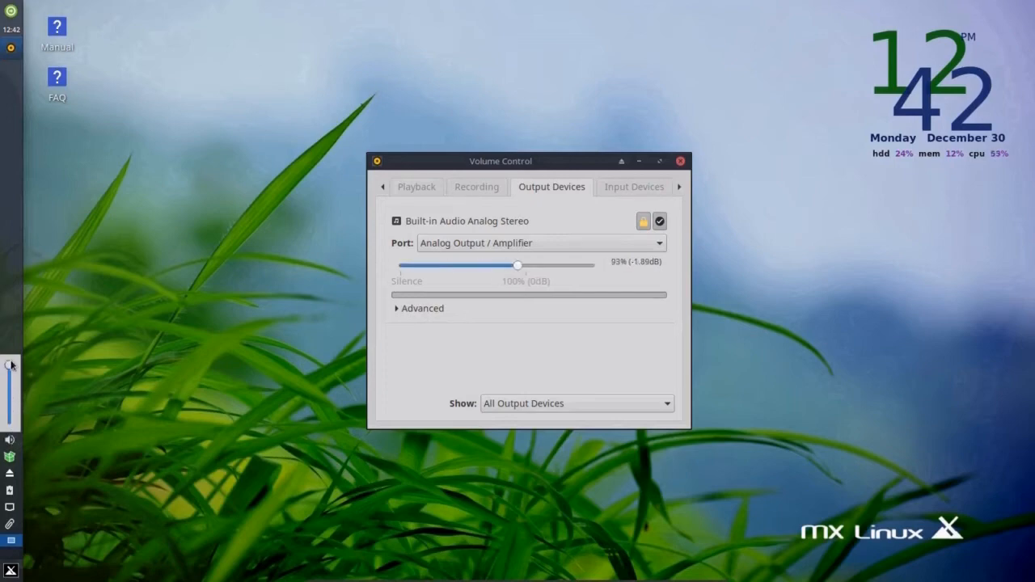
{"action": "left_click_drag", "start_coordinate": [516, 265], "coordinate": [524, 265]}
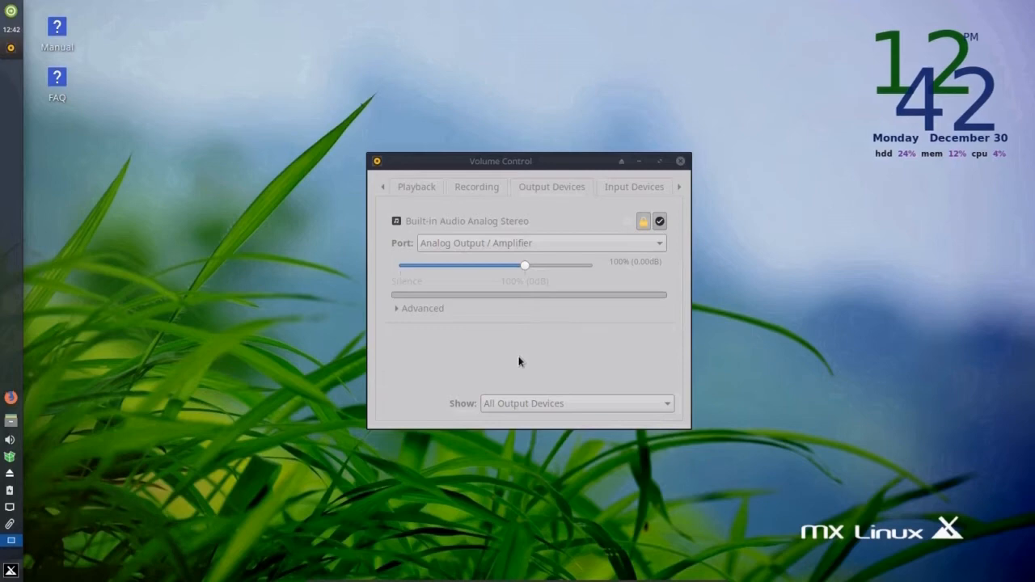
{"action": "mouse_move", "coordinate": [531, 365]}
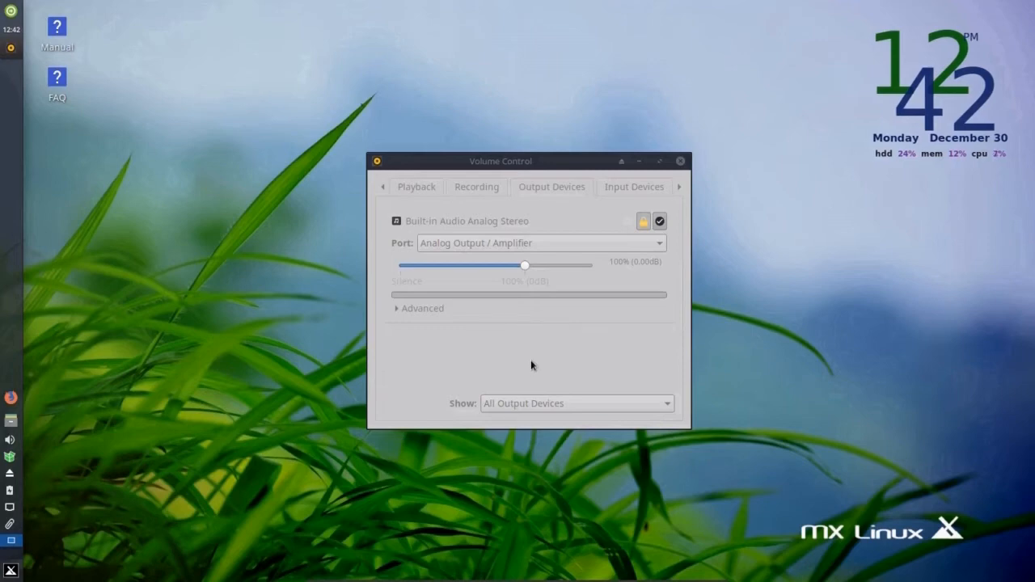
{"action": "mouse_move", "coordinate": [527, 373]}
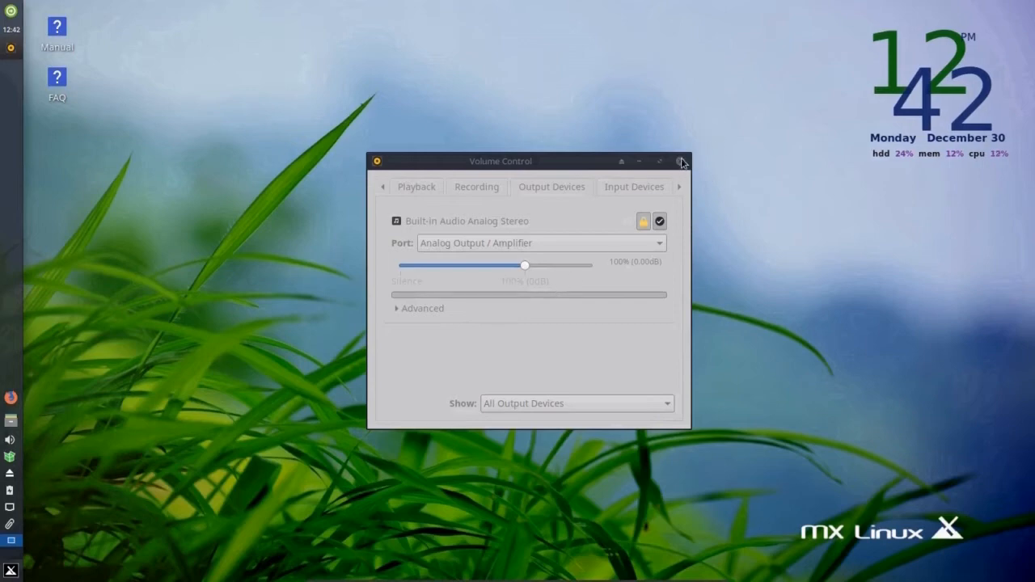
{"action": "left_click", "coordinate": [682, 161]}
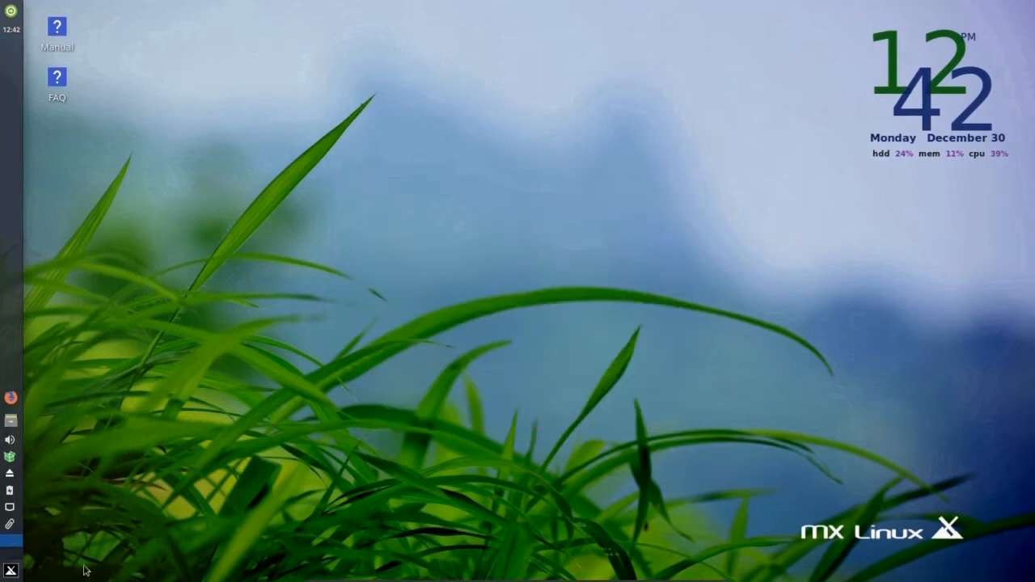
- Reopen the menu, right-click PulseAudio Volume Control in Multimedia, then show MX Tools
{"action": "left_click", "coordinate": [11, 570]}
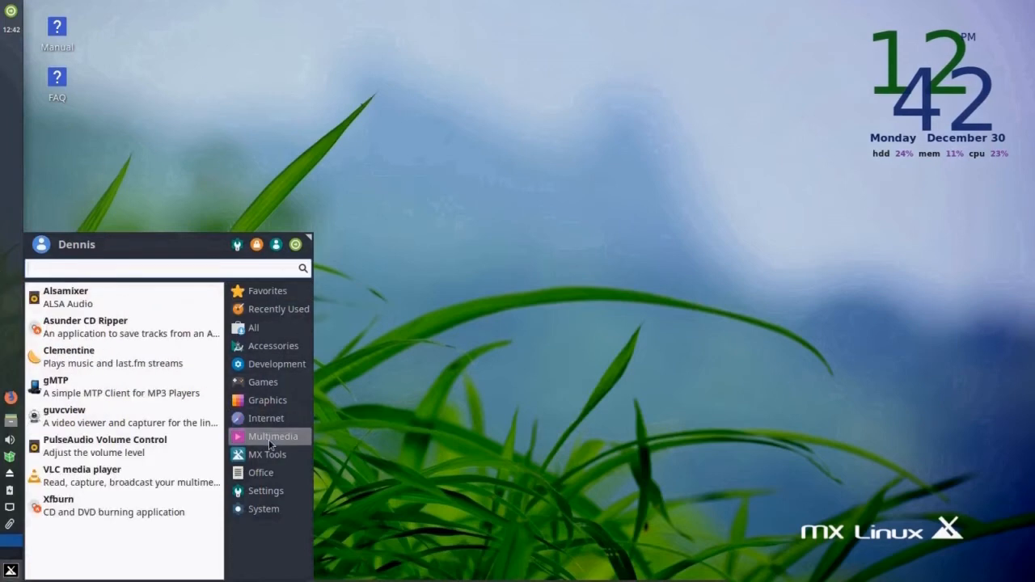
{"action": "mouse_move", "coordinate": [121, 446]}
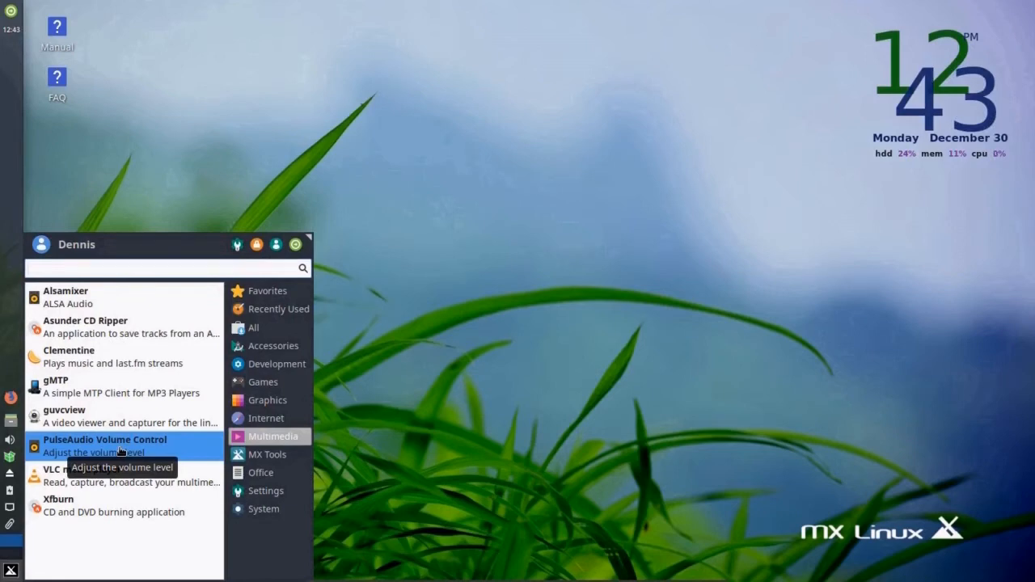
{"action": "right_click", "coordinate": [105, 446]}
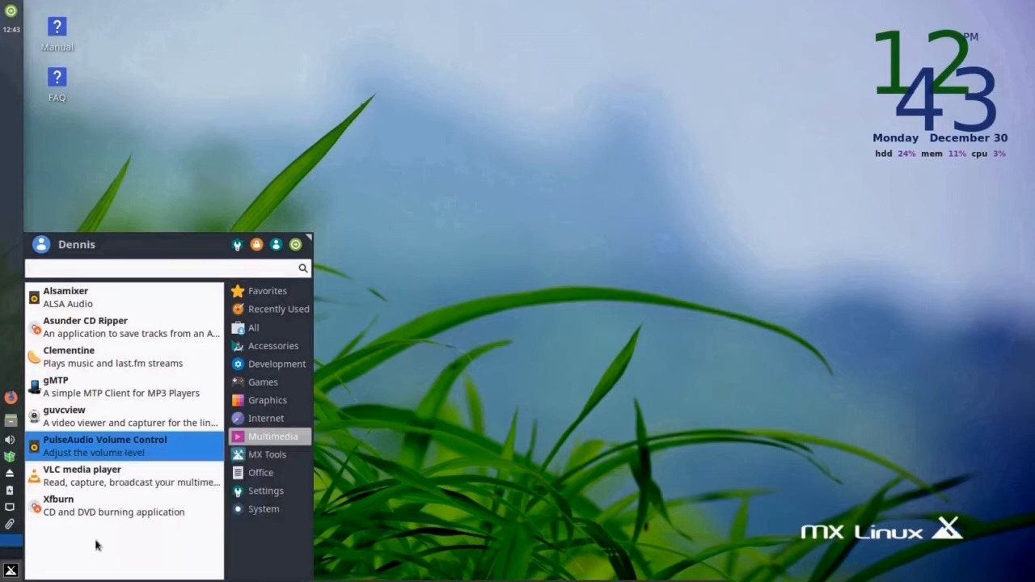
{"action": "left_click", "coordinate": [267, 454]}
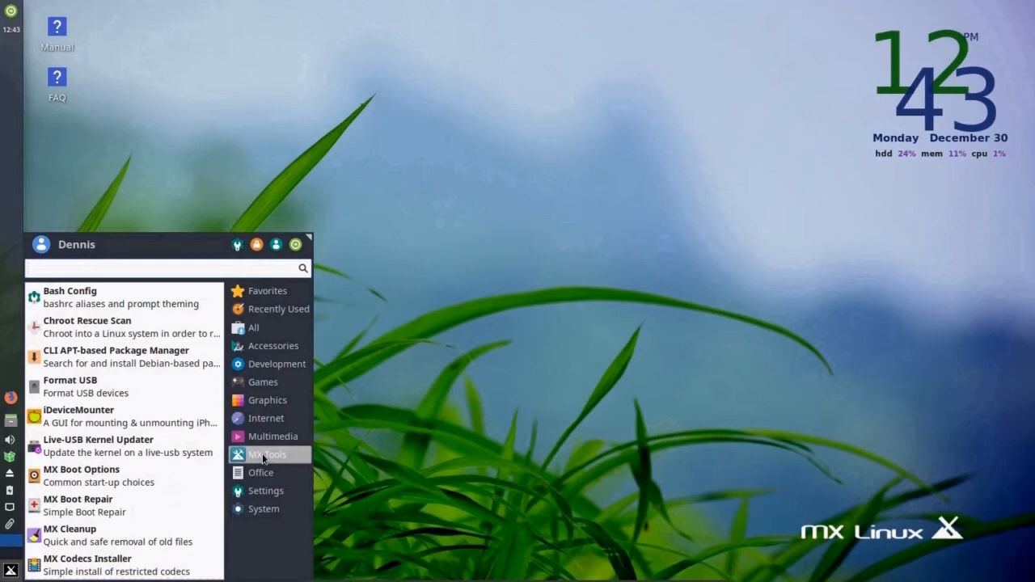
{"action": "mouse_move", "coordinate": [219, 352]}
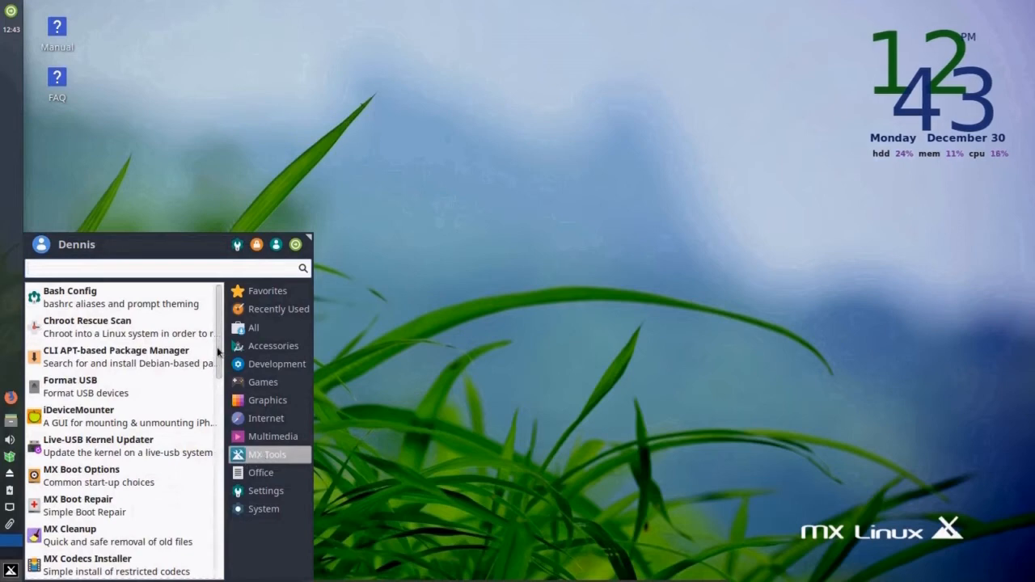
- Scroll through the MX Tools, Office and Settings categories toward the System tools
{"action": "scroll", "scroll_direction": "down", "scroll_amount": 3}
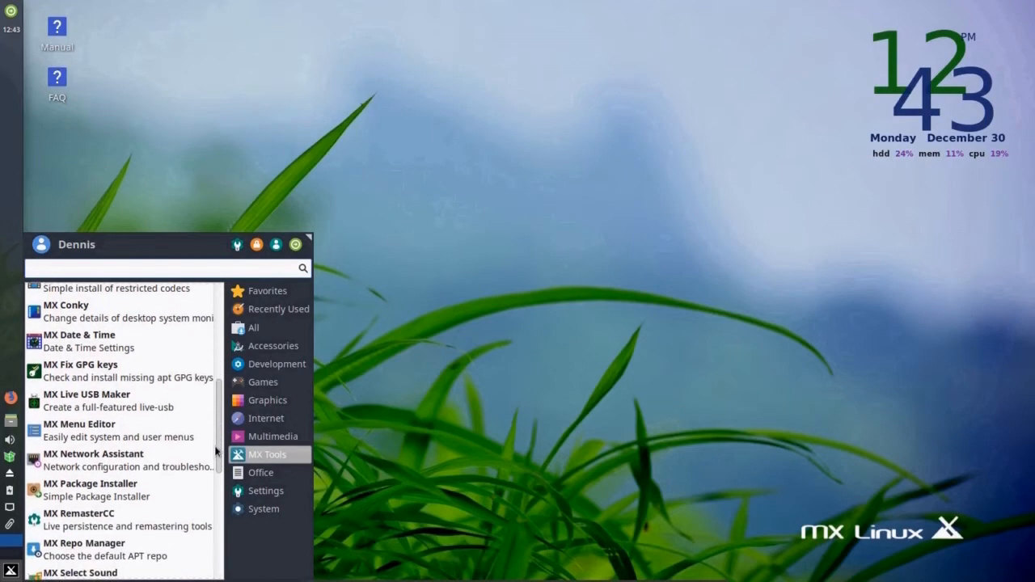
{"action": "scroll", "scroll_direction": "down", "scroll_amount": 3}
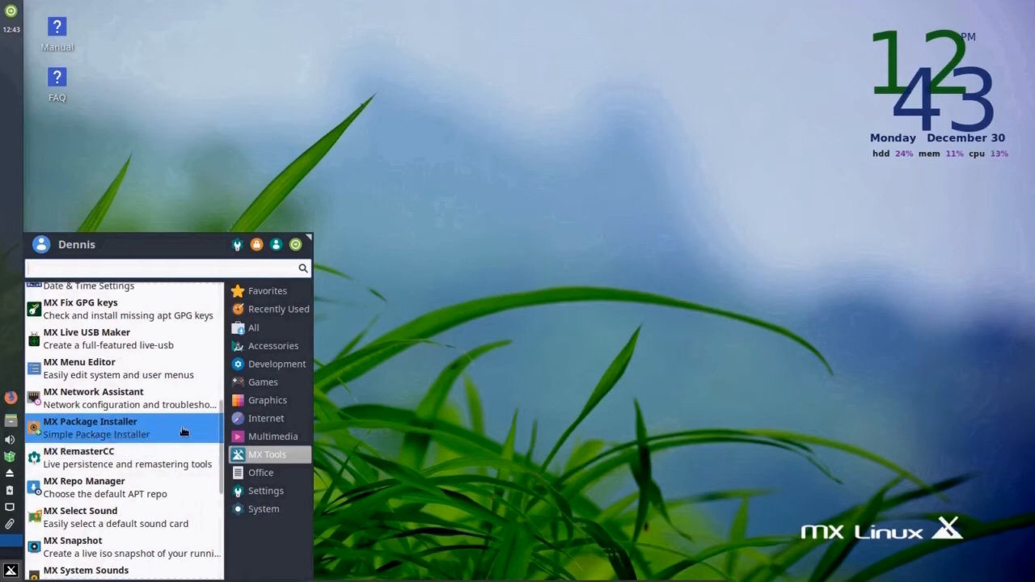
{"action": "scroll", "scroll_direction": "down", "scroll_amount": 3}
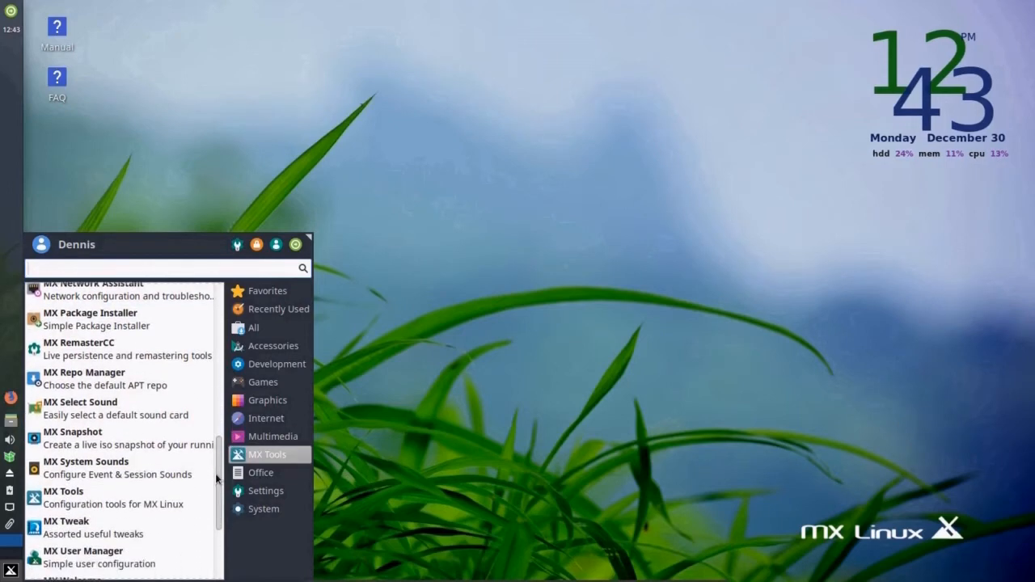
{"action": "scroll", "scroll_direction": "down", "scroll_amount": 3}
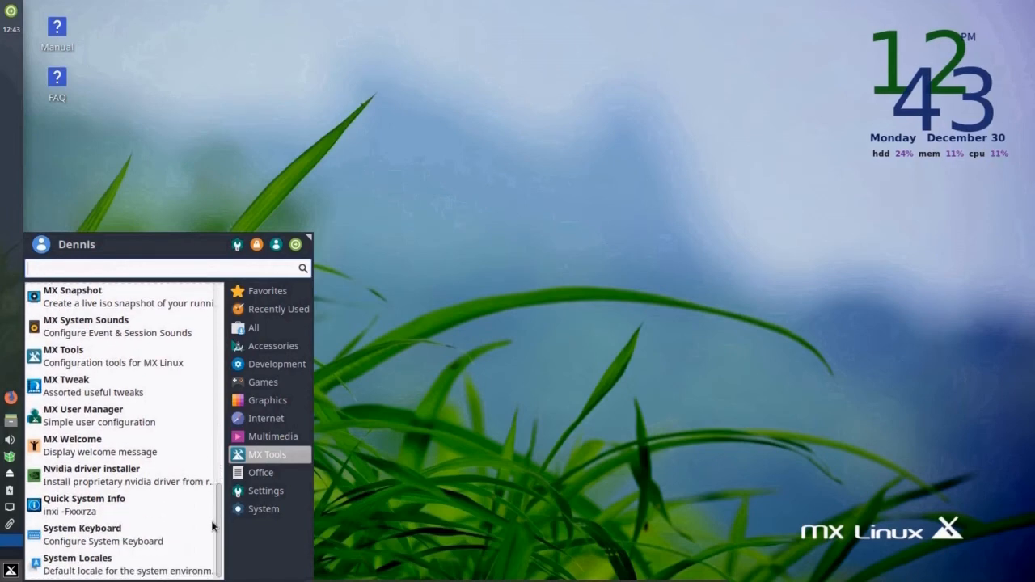
{"action": "left_click", "coordinate": [260, 473]}
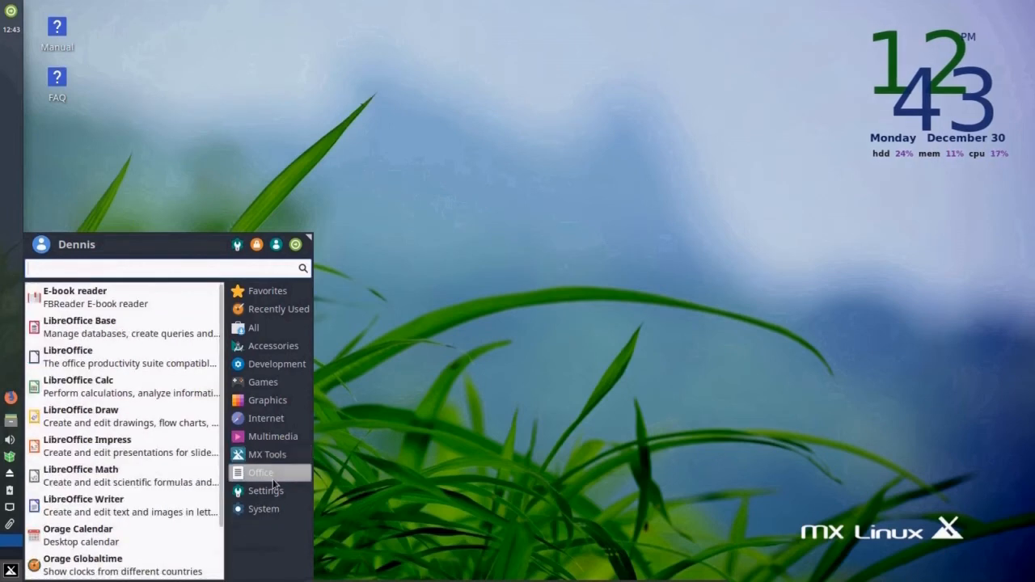
{"action": "mouse_move", "coordinate": [150, 381]}
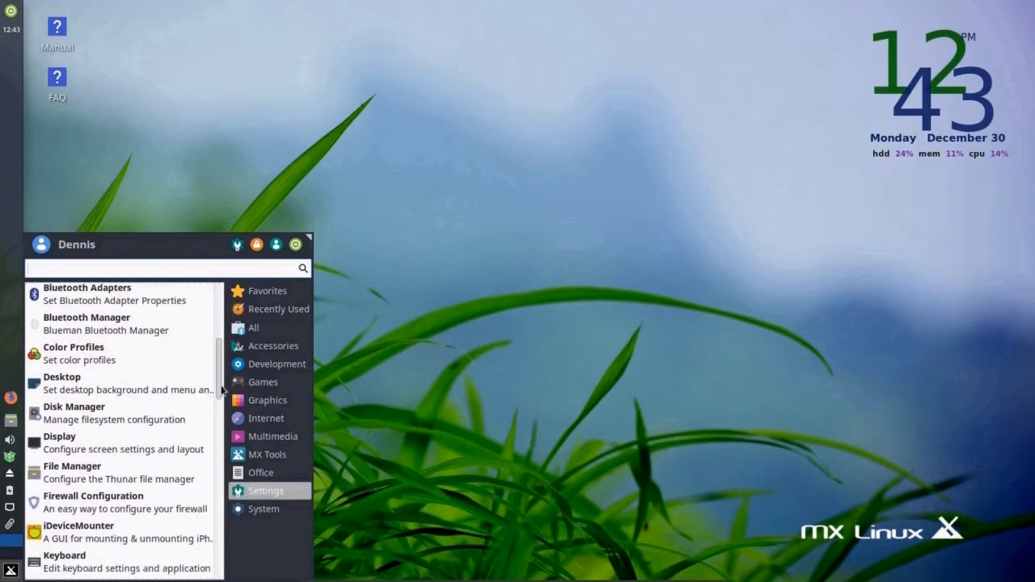
{"action": "scroll", "scroll_direction": "down", "scroll_amount": 3}
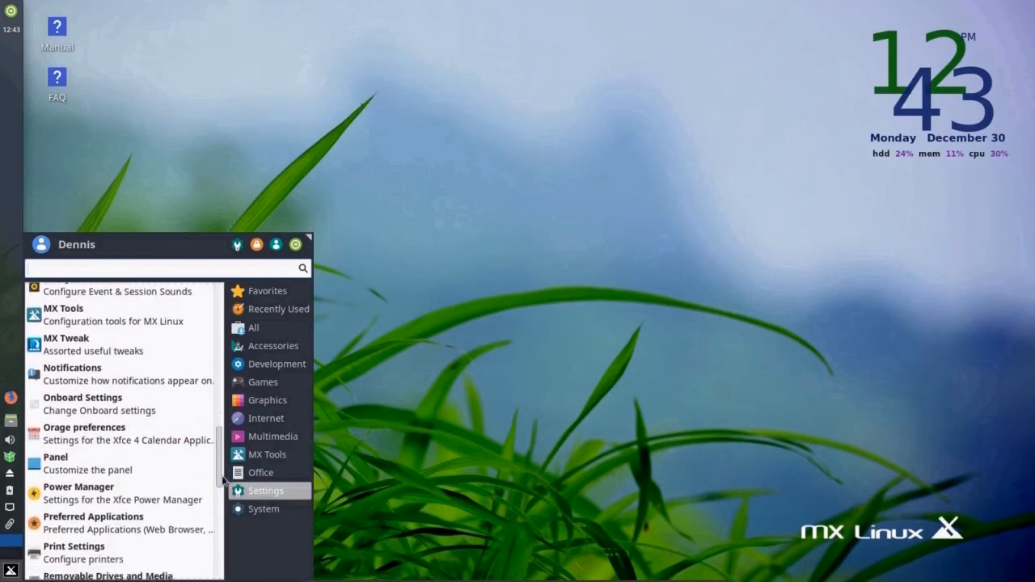
{"action": "scroll", "scroll_direction": "down", "scroll_amount": 3}
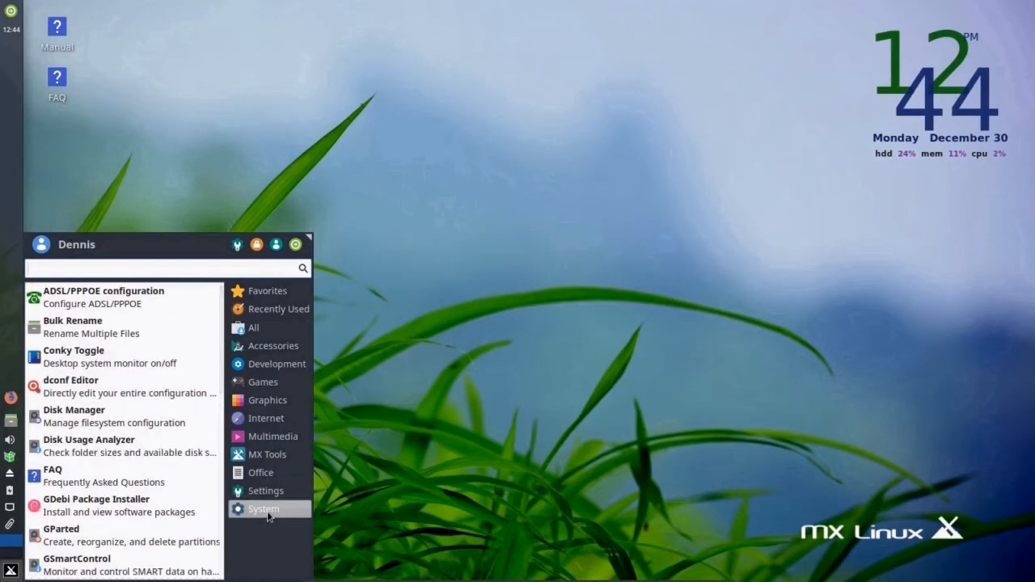
{"action": "mouse_move", "coordinate": [215, 533]}
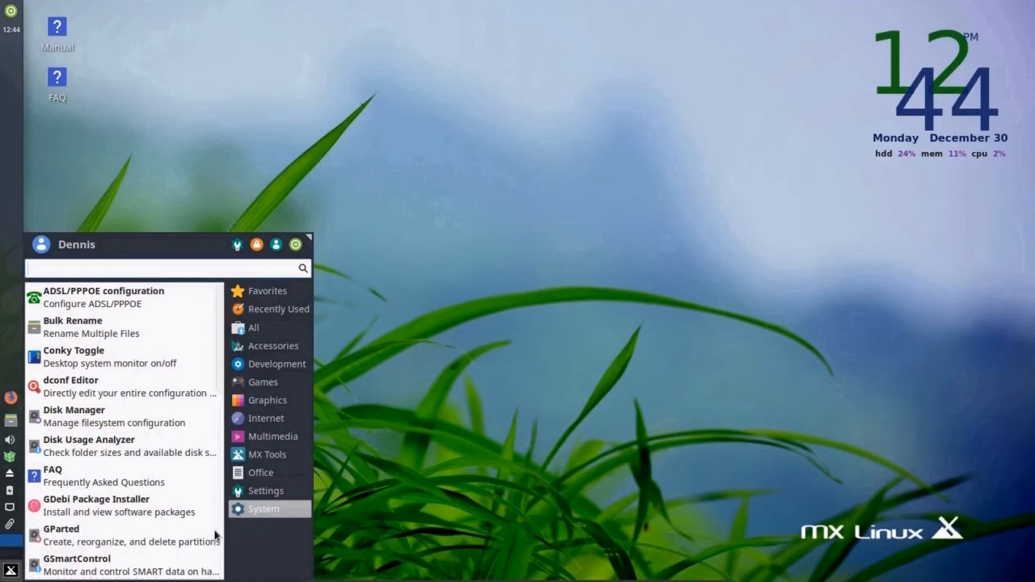
{"action": "mouse_move", "coordinate": [121, 475]}
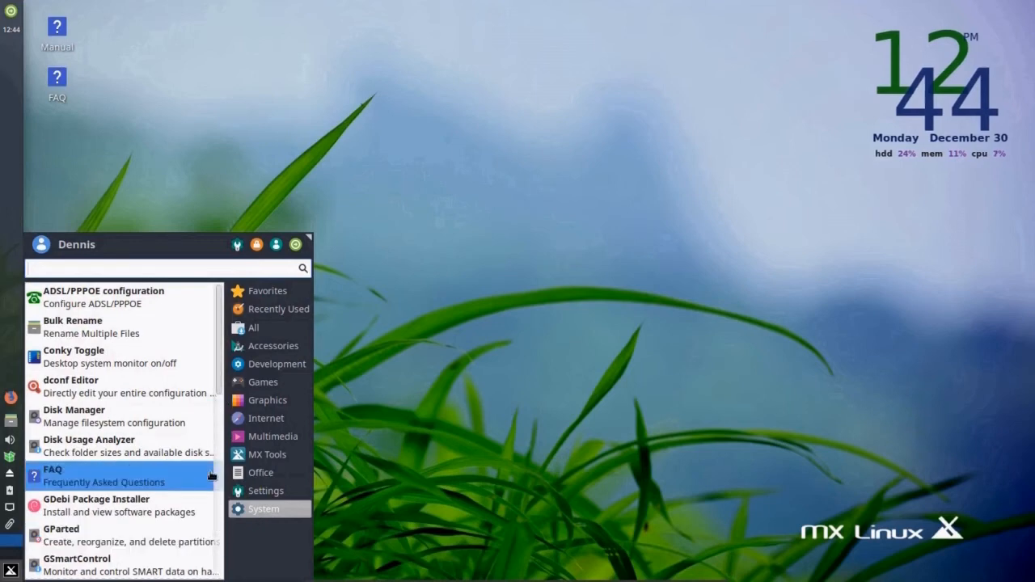
{"action": "mouse_move", "coordinate": [217, 370]}
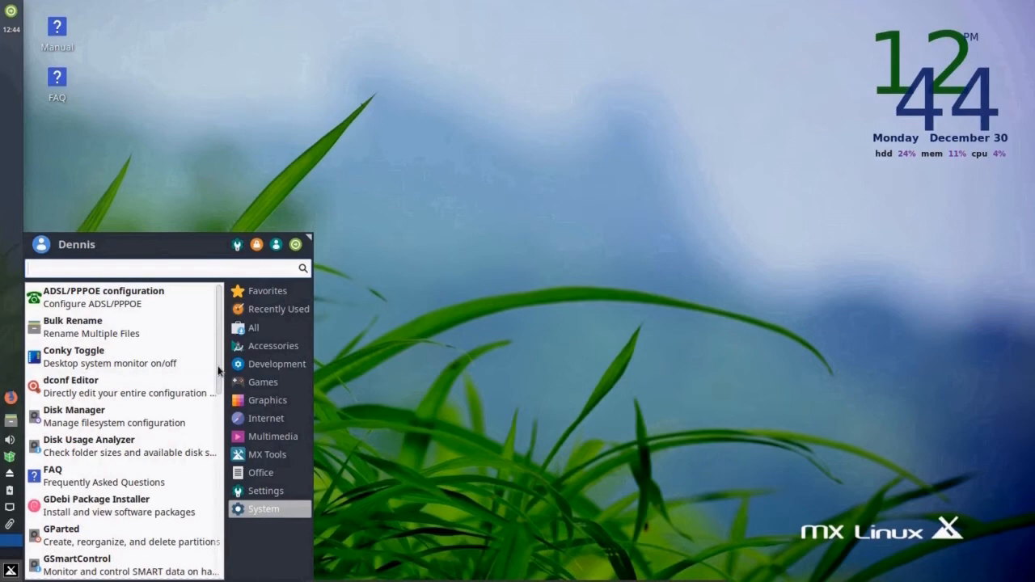
- Scroll the System category list to its end at Xfce Terminal
{"action": "scroll", "scroll_direction": "down", "scroll_amount": 3}
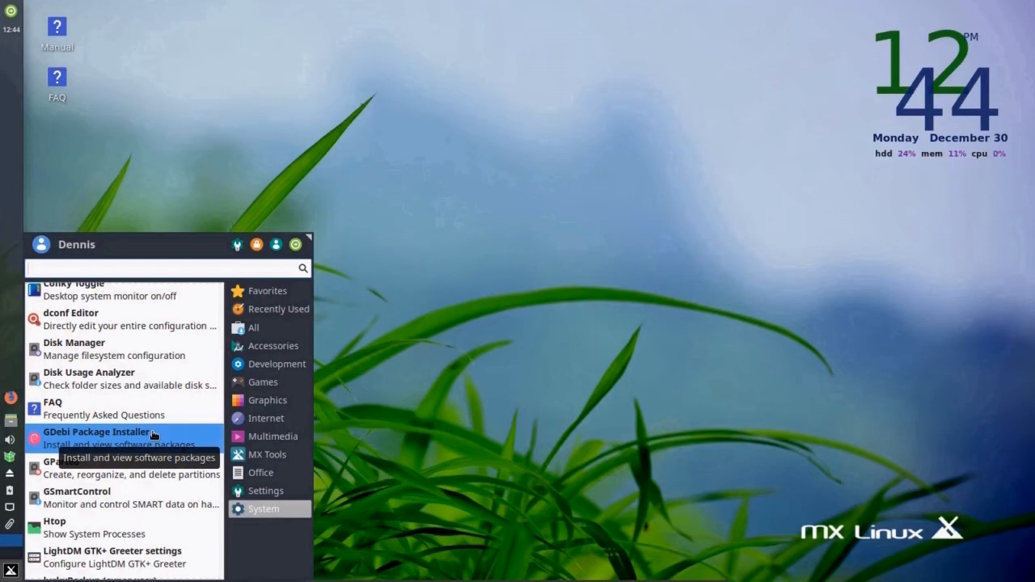
{"action": "mouse_move", "coordinate": [228, 418]}
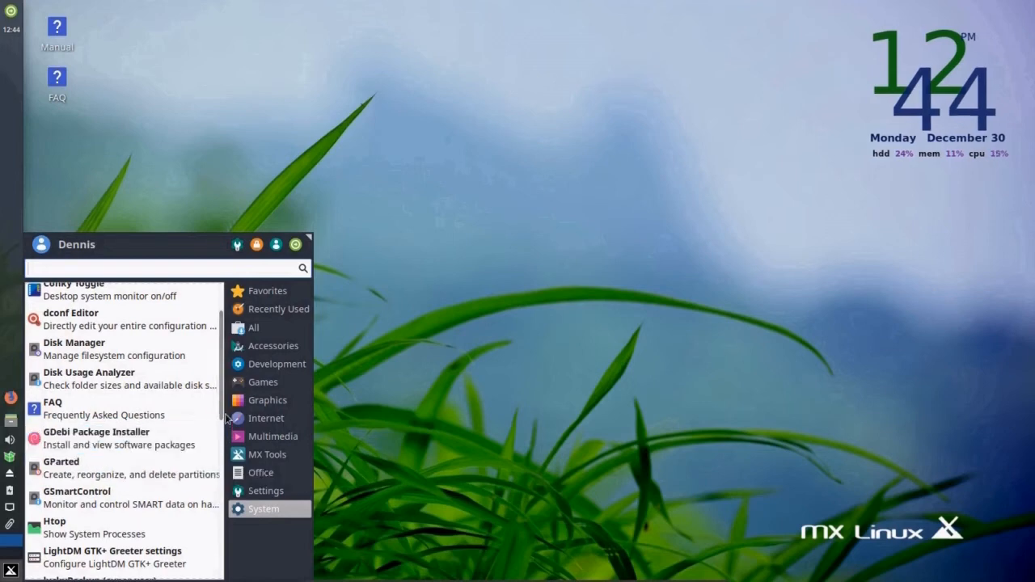
{"action": "scroll", "scroll_direction": "down", "scroll_amount": 3}
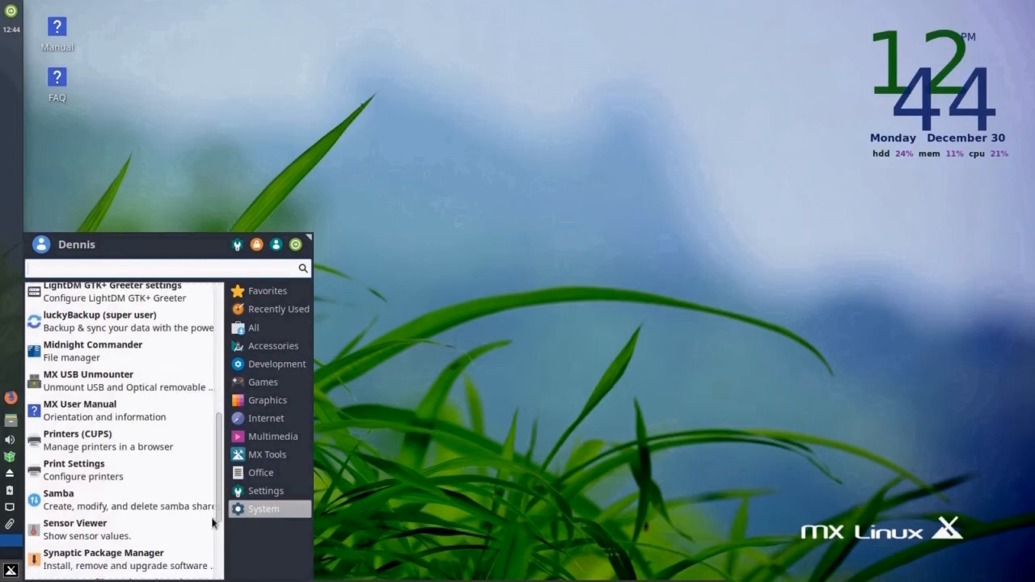
{"action": "scroll", "scroll_direction": "down", "scroll_amount": 3}
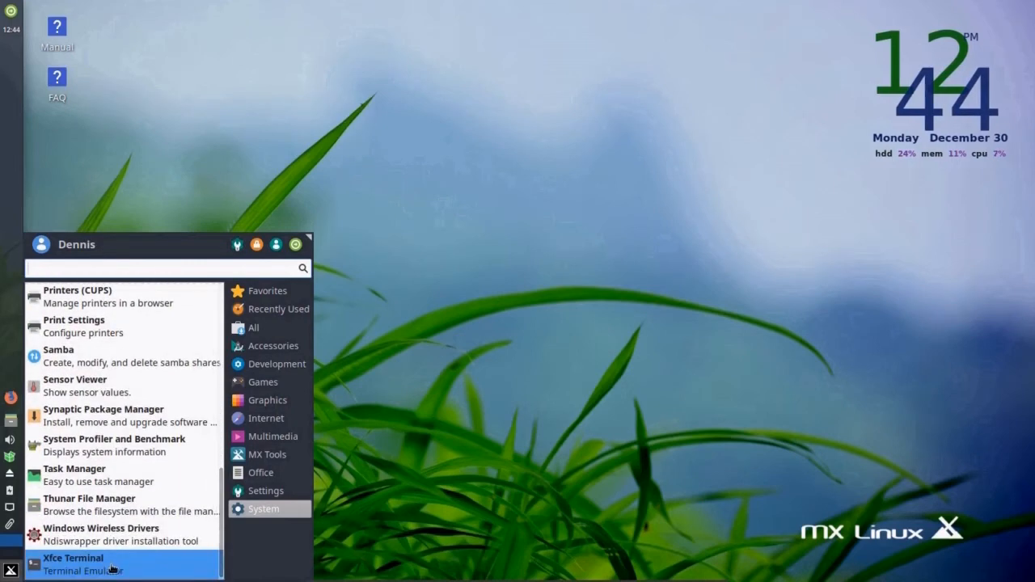
{"action": "mouse_move", "coordinate": [81, 564]}
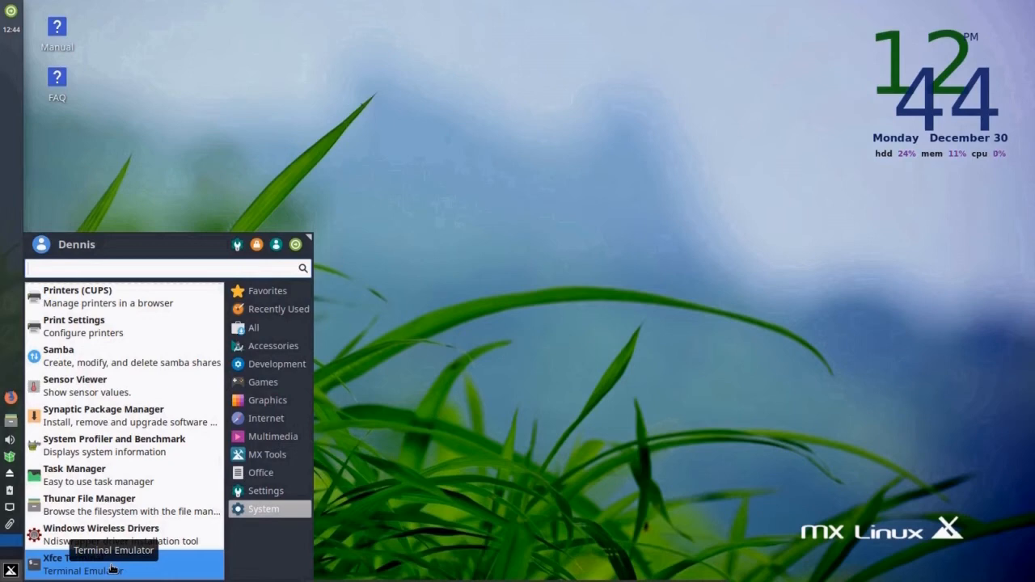
{"action": "mouse_move", "coordinate": [101, 534]}
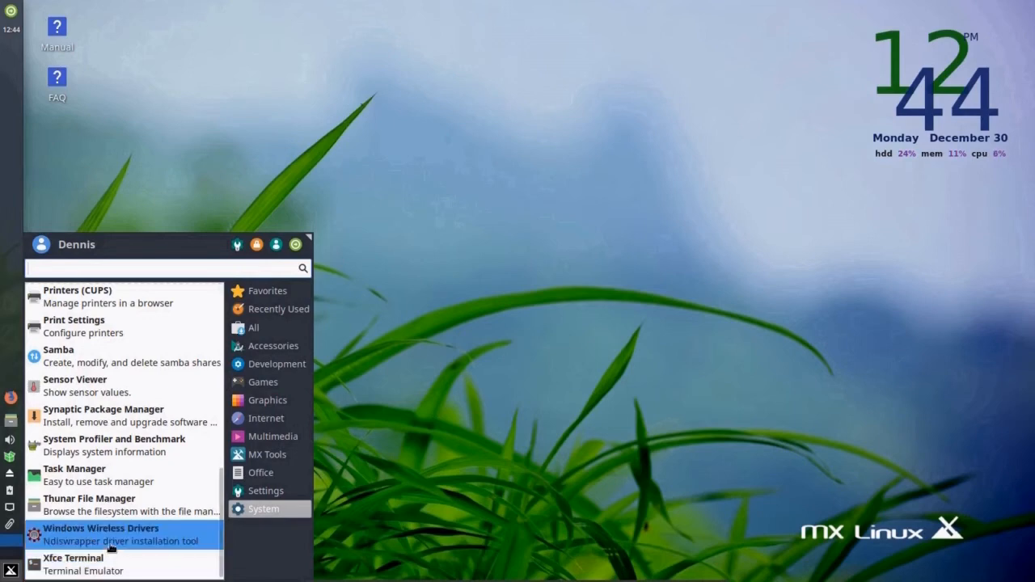
{"action": "mouse_move", "coordinate": [85, 356]}
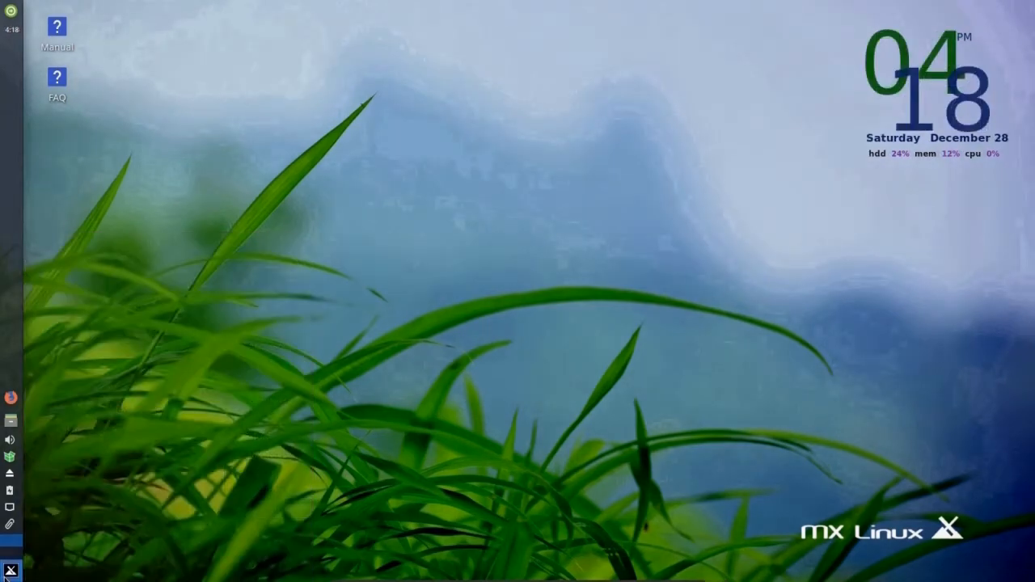
- Open the Xfce Settings Manager from the menu's All Settings icon
{"action": "left_click", "coordinate": [10, 570]}
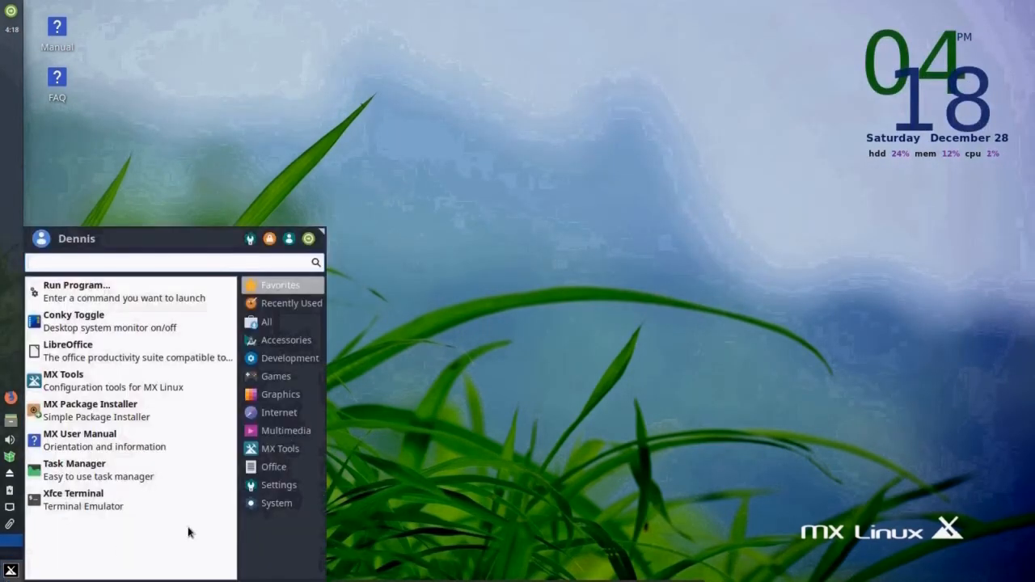
{"action": "mouse_move", "coordinate": [220, 240]}
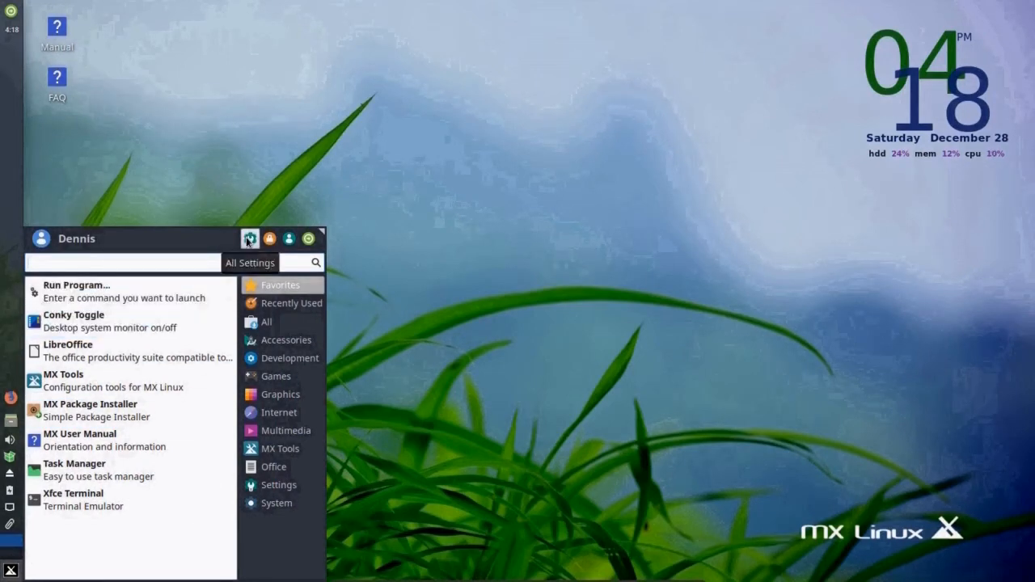
{"action": "mouse_move", "coordinate": [269, 237]}
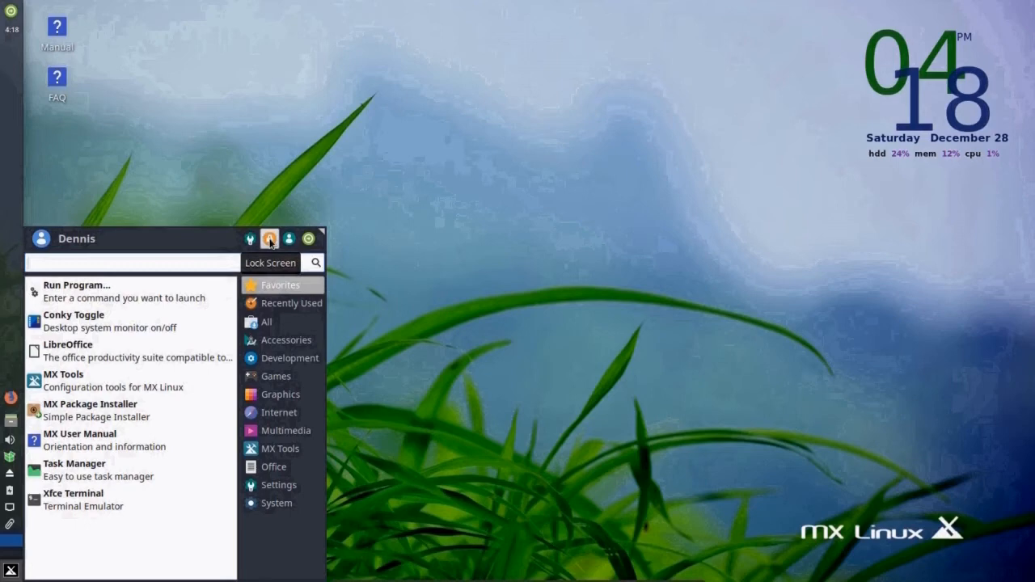
{"action": "mouse_move", "coordinate": [289, 239]}
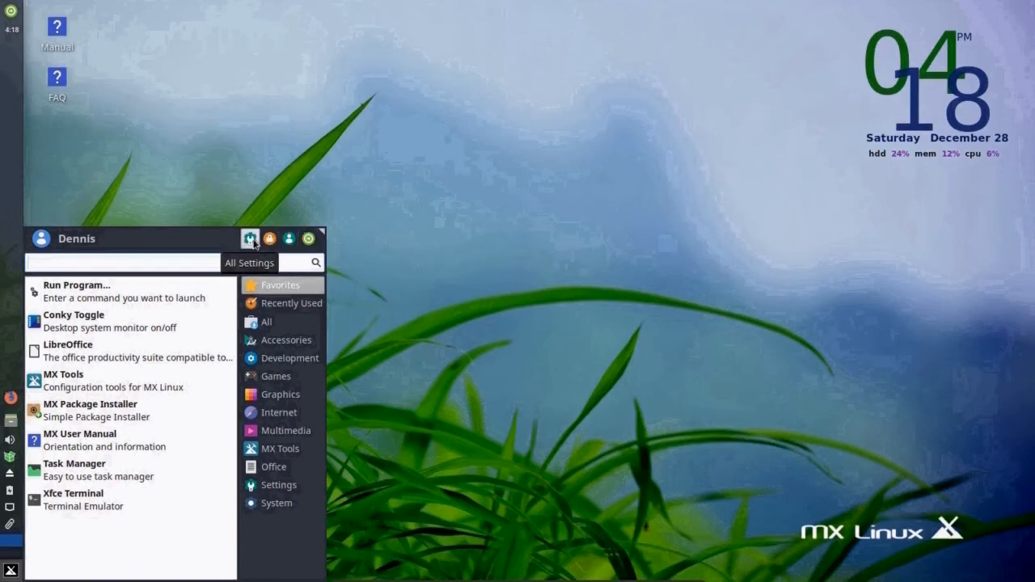
{"action": "left_click", "coordinate": [250, 238]}
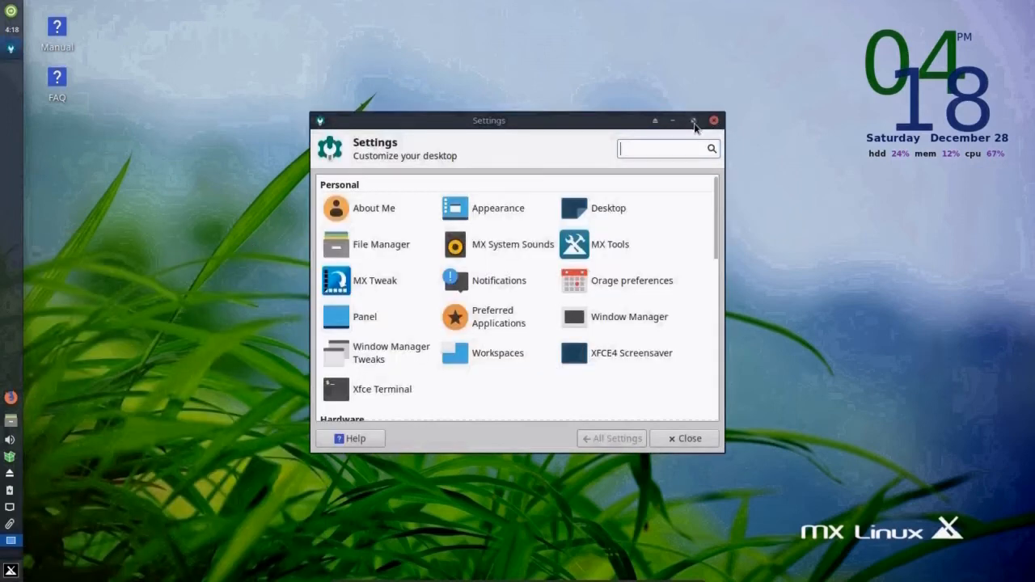
- Maximize the Settings Manager and return to the overview of all categories
{"action": "left_click", "coordinate": [693, 120]}
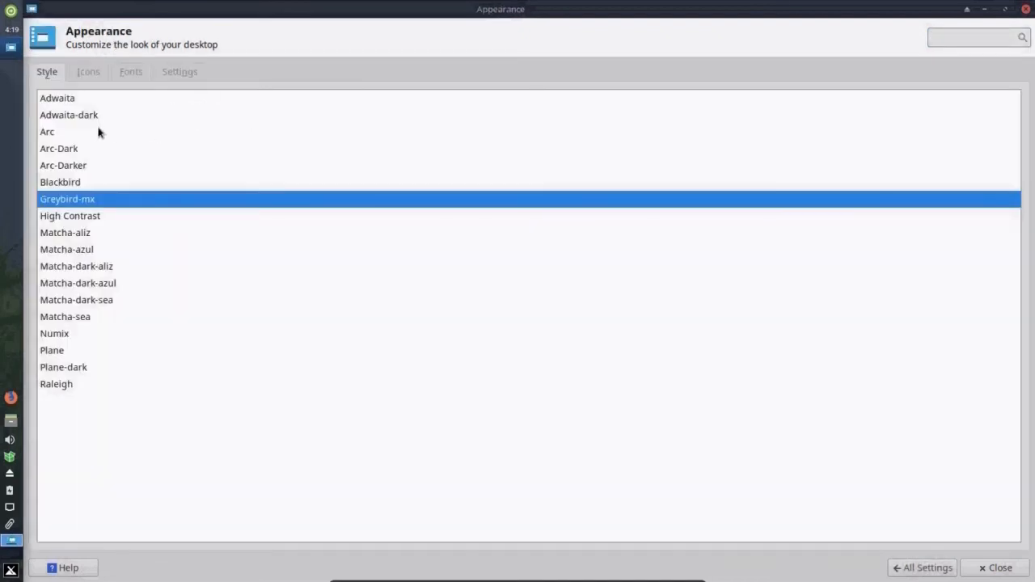
{"action": "mouse_move", "coordinate": [57, 149]}
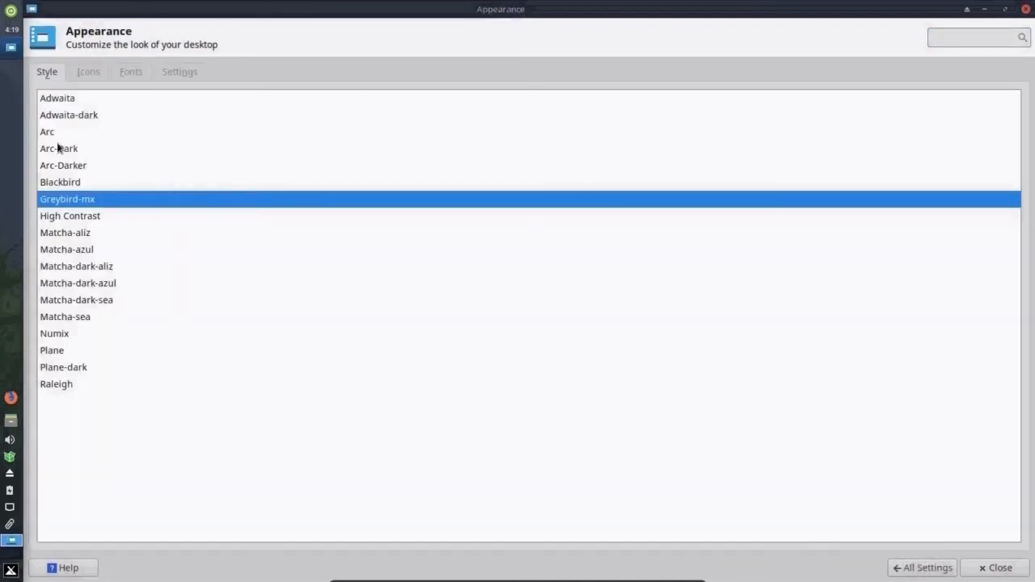
{"action": "mouse_move", "coordinate": [85, 335]}
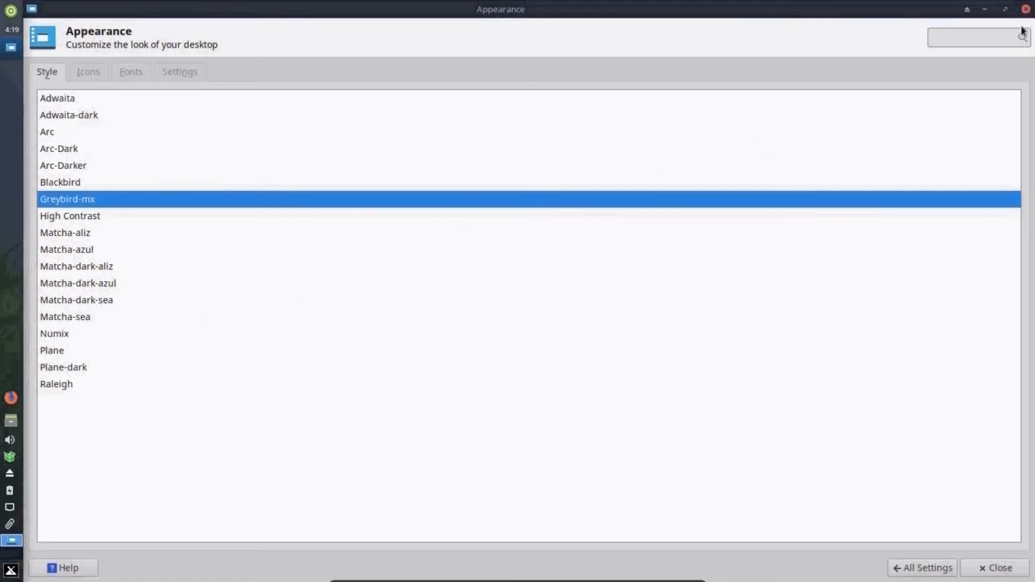
{"action": "left_click", "coordinate": [922, 567]}
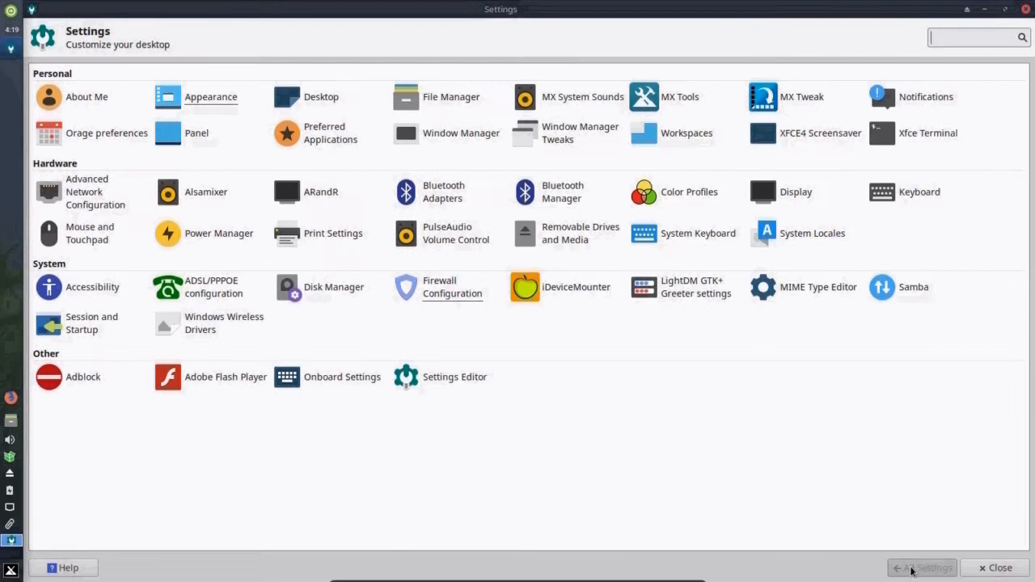
{"action": "mouse_move", "coordinate": [752, 431]}
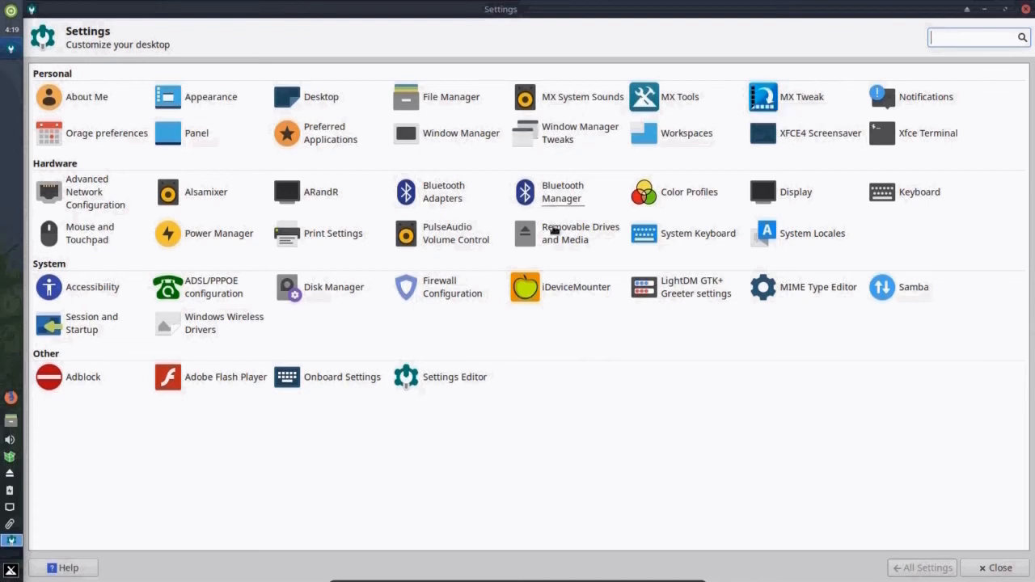
{"action": "mouse_move", "coordinate": [541, 431]}
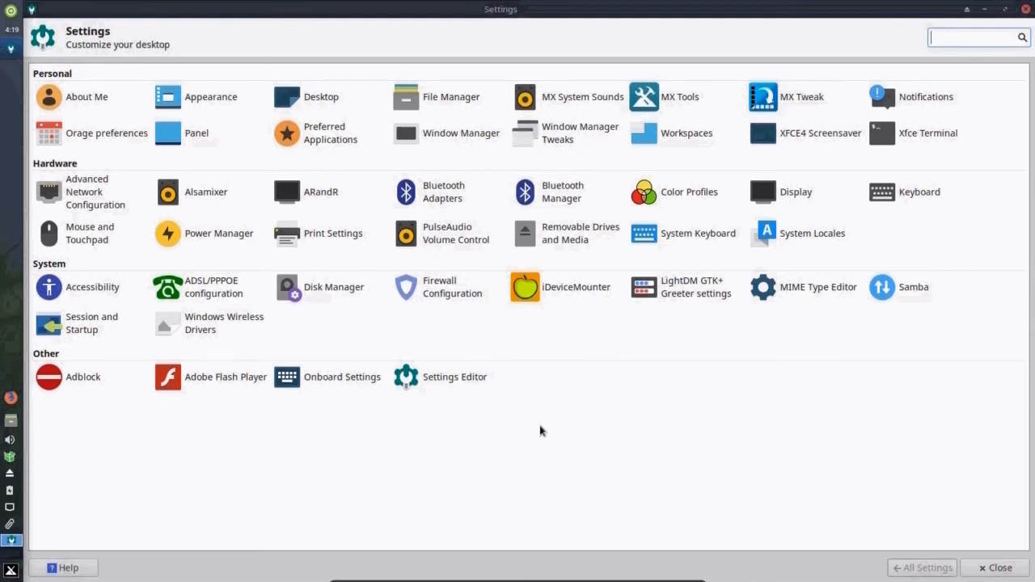
{"action": "mouse_move", "coordinate": [791, 199]}
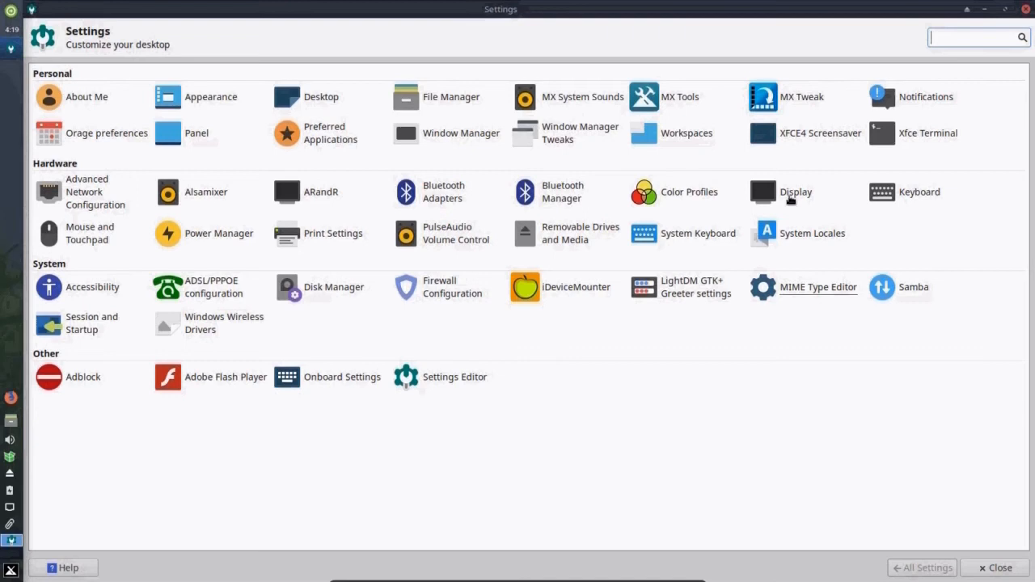
{"action": "mouse_move", "coordinate": [793, 194]}
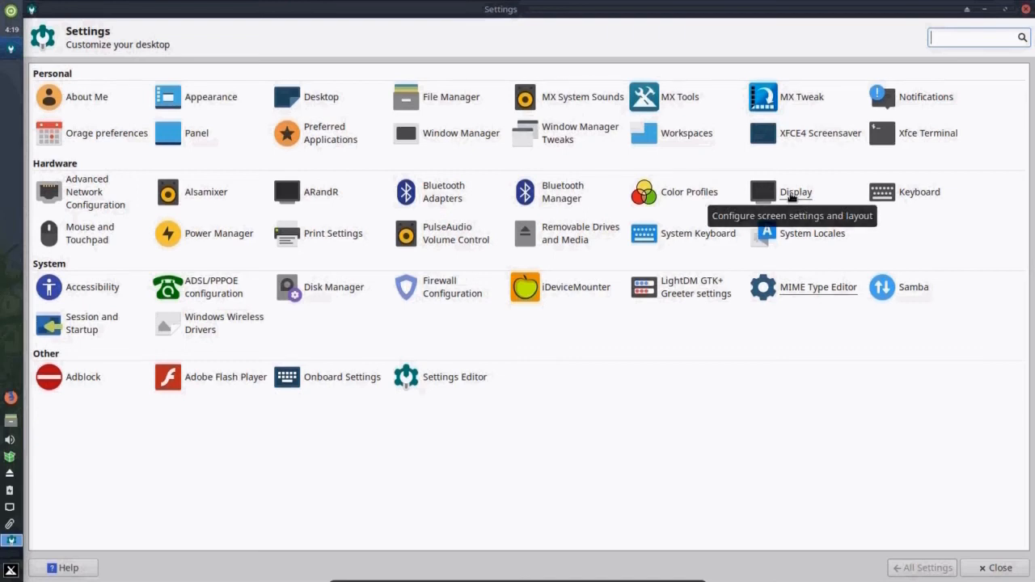
{"action": "mouse_move", "coordinate": [610, 393]}
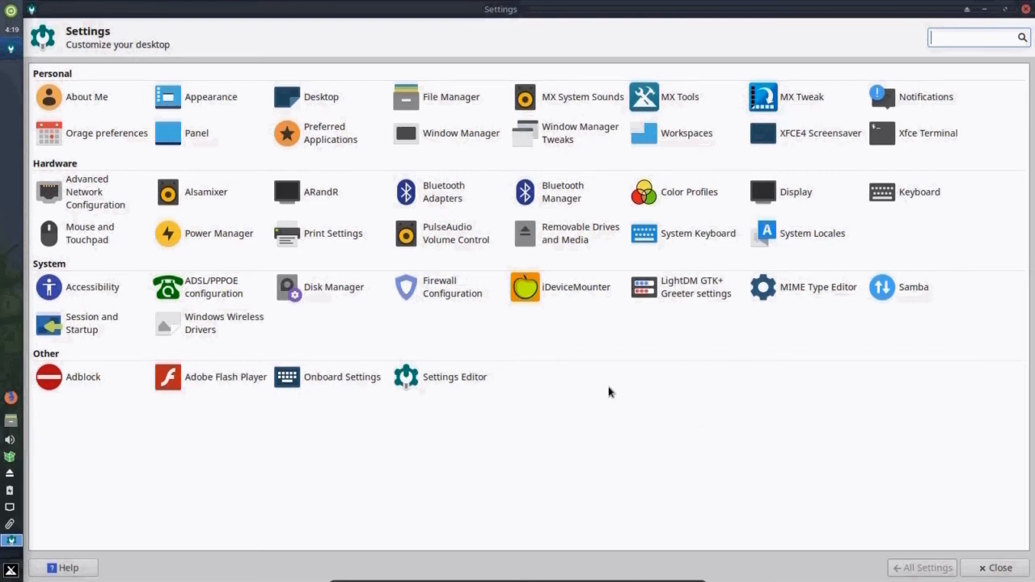
{"action": "mouse_move", "coordinate": [659, 385]}
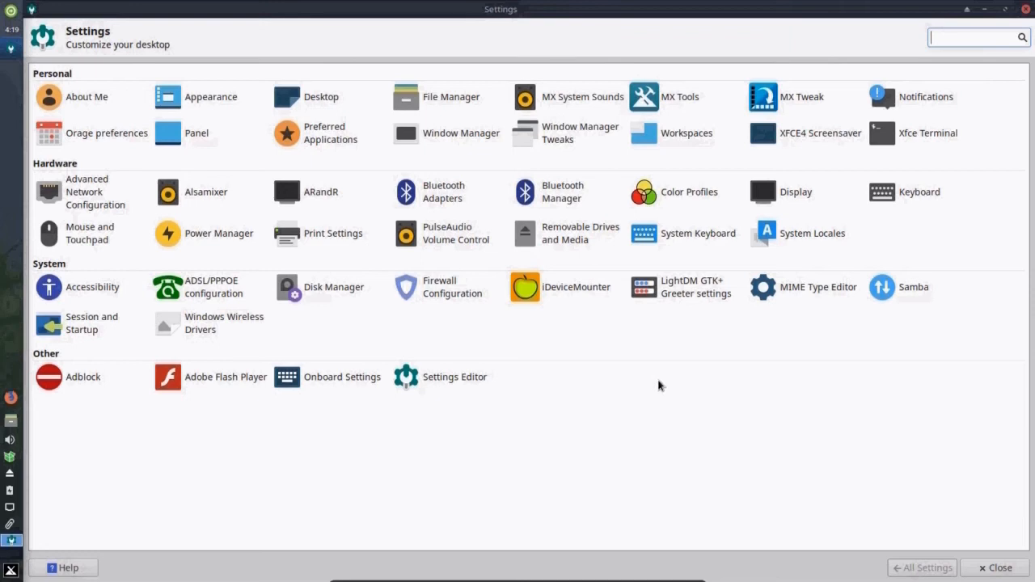
{"action": "mouse_move", "coordinate": [693, 382]}
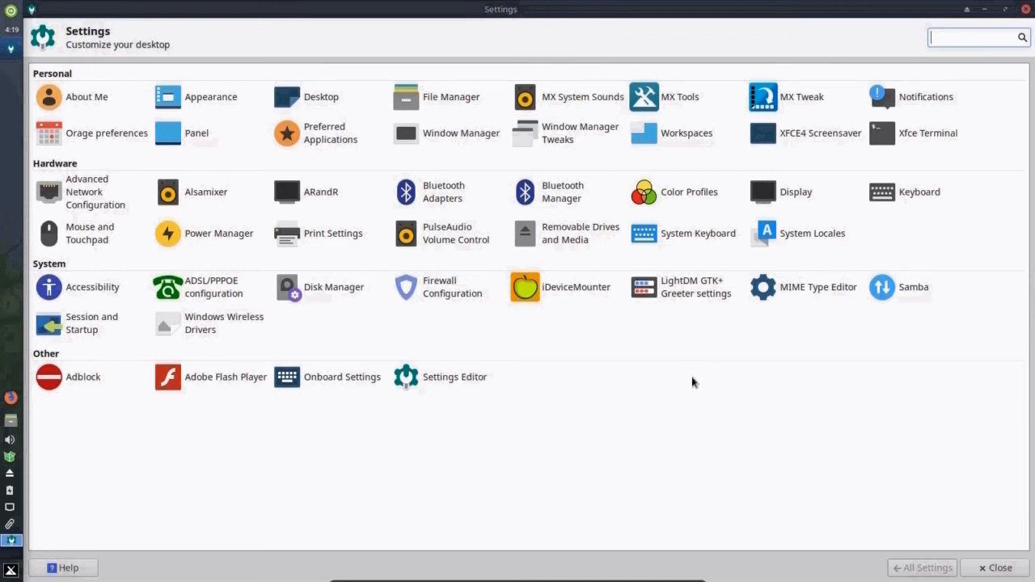
{"action": "mouse_move", "coordinate": [695, 391]}
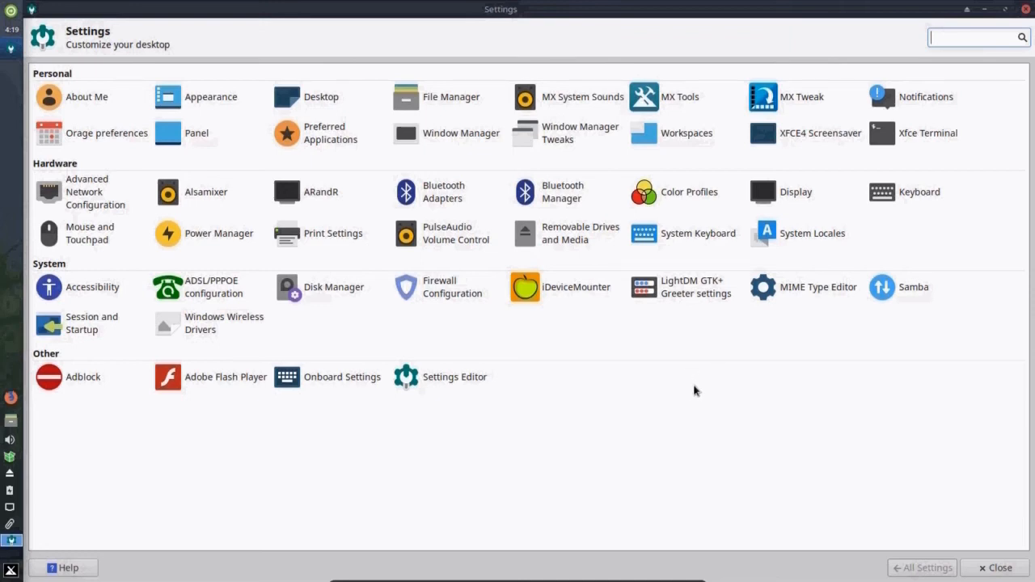
{"action": "mouse_move", "coordinate": [801, 96]}
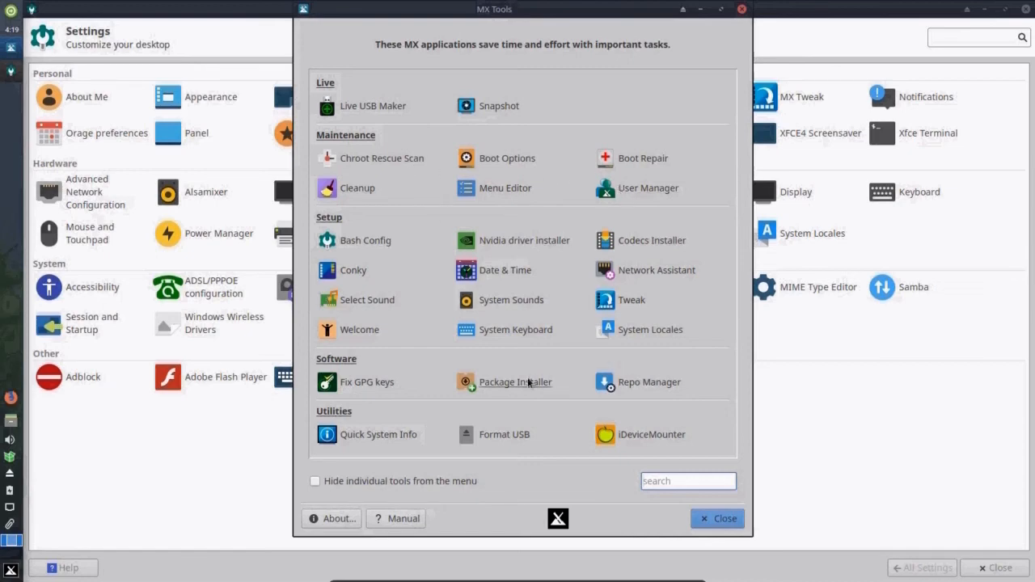
{"action": "mouse_move", "coordinate": [515, 382]}
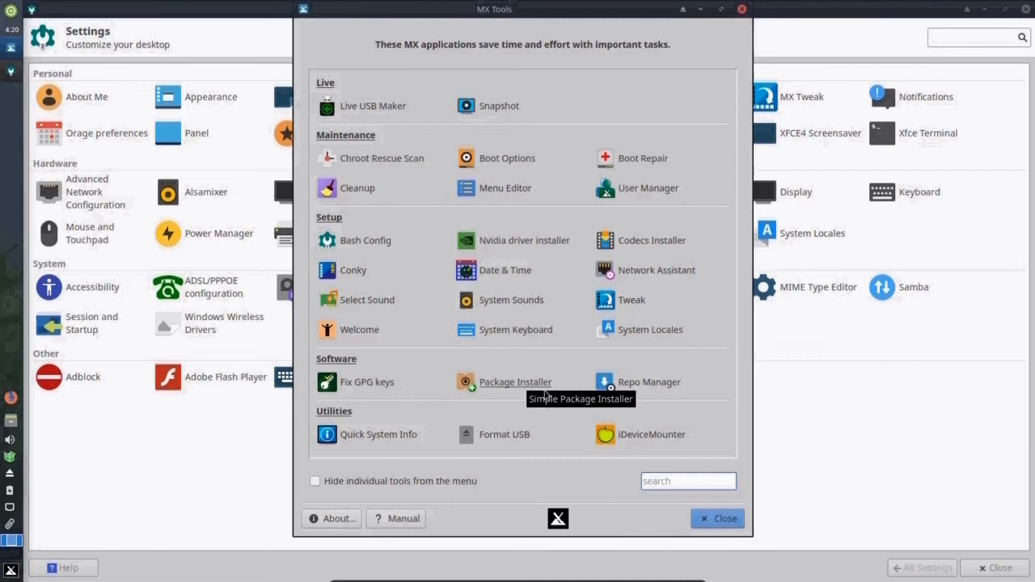
{"action": "mouse_move", "coordinate": [515, 329]}
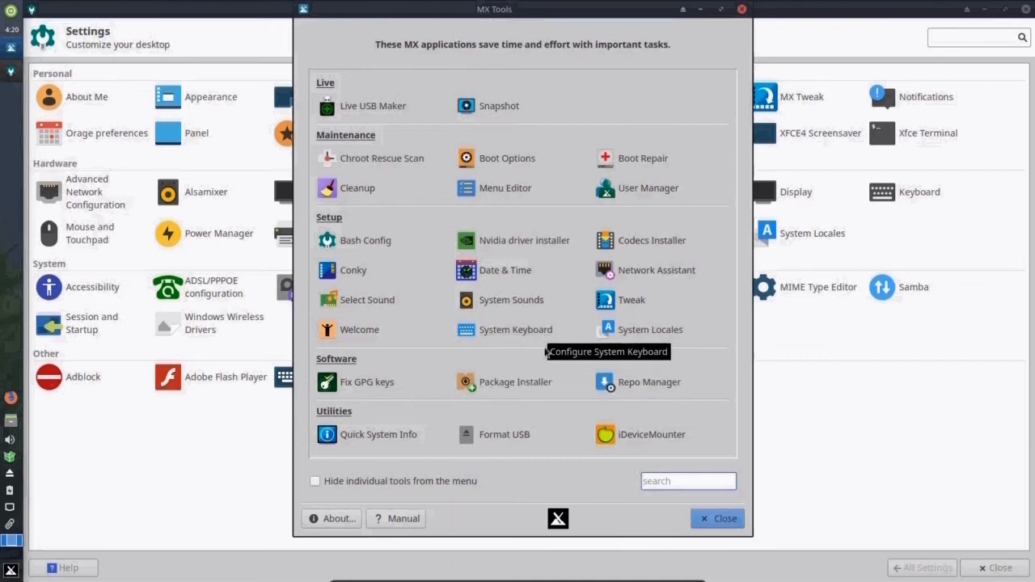
{"action": "mouse_move", "coordinate": [544, 358]}
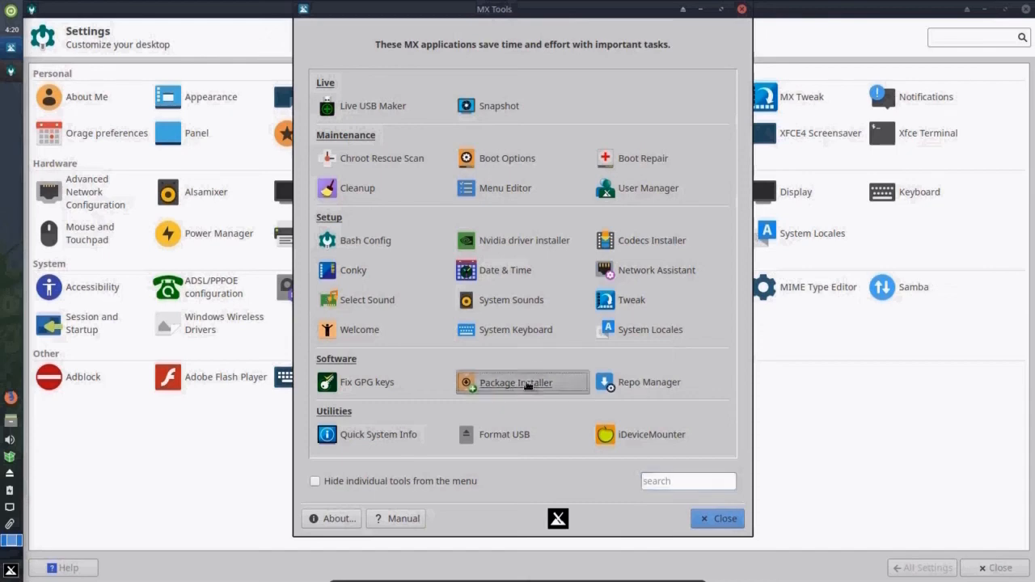
- Launch MX Package Installer from MX Tools and authenticate with the root password
{"action": "left_click", "coordinate": [516, 382]}
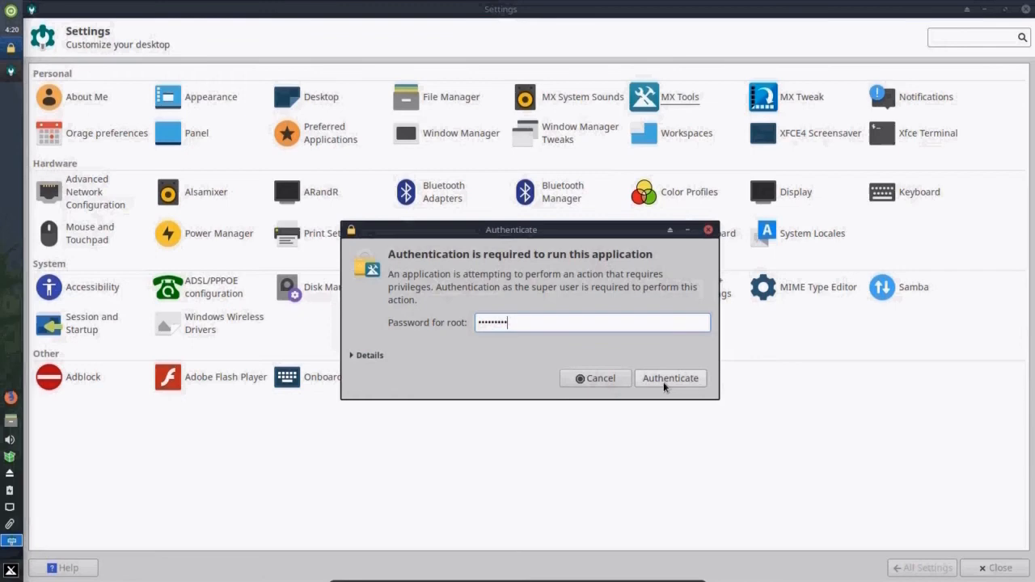
{"action": "left_click", "coordinate": [670, 378]}
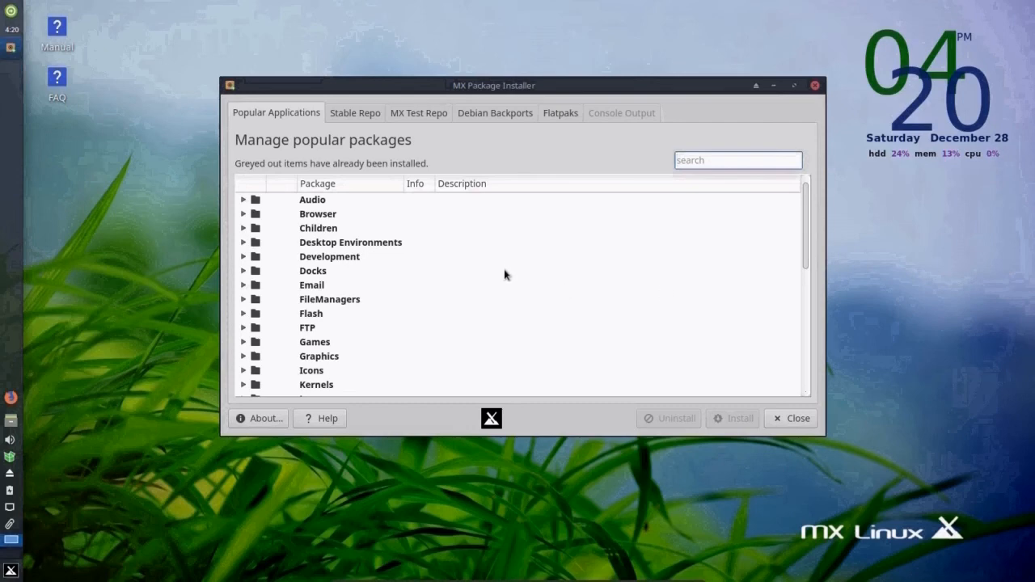
{"action": "mouse_move", "coordinate": [354, 121]}
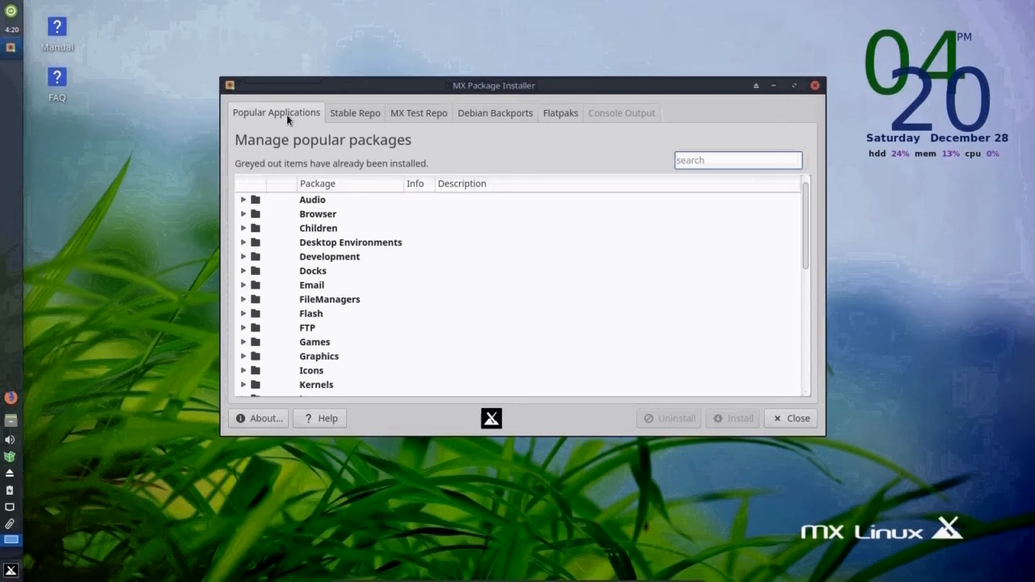
{"action": "mouse_move", "coordinate": [307, 298]}
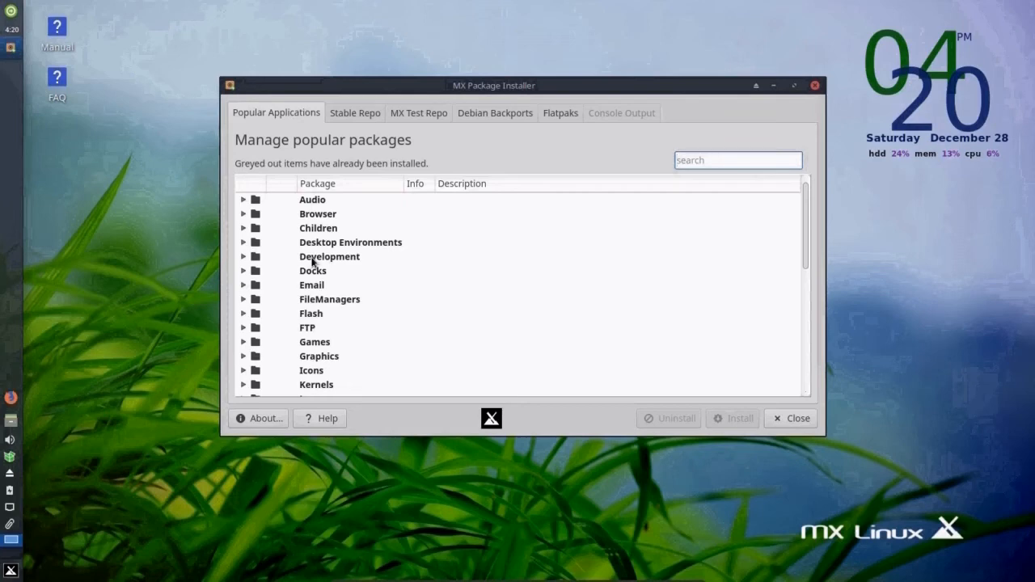
{"action": "mouse_move", "coordinate": [390, 306]}
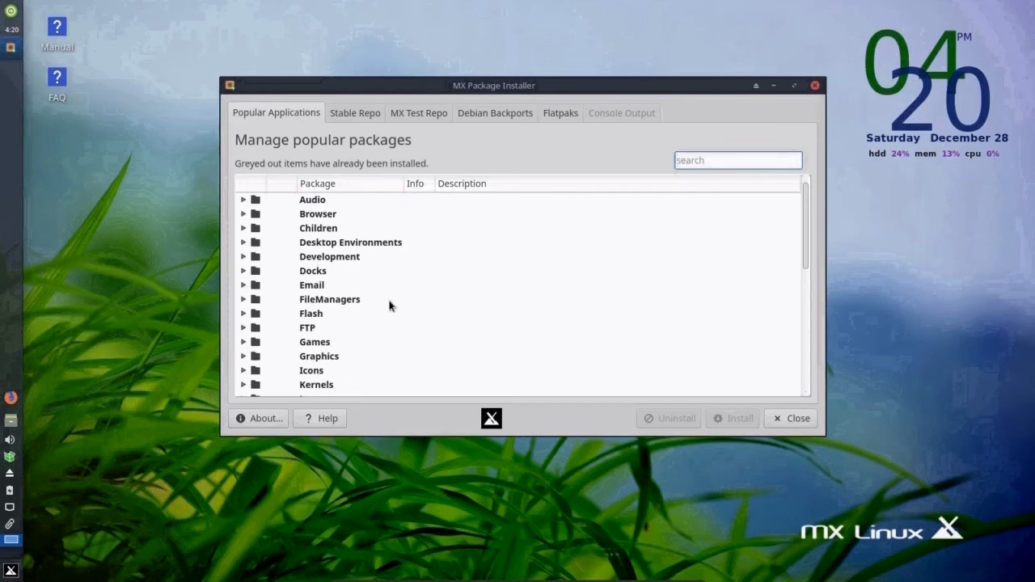
{"action": "mouse_move", "coordinate": [324, 288]}
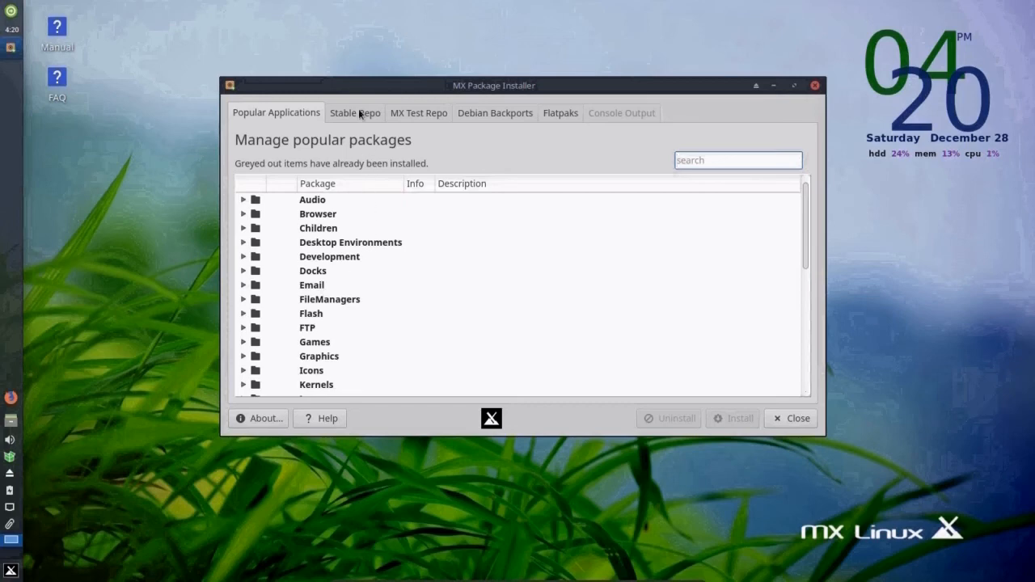
- Switch MX Package Installer to the Stable Repo package list
{"action": "left_click", "coordinate": [355, 113]}
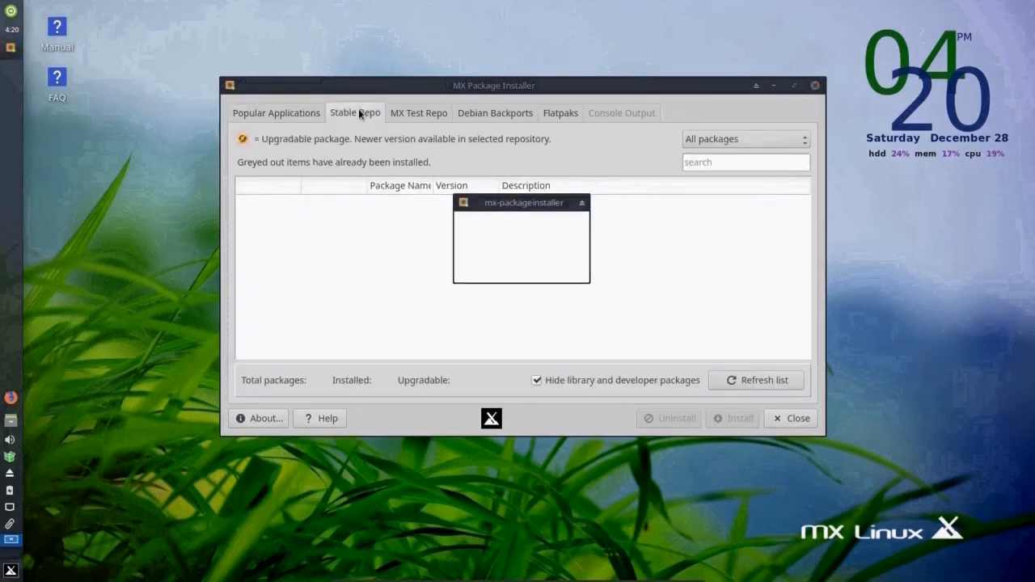
- Let Stable Repo load its 58,958 packages, then move to the MX Test Repo list
{"action": "left_click", "coordinate": [355, 112]}
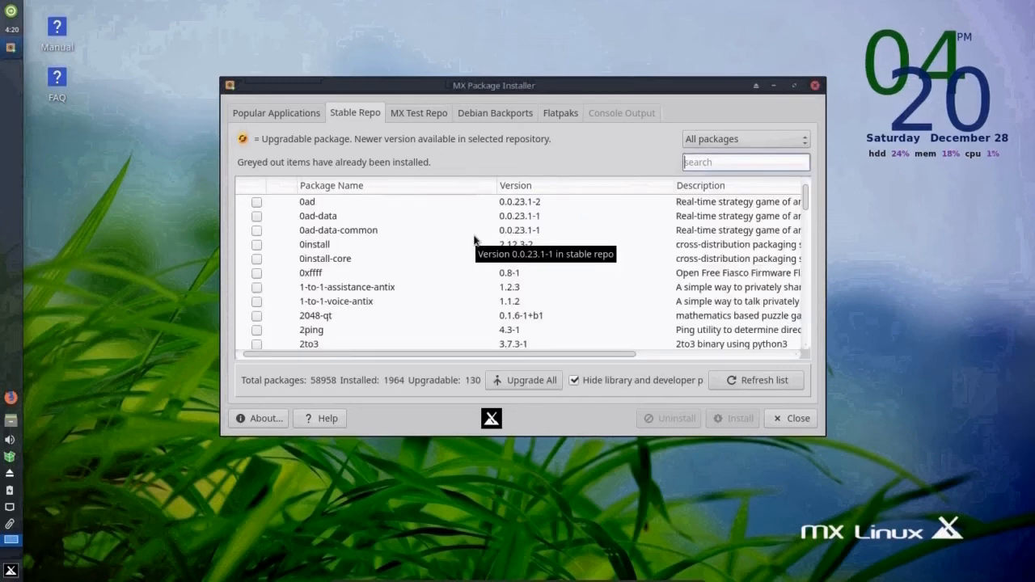
{"action": "left_click", "coordinate": [419, 113]}
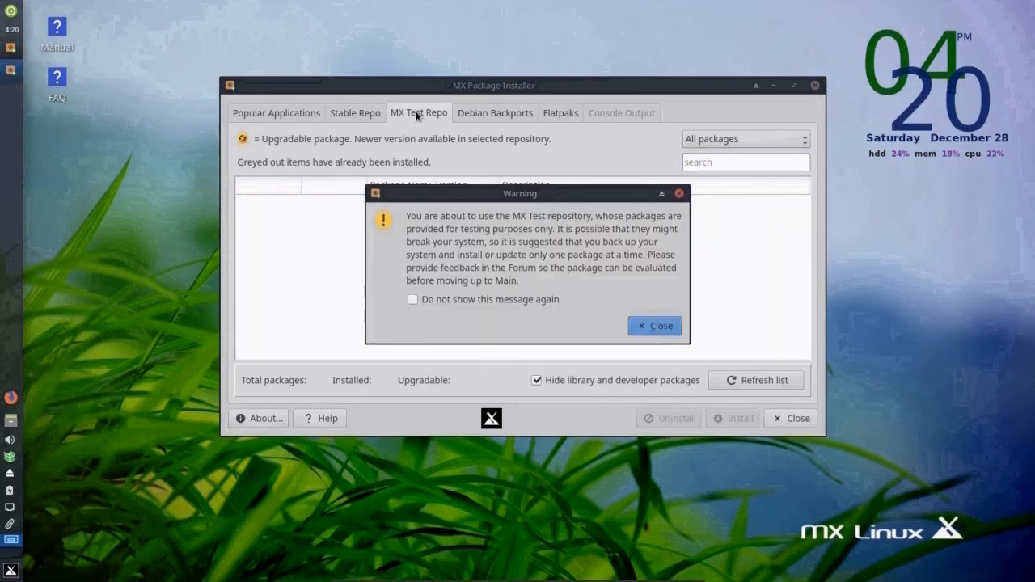
{"action": "mouse_move", "coordinate": [500, 150]}
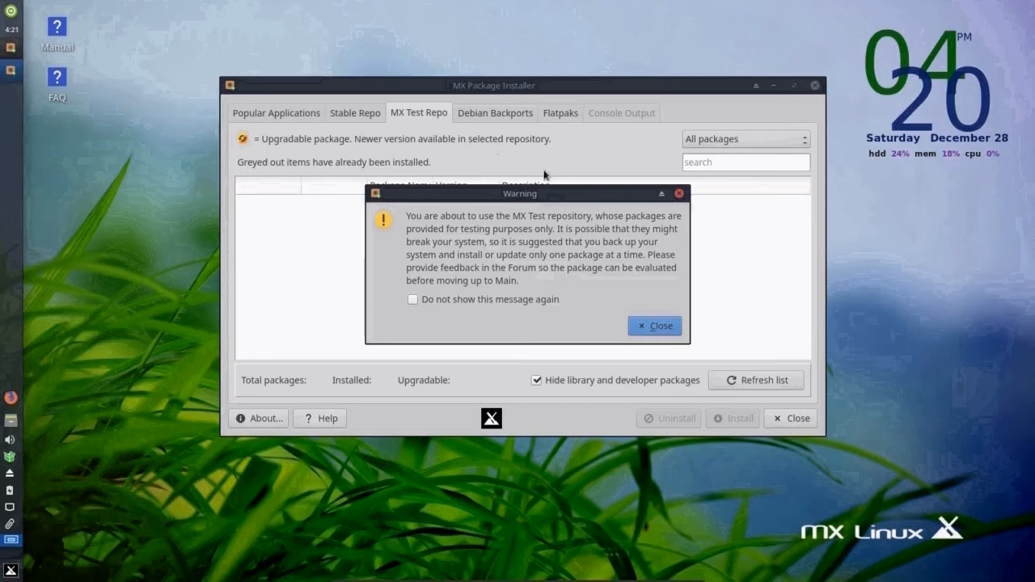
{"action": "mouse_move", "coordinate": [599, 298]}
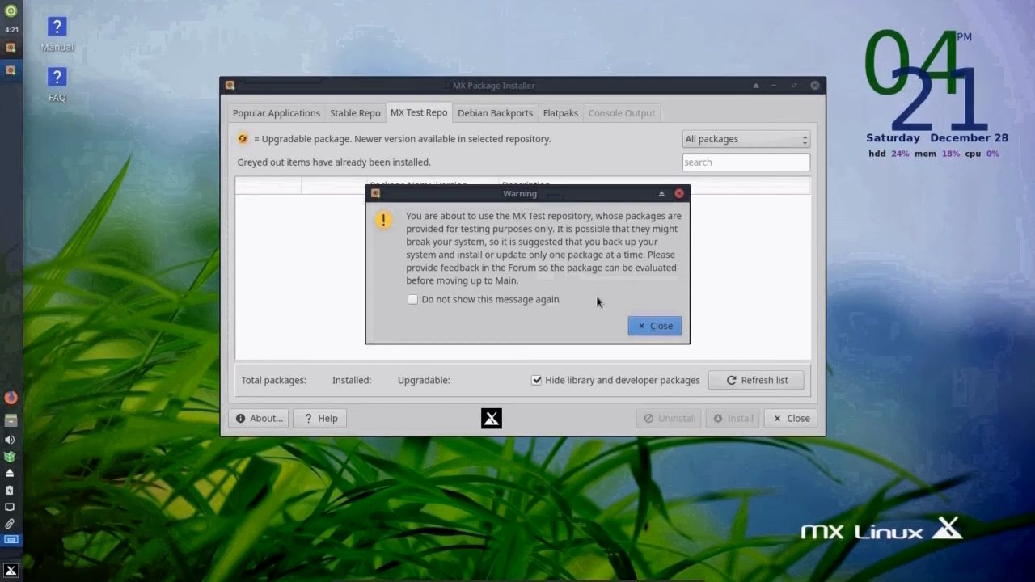
- Dismiss the MX Test Repo warning so its 1,181-package list loads
{"action": "left_click", "coordinate": [654, 325]}
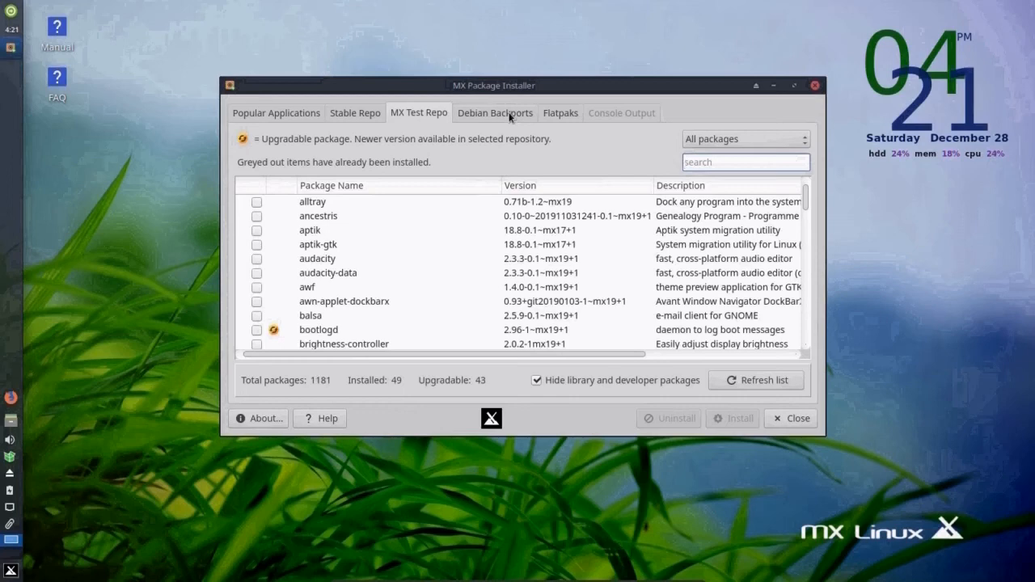
- Browse Debian Backports (1,276 packages) and the Flatpaks catalogue, dismissing each repository warning
{"action": "left_click", "coordinate": [496, 112]}
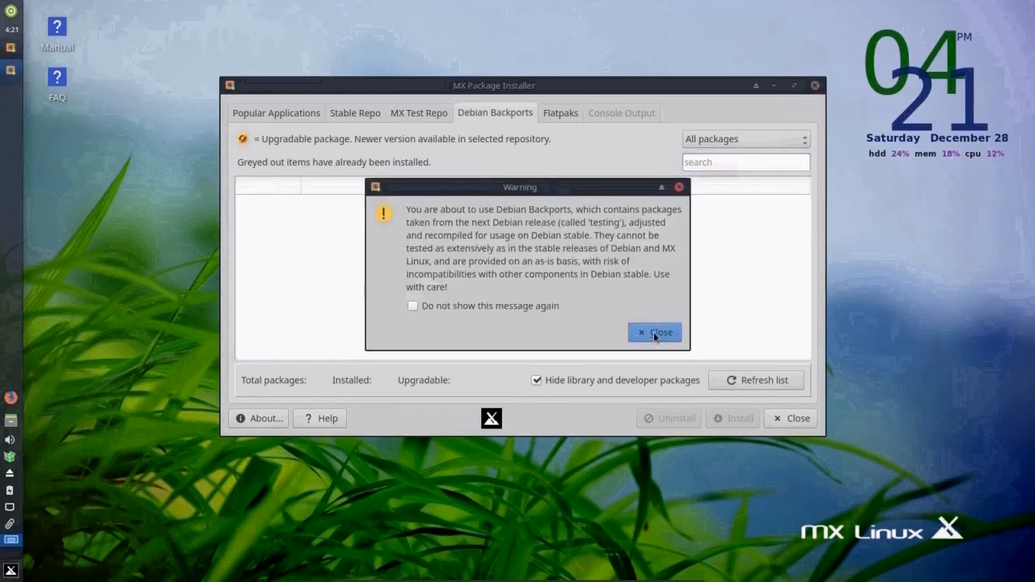
{"action": "left_click", "coordinate": [655, 333]}
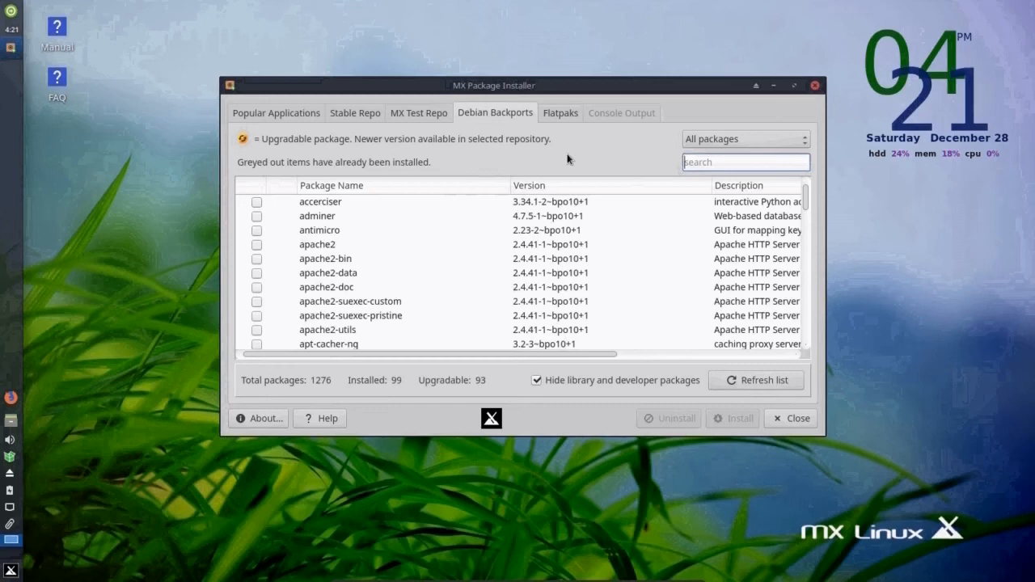
{"action": "left_click", "coordinate": [560, 113]}
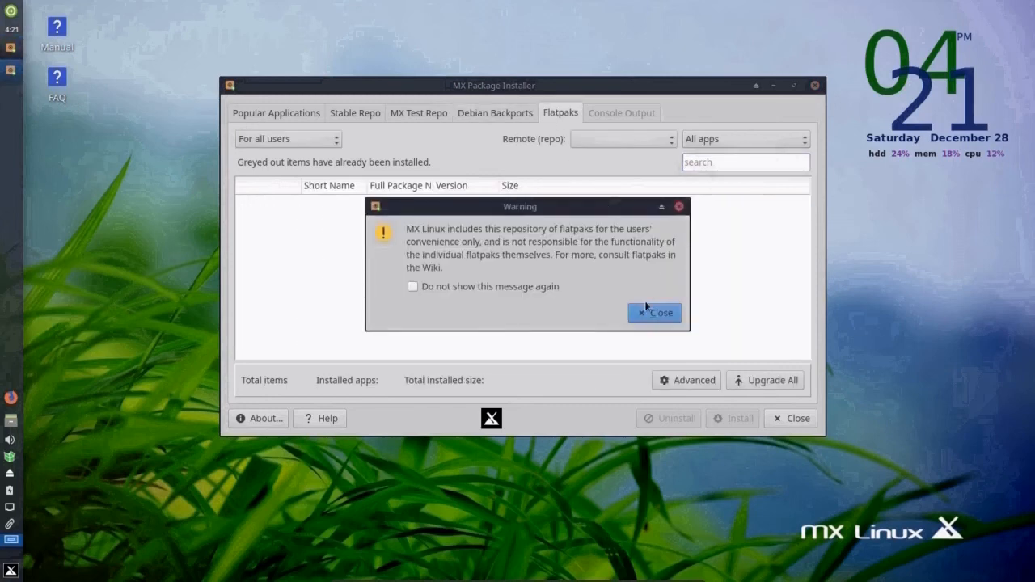
{"action": "left_click", "coordinate": [655, 313]}
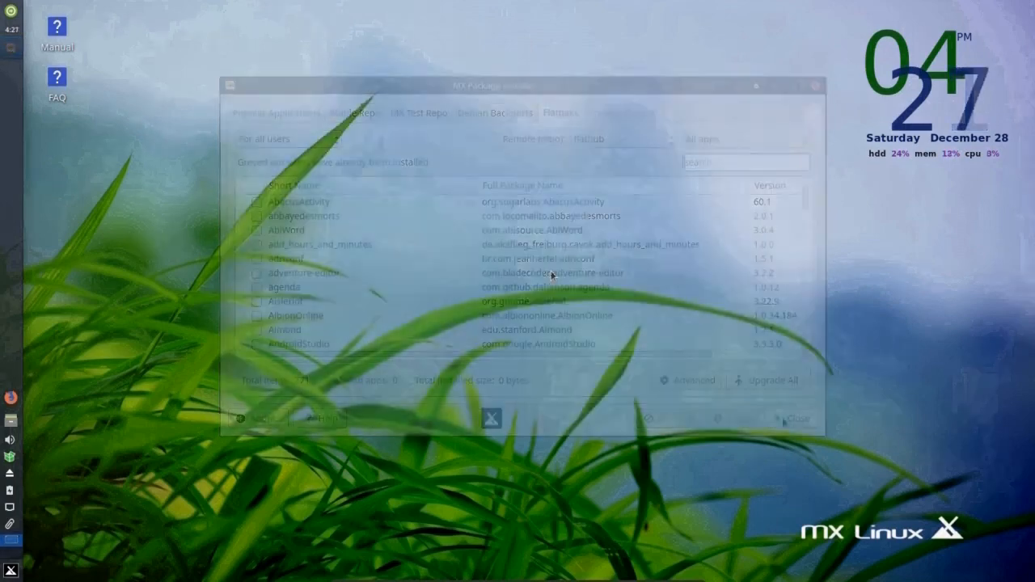
- Close the Package Installer, browse the Whisker menu's Settings category, and close the menu again
{"action": "left_click", "coordinate": [796, 419]}
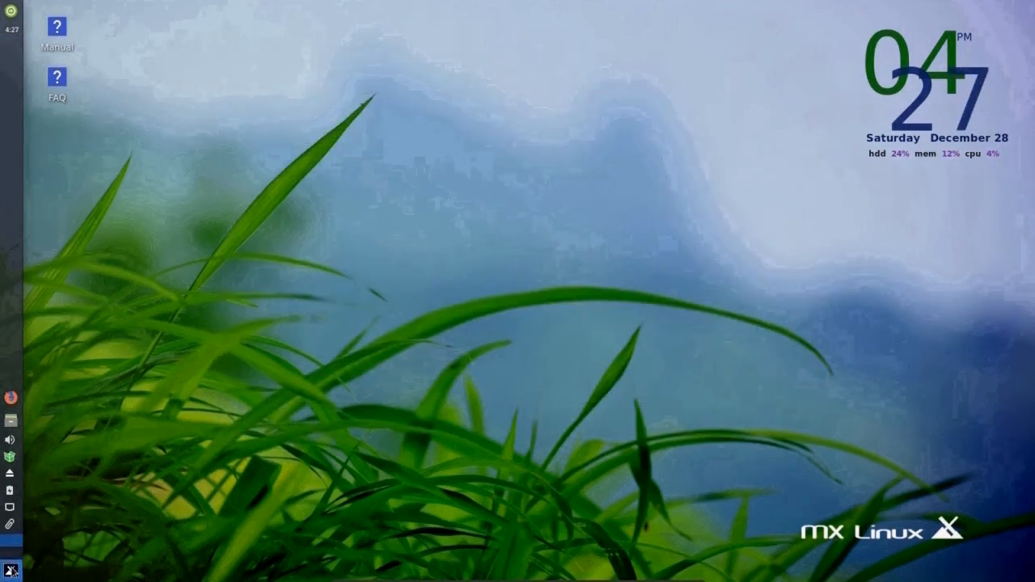
{"action": "left_click", "coordinate": [10, 571]}
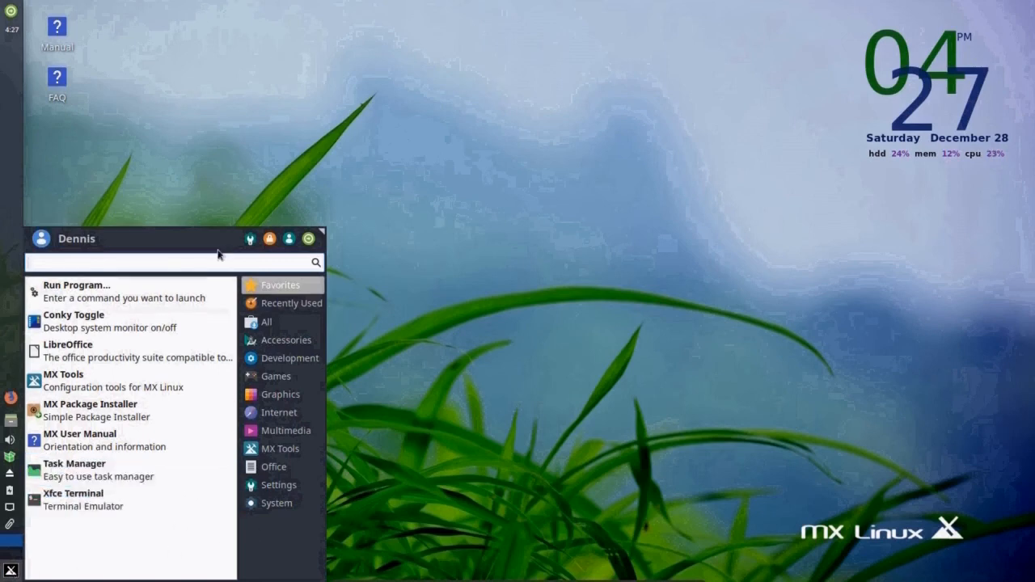
{"action": "mouse_move", "coordinate": [333, 246]}
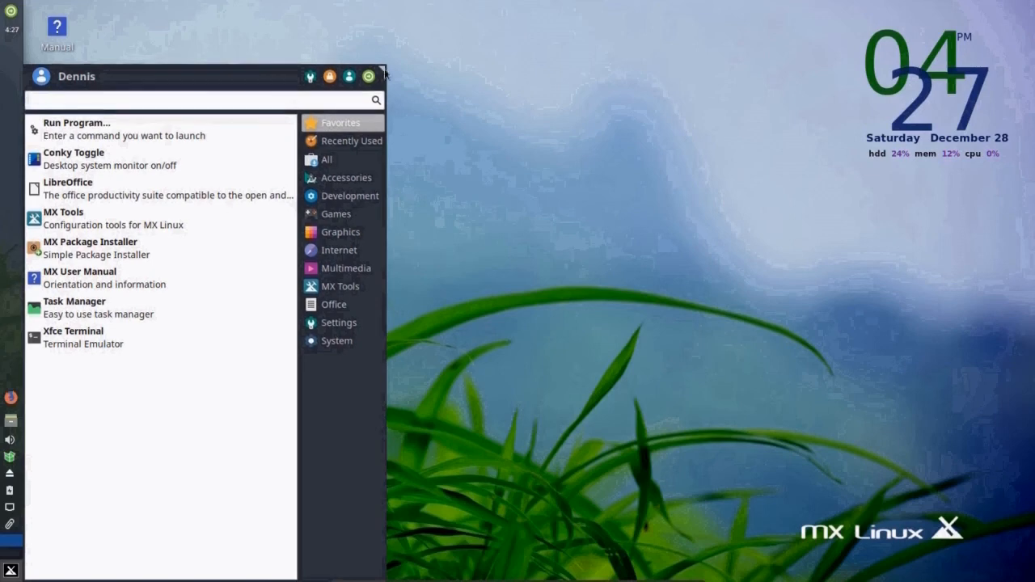
{"action": "left_click", "coordinate": [338, 322]}
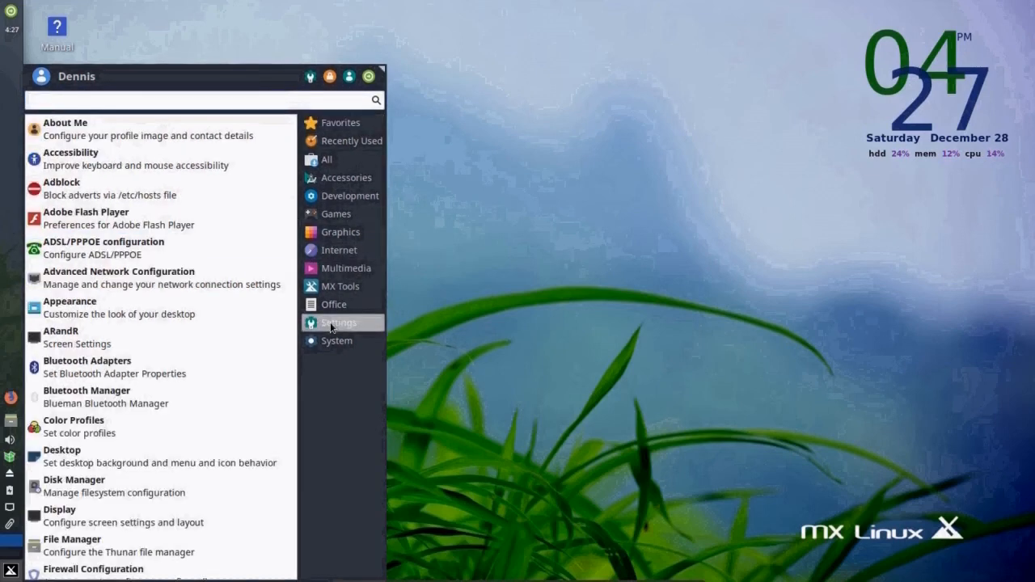
{"action": "scroll", "scroll_direction": "down", "scroll_amount": 3}
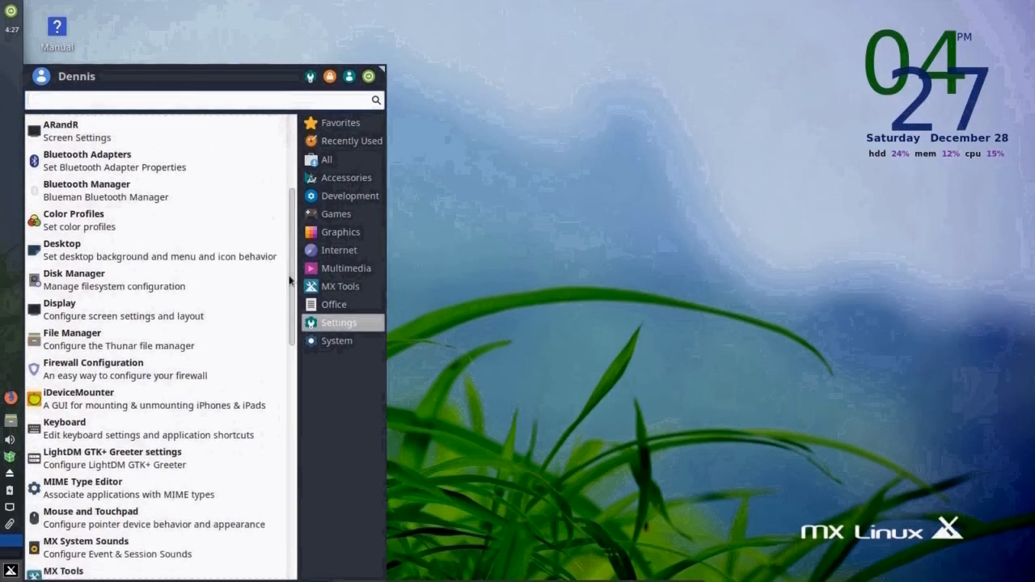
{"action": "scroll", "scroll_direction": "down", "scroll_amount": 3}
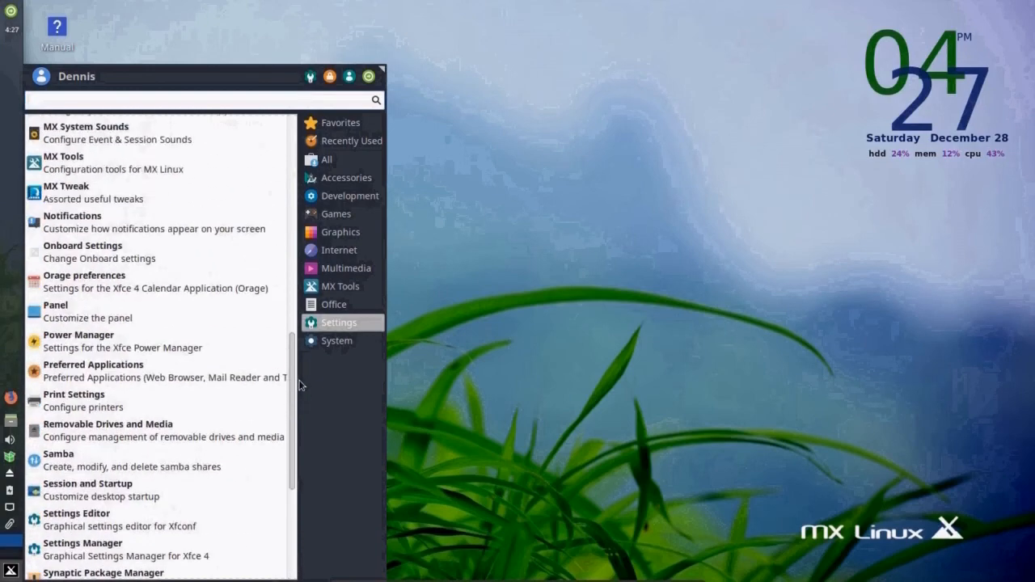
{"action": "left_click", "coordinate": [349, 196]}
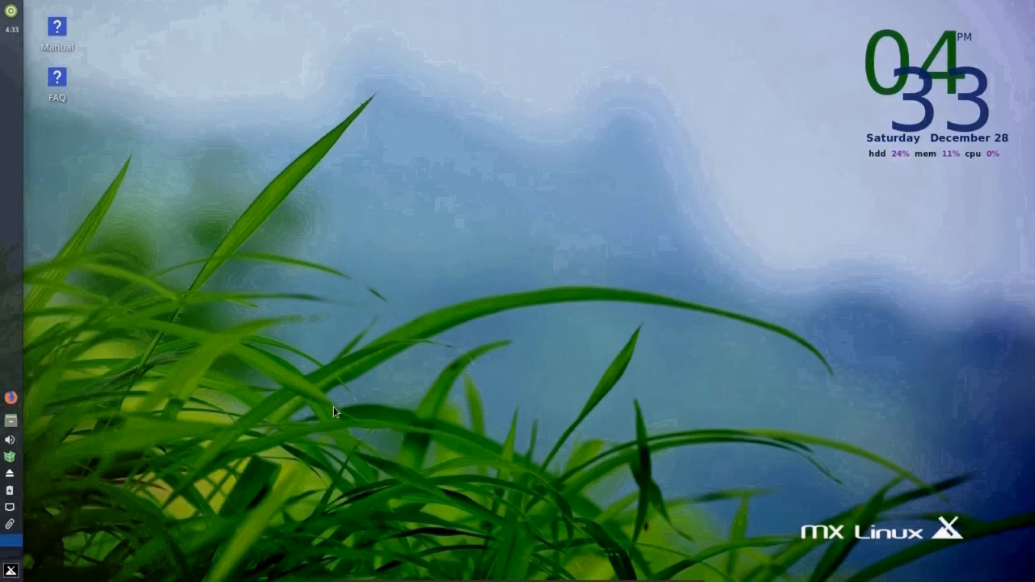
{"action": "mouse_move", "coordinate": [166, 485]}
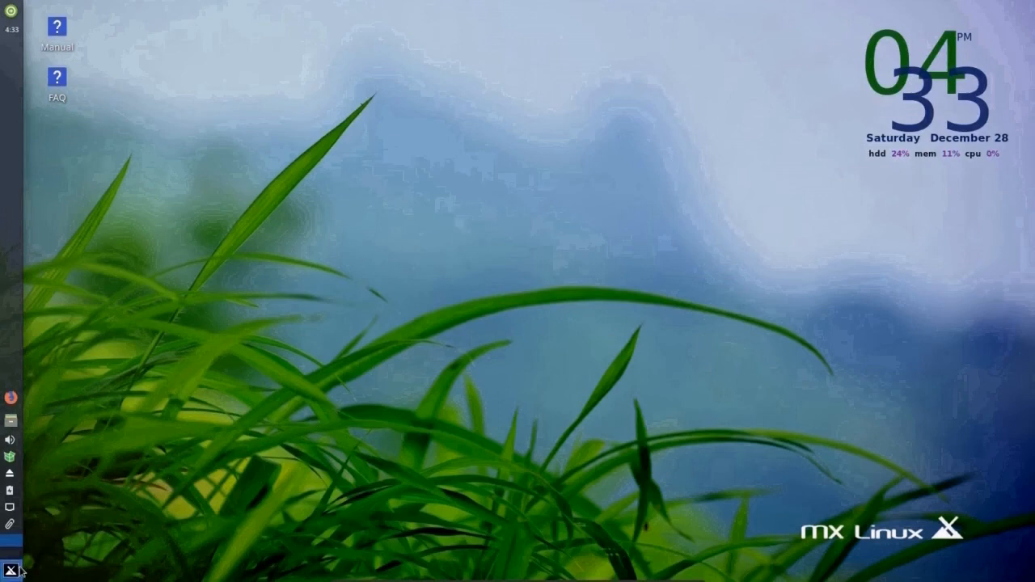
- Run free -h in Xfce Terminal to check memory (3.6Gi total, 422Mi used), then close it
{"action": "left_click", "coordinate": [11, 570]}
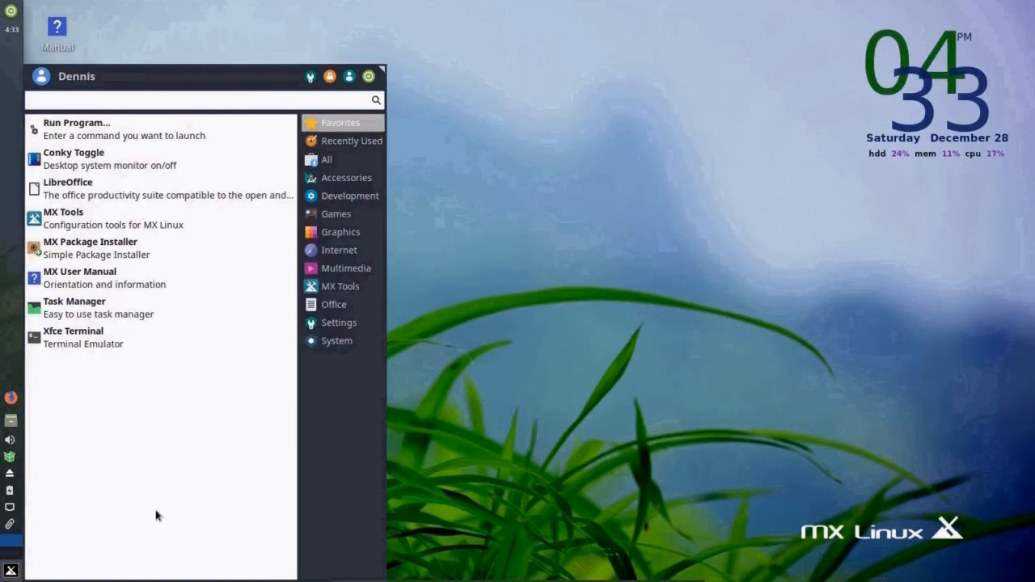
{"action": "left_click", "coordinate": [72, 331]}
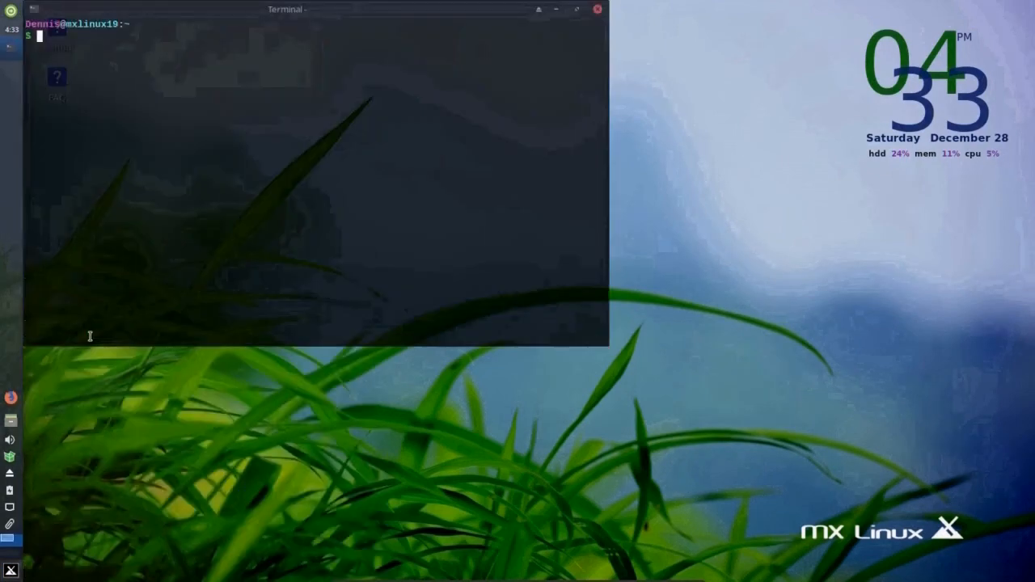
{"action": "mouse_move", "coordinate": [228, 188]}
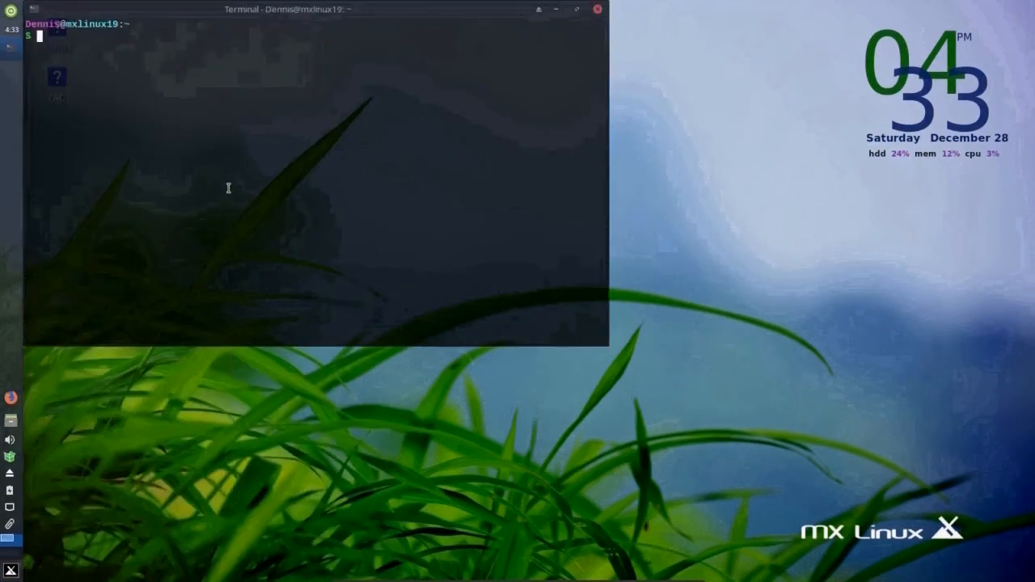
{"action": "type", "text": "f"}
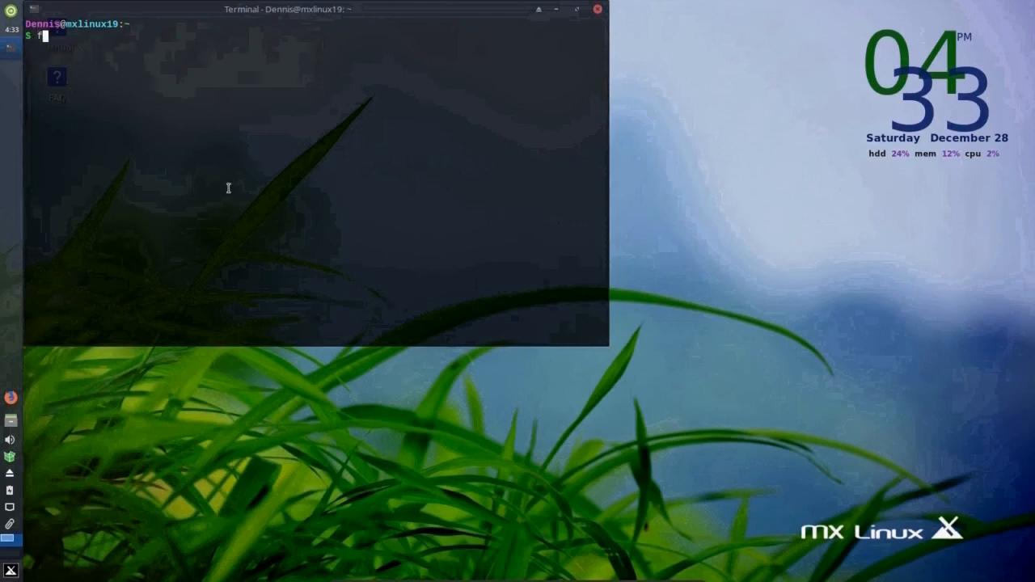
{"action": "type", "text": "ree"}
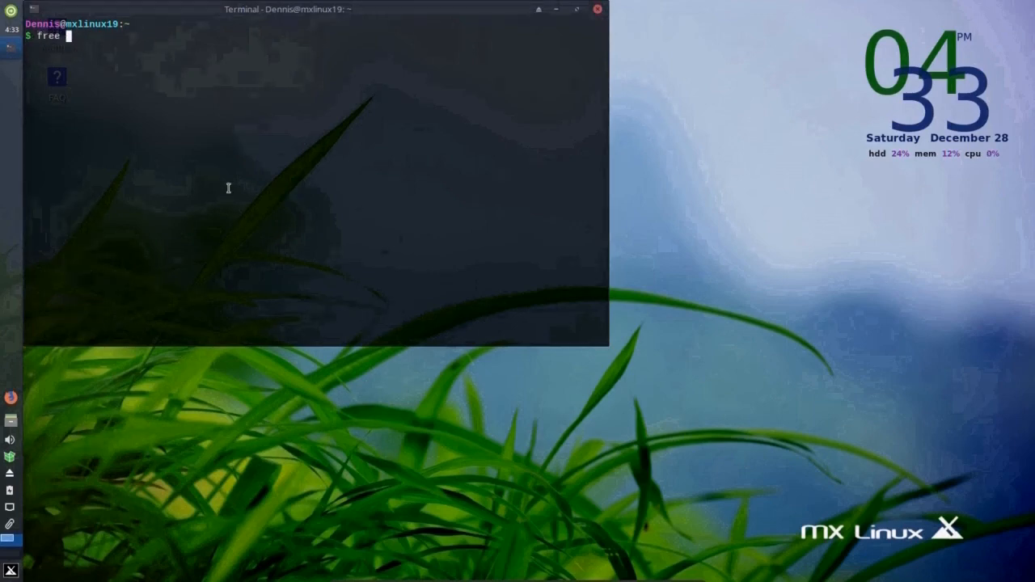
{"action": "type", "text": "-h"}
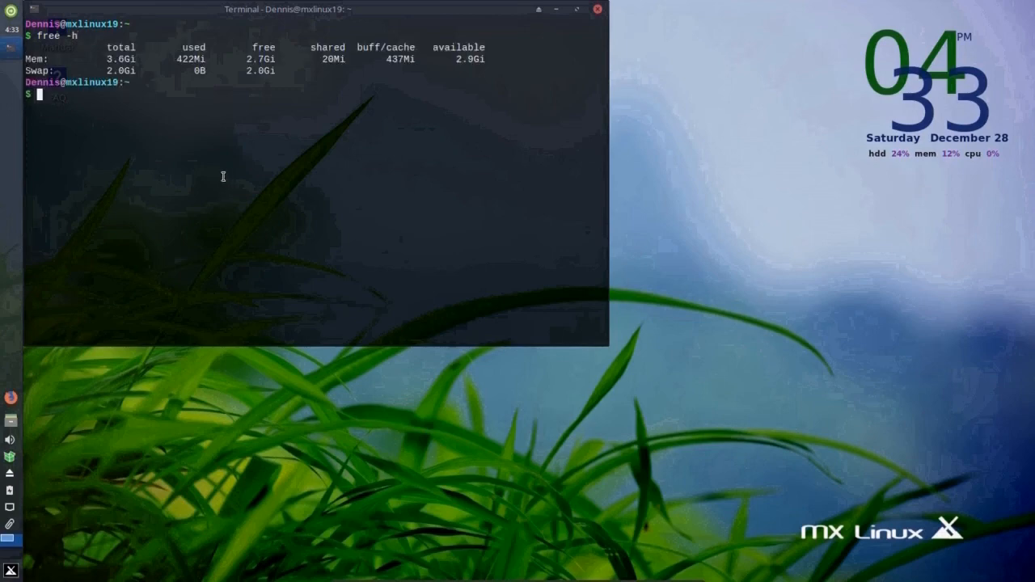
{"action": "mouse_move", "coordinate": [172, 58]}
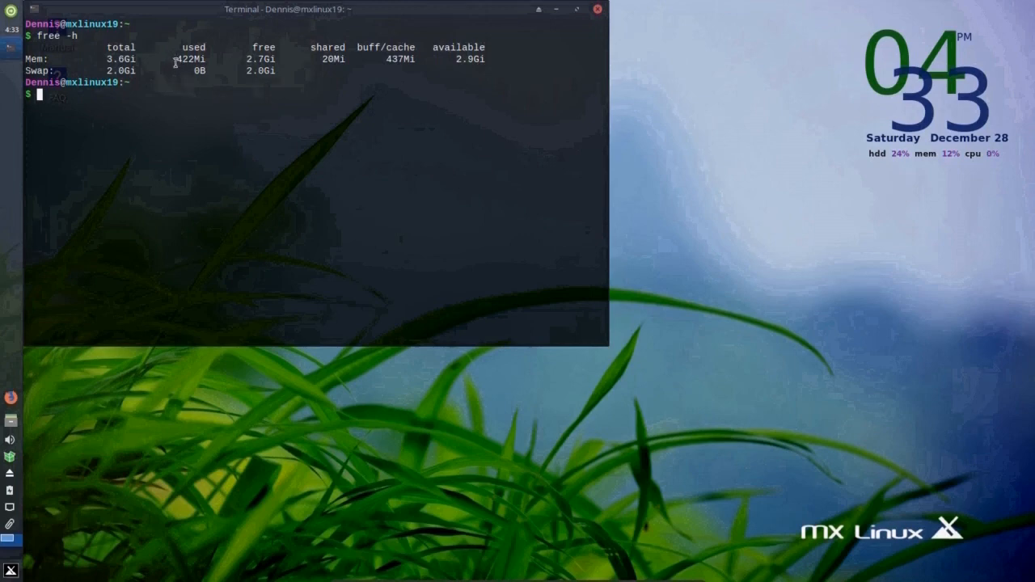
{"action": "mouse_move", "coordinate": [184, 76]}
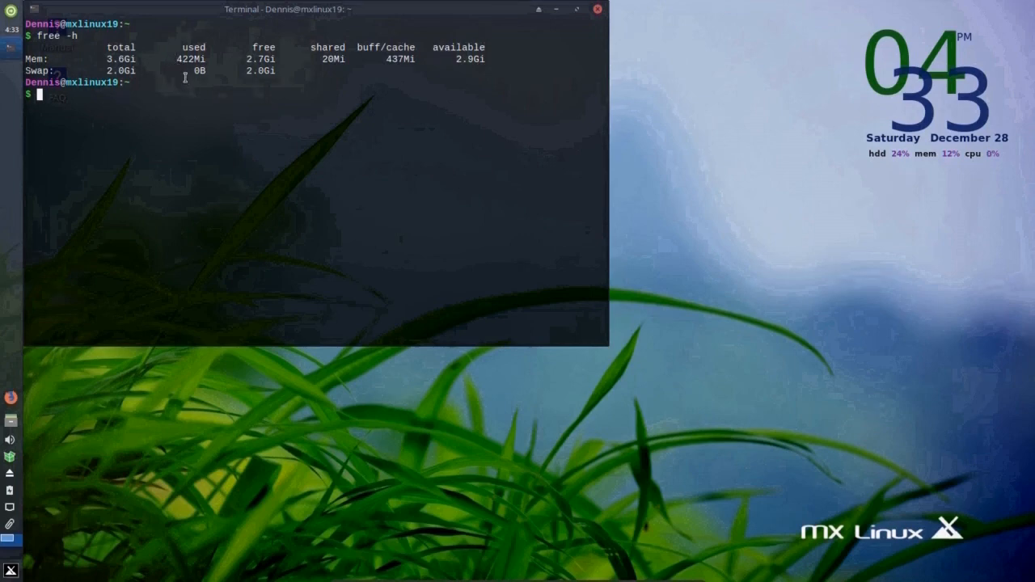
{"action": "mouse_move", "coordinate": [198, 104]}
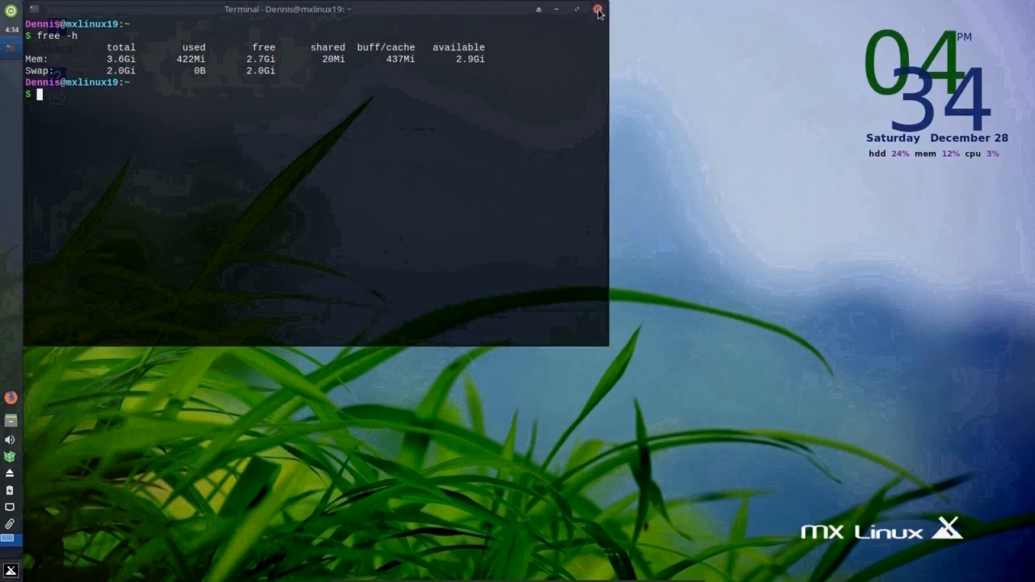
{"action": "left_click", "coordinate": [598, 8]}
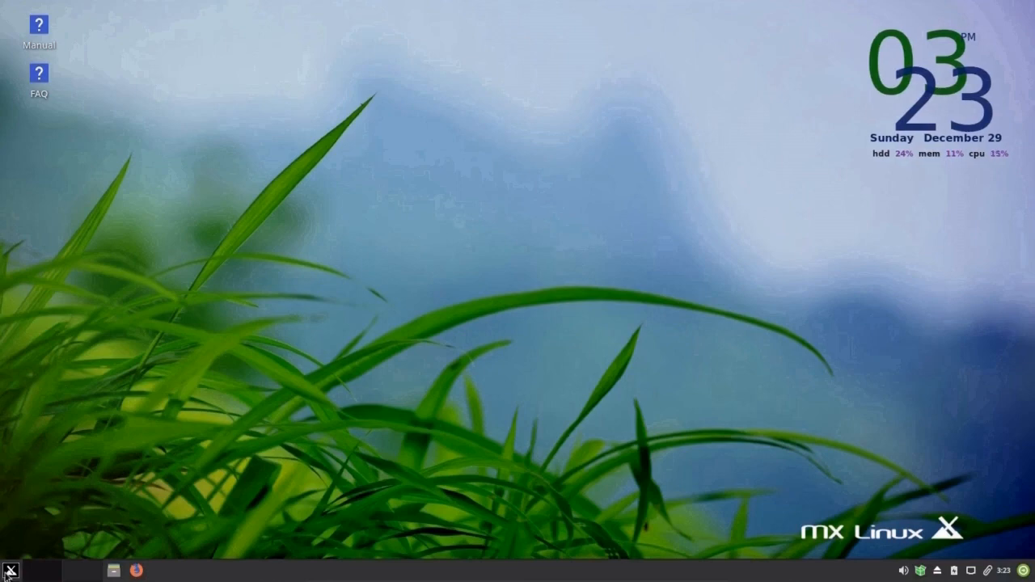
{"action": "left_click", "coordinate": [10, 571]}
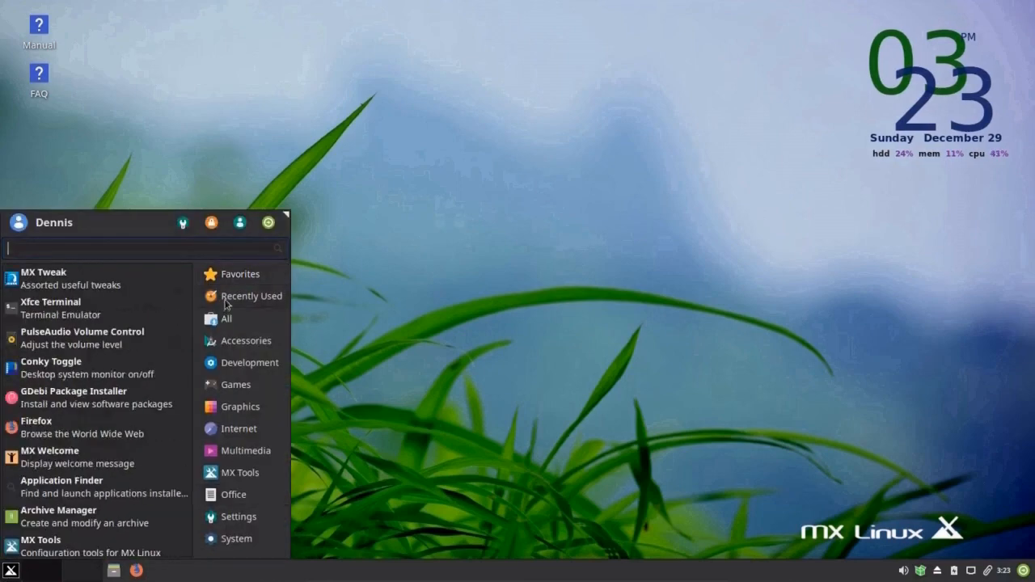
{"action": "left_click", "coordinate": [227, 318]}
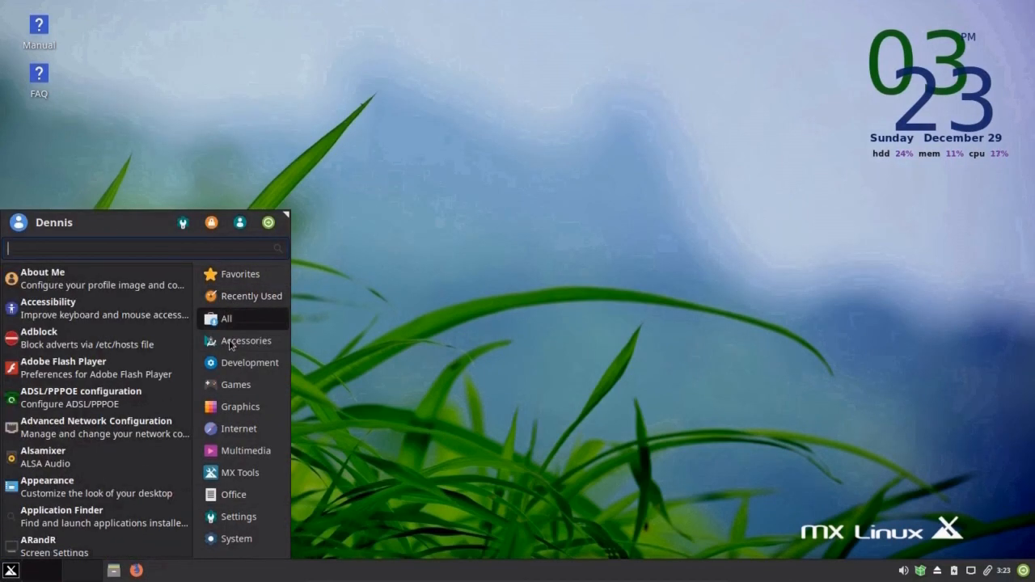
{"action": "left_click", "coordinate": [250, 362]}
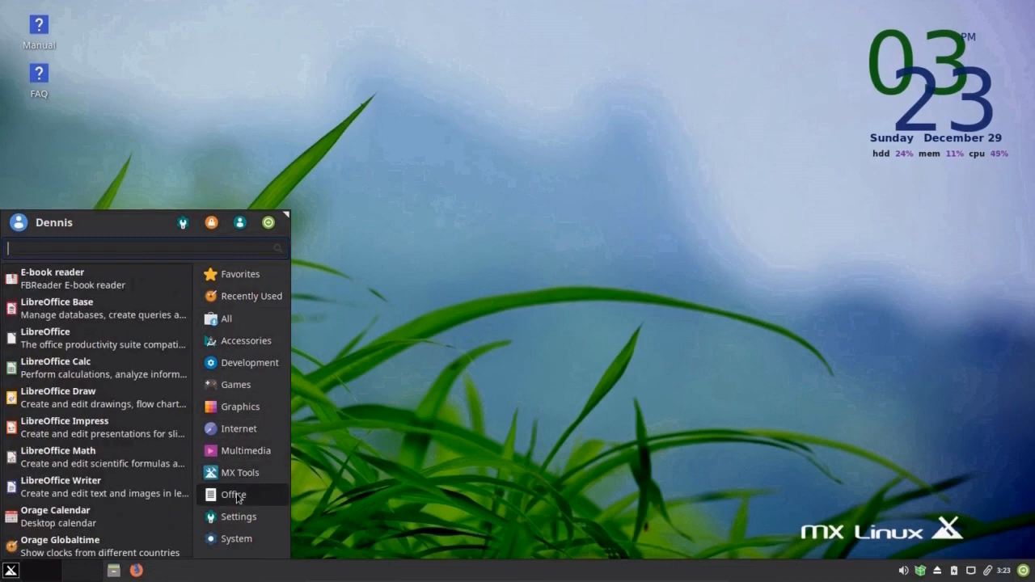
{"action": "mouse_move", "coordinate": [61, 338]}
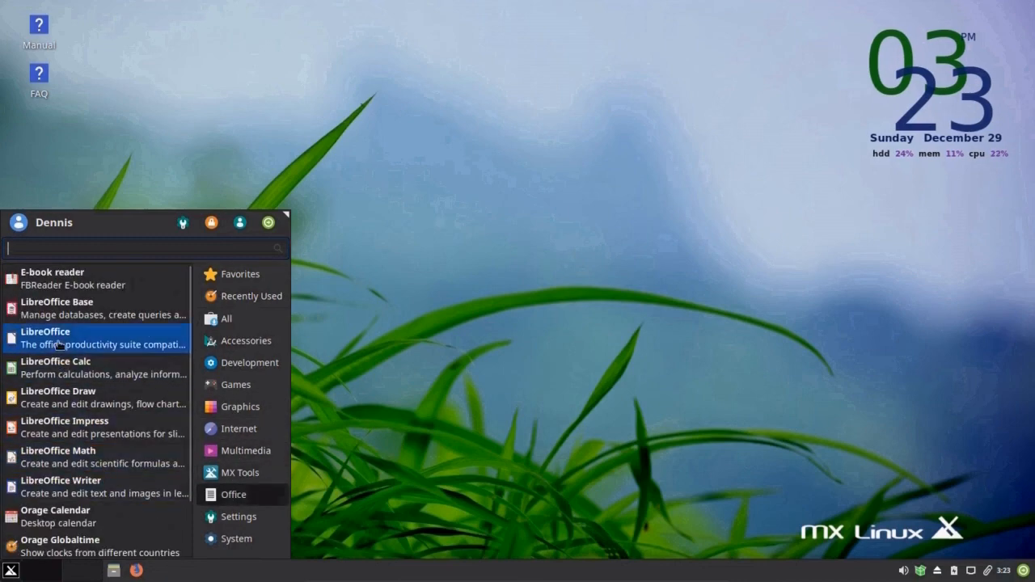
{"action": "mouse_move", "coordinate": [87, 457]}
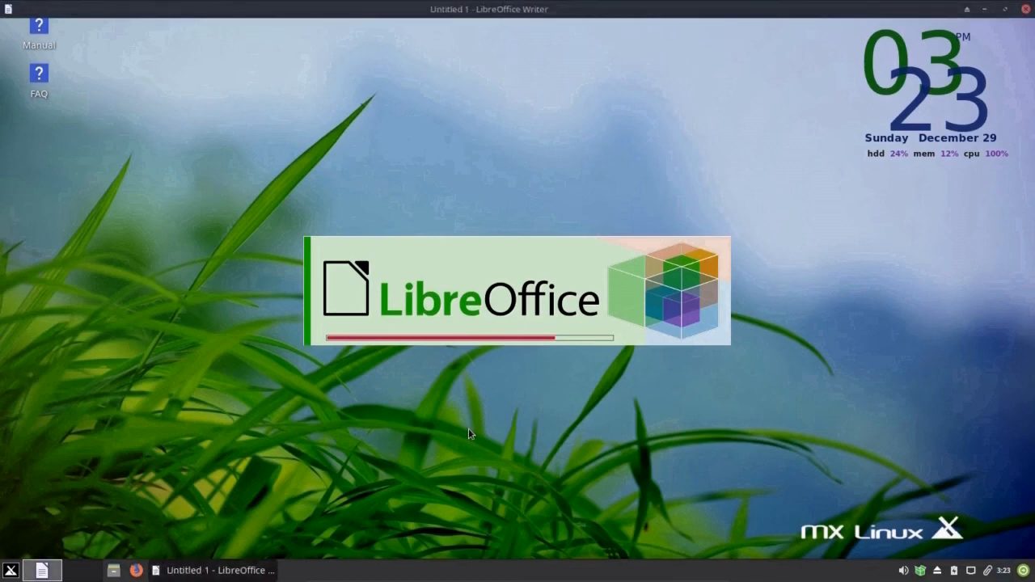
{"action": "mouse_move", "coordinate": [838, 106]}
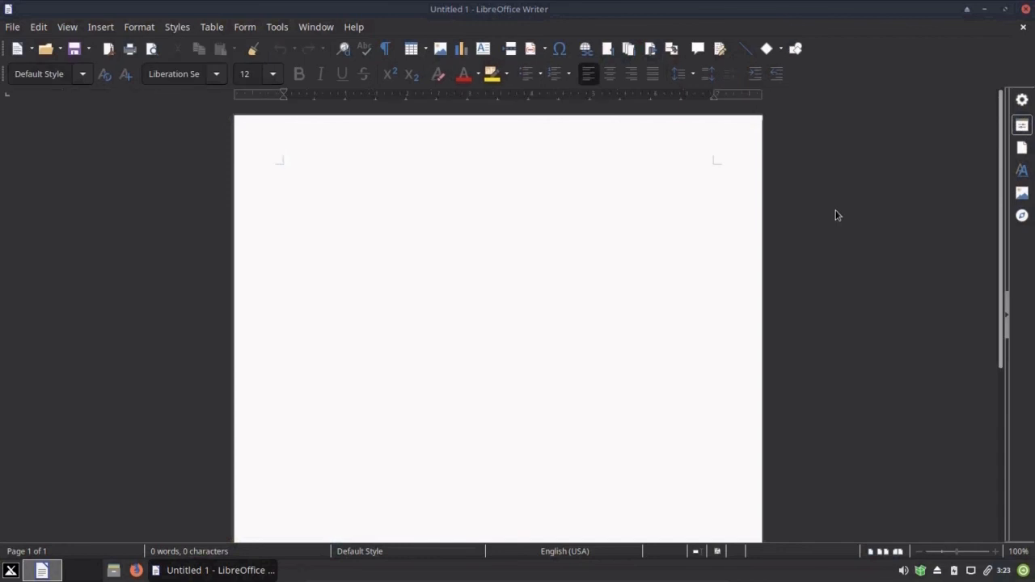
{"action": "mouse_move", "coordinate": [1030, 50]}
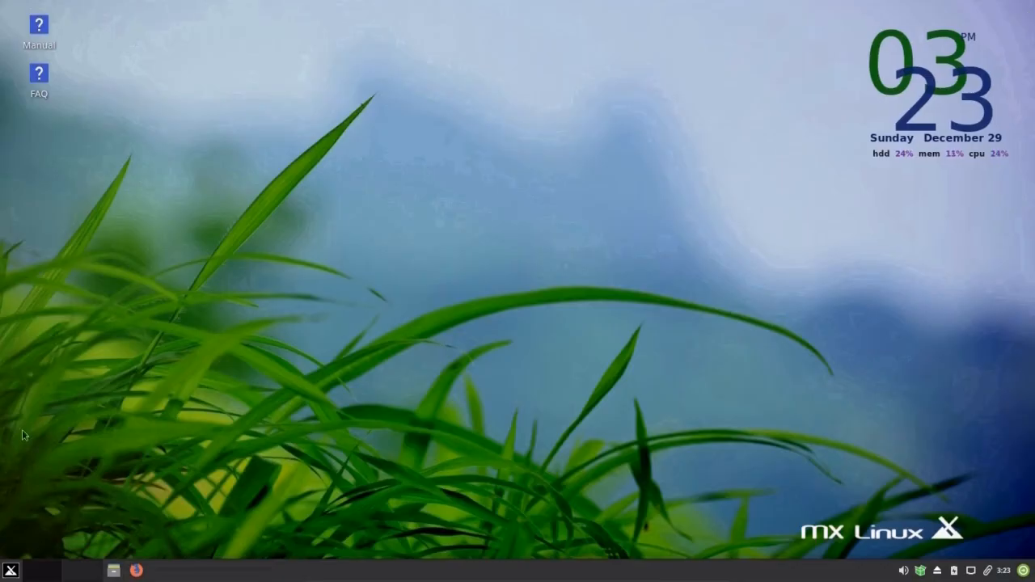
- Launch nomacs from the Graphics menu, accept English as its language, and maximize the window
{"action": "left_click", "coordinate": [9, 571]}
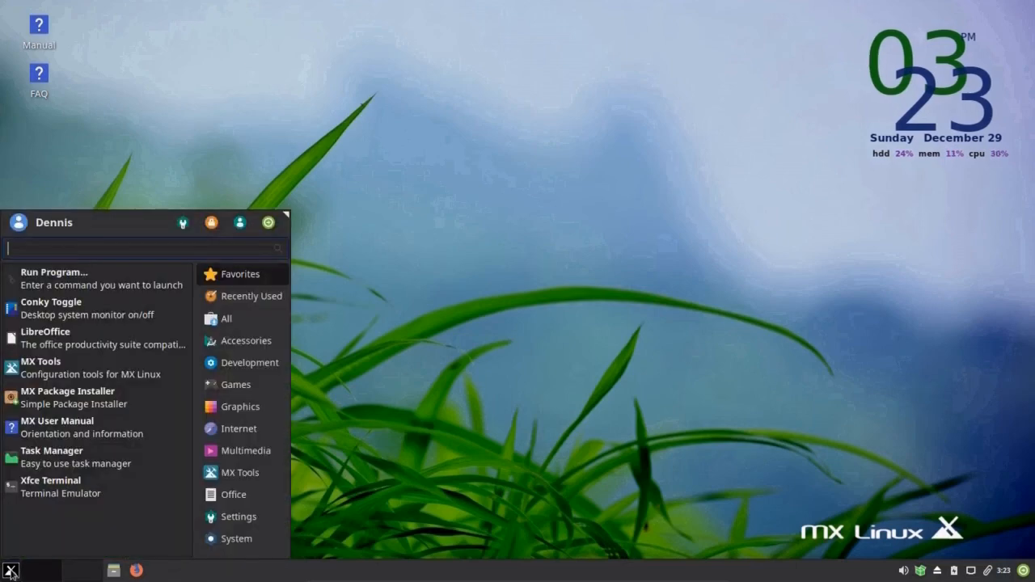
{"action": "mouse_move", "coordinate": [68, 397]}
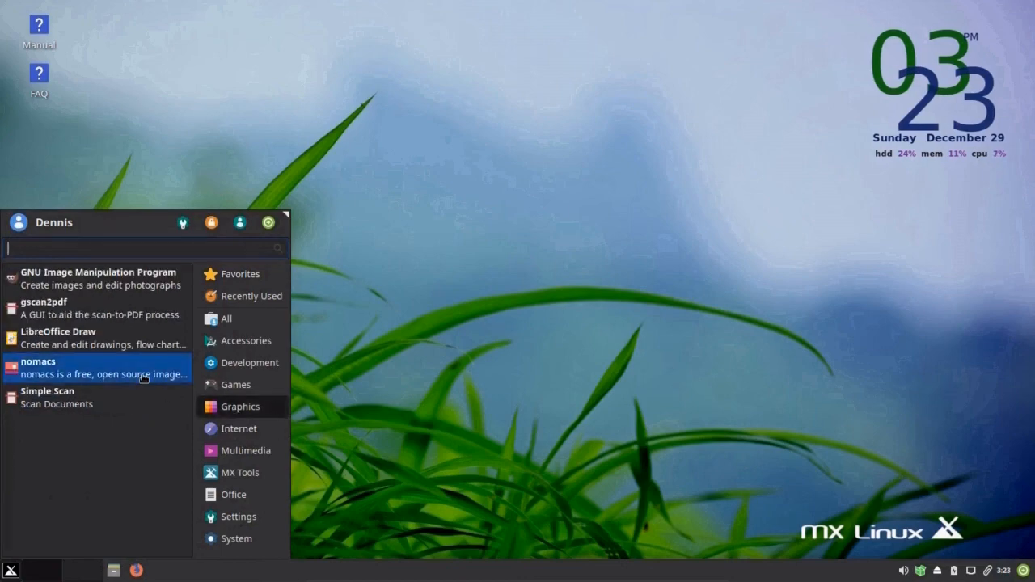
{"action": "left_click", "coordinate": [39, 368]}
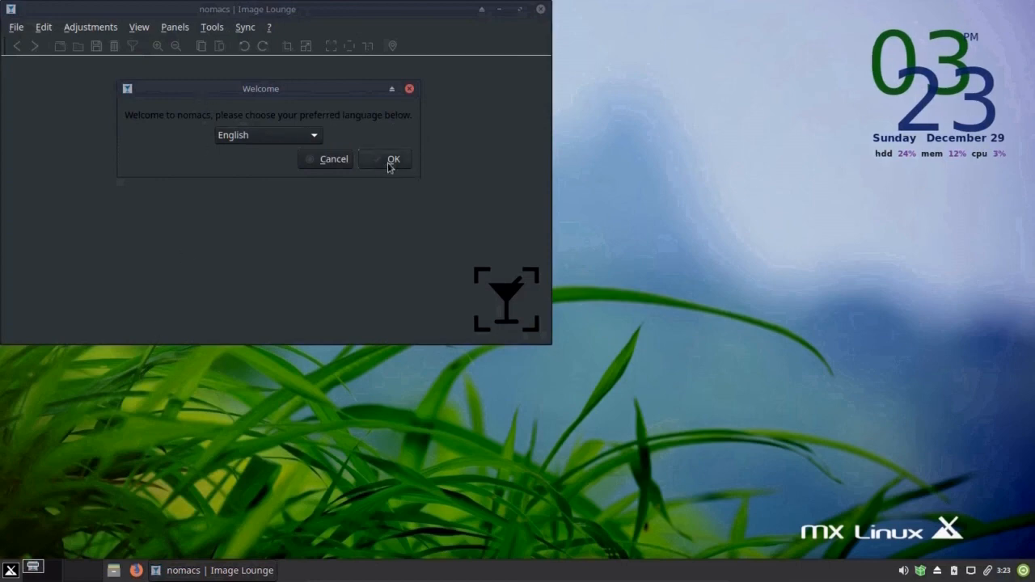
{"action": "left_click", "coordinate": [393, 159]}
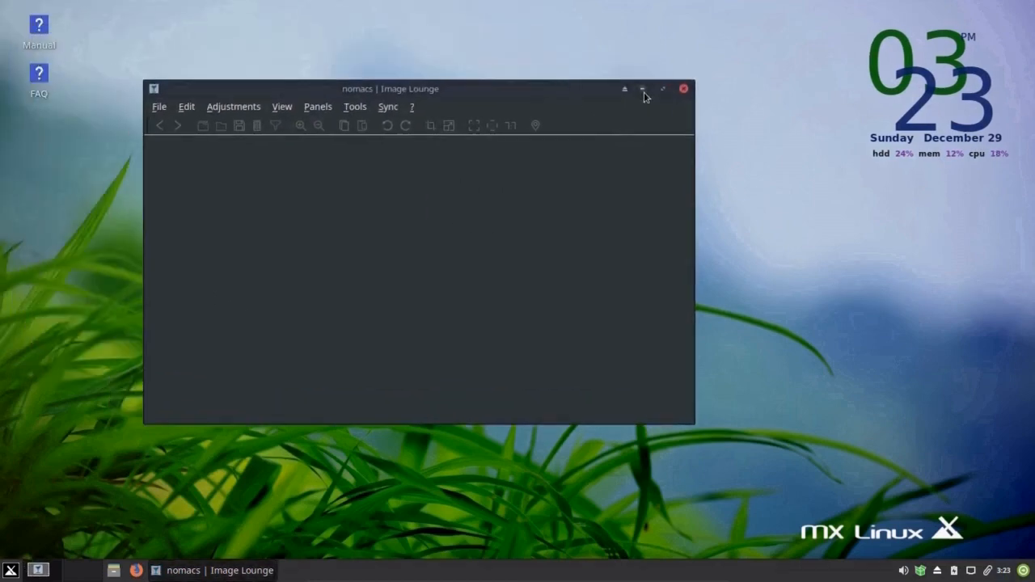
{"action": "left_click", "coordinate": [663, 89]}
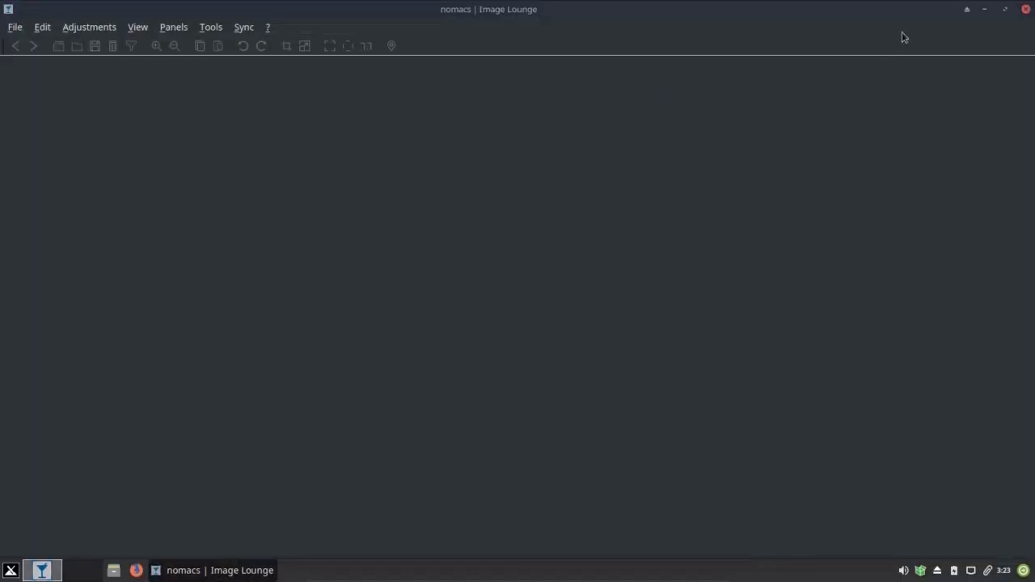